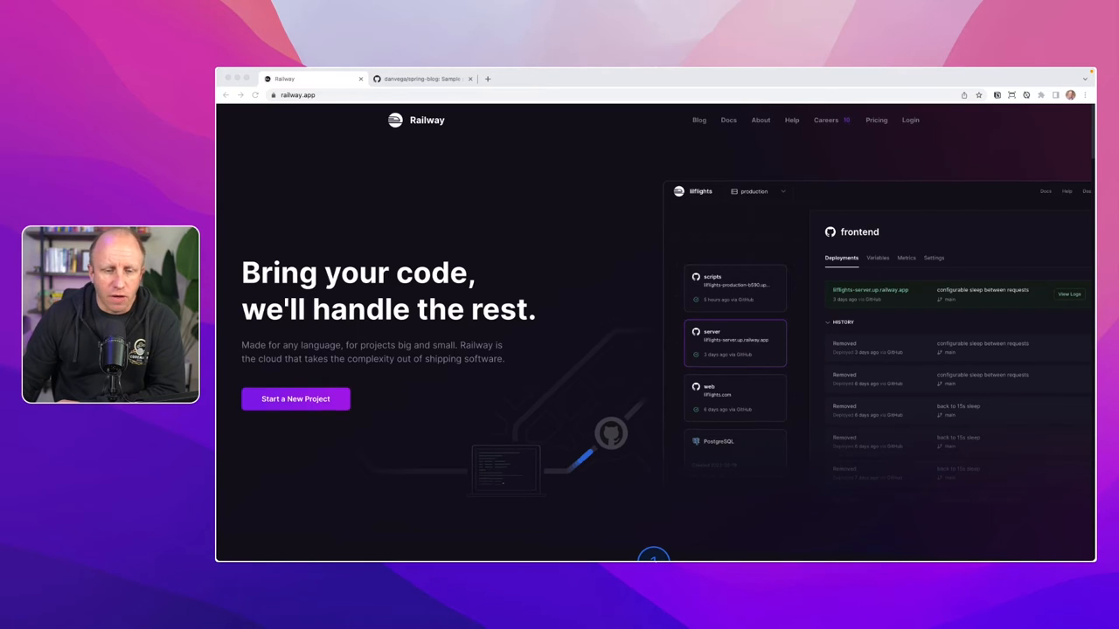
Step: Scroll through the Railway homepage, then view the Trial, Usage and $20-per-seat plan cards
{"action": "scroll", "scroll_direction": "down", "scroll_amount": 3}
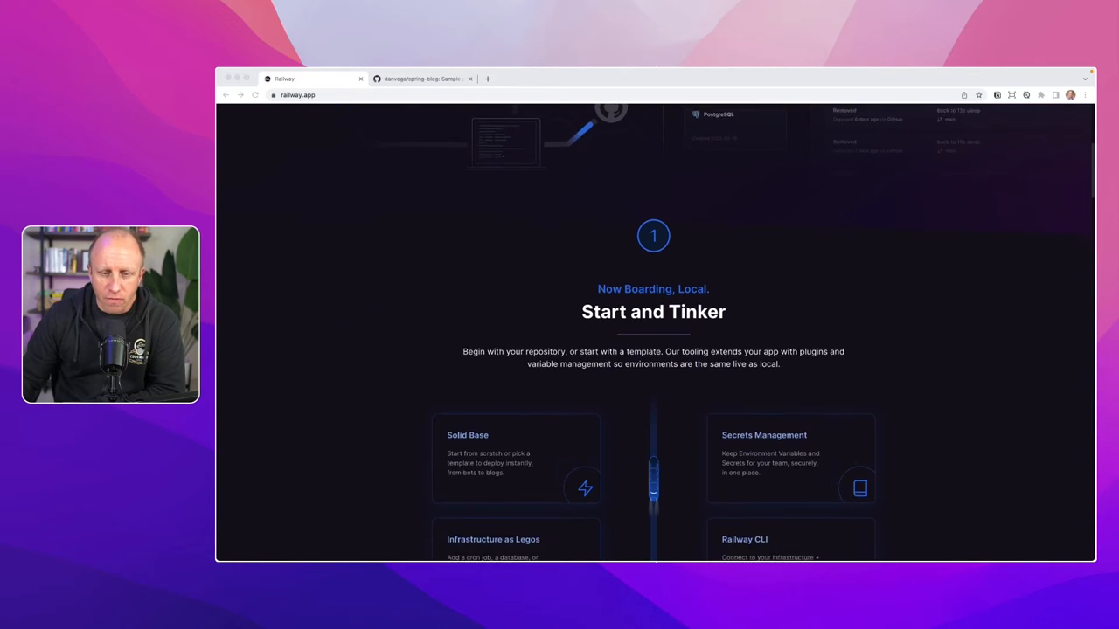
{"action": "scroll", "scroll_direction": "down", "scroll_amount": 3}
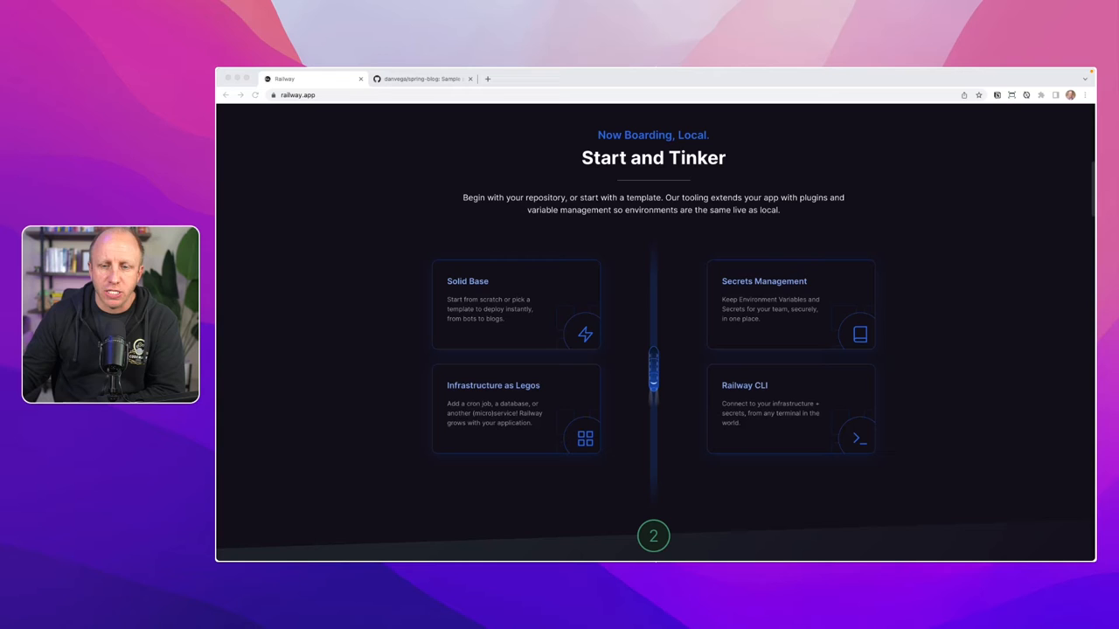
{"action": "scroll", "scroll_direction": "down", "scroll_amount": 3}
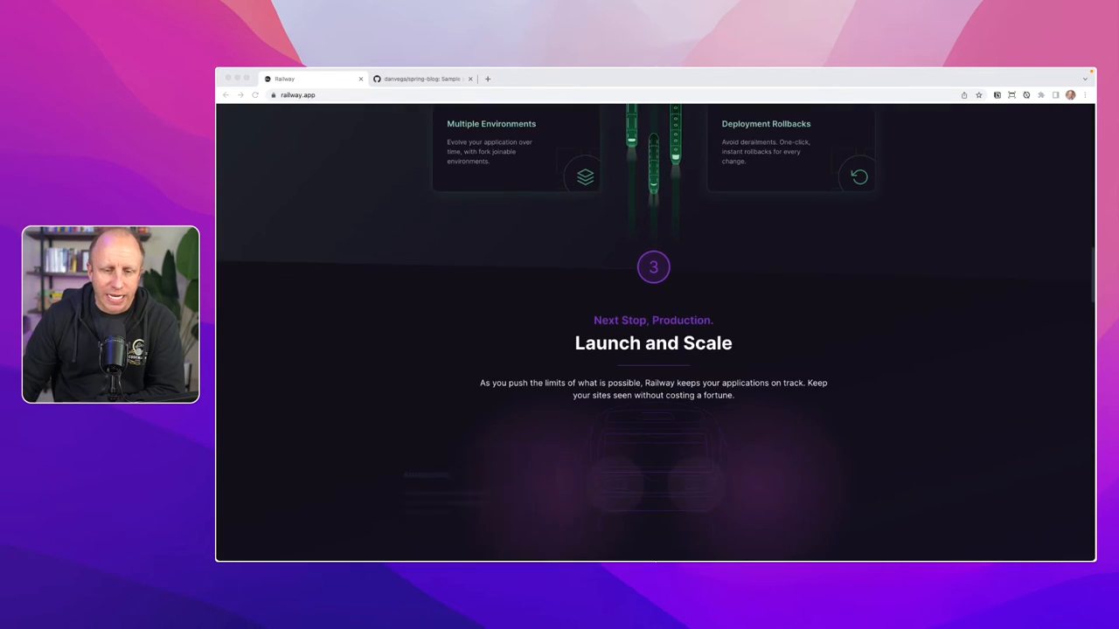
{"action": "scroll", "scroll_direction": "down", "scroll_amount": 3}
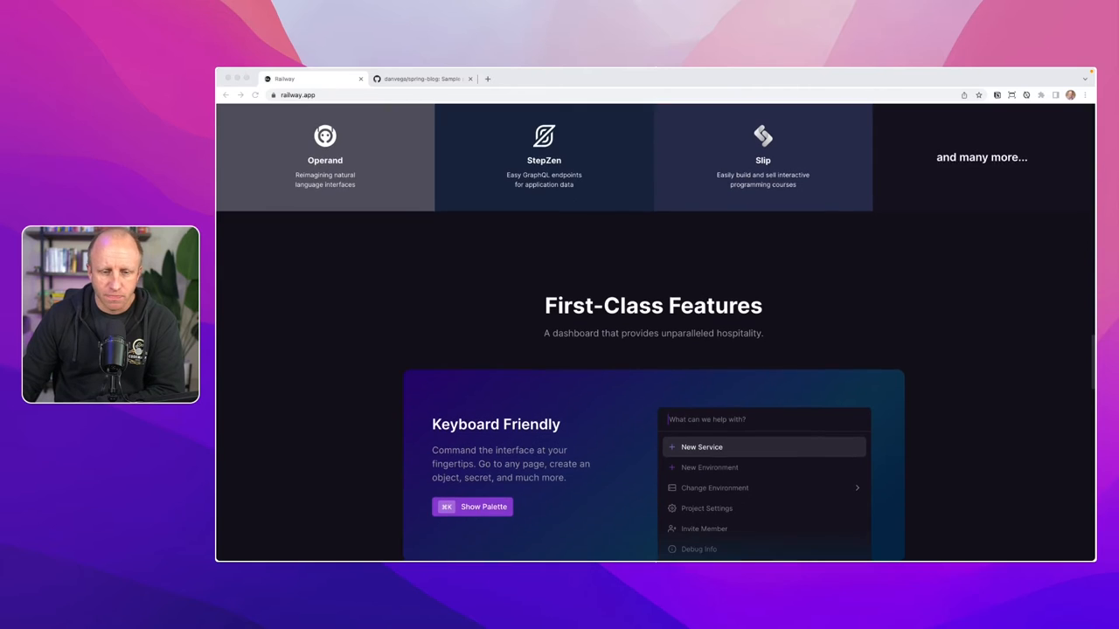
{"action": "scroll", "scroll_direction": "down", "scroll_amount": 3}
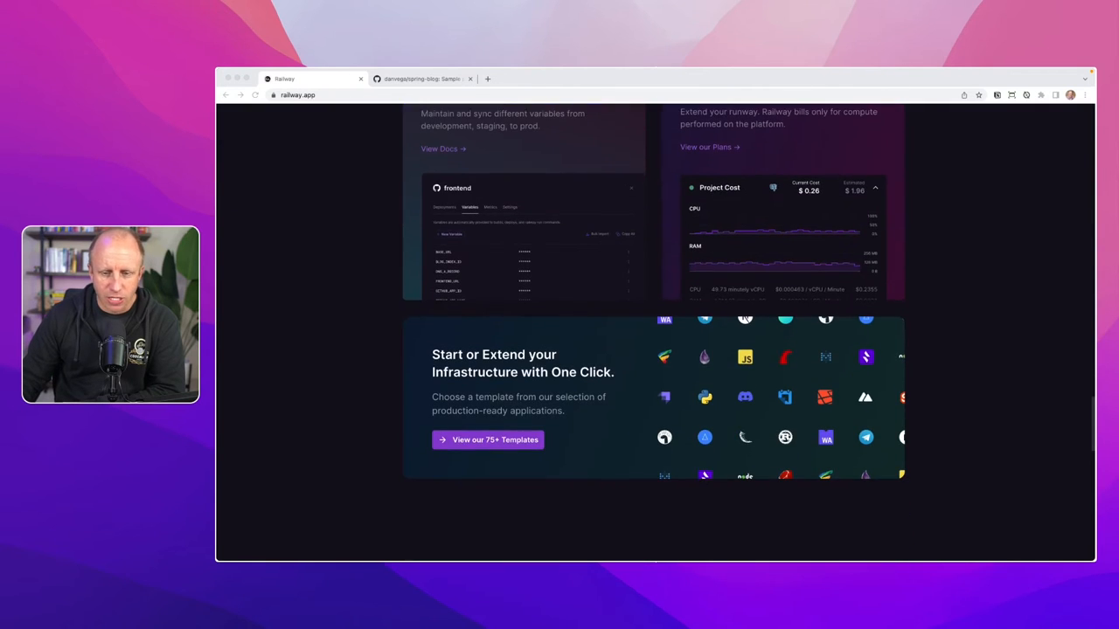
{"action": "scroll", "scroll_direction": "down", "scroll_amount": 3}
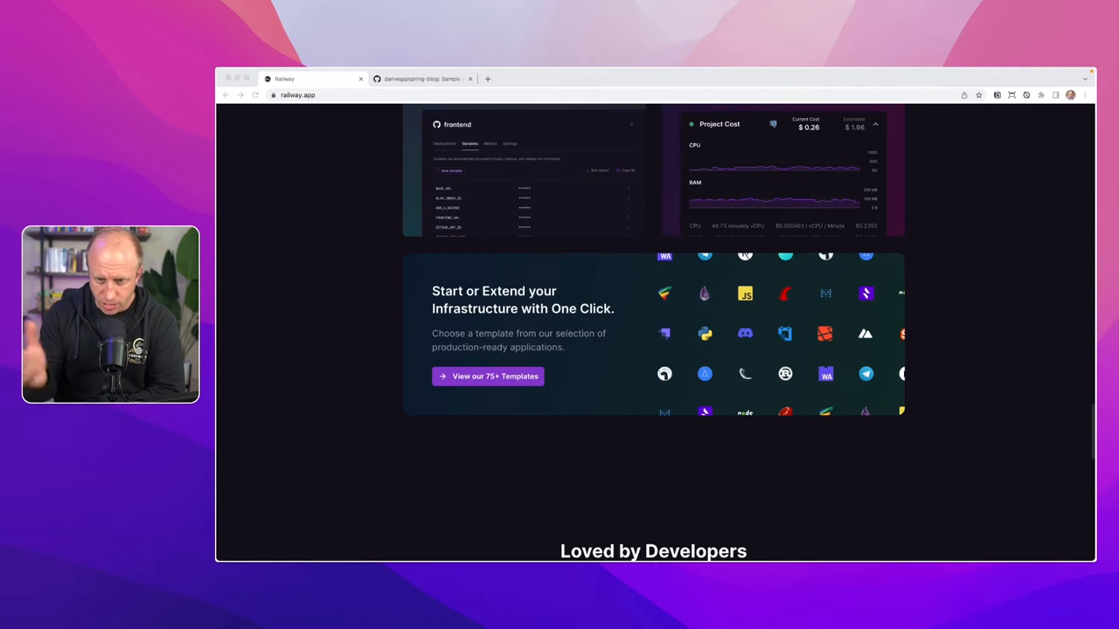
{"action": "scroll", "scroll_direction": "down", "scroll_amount": 3}
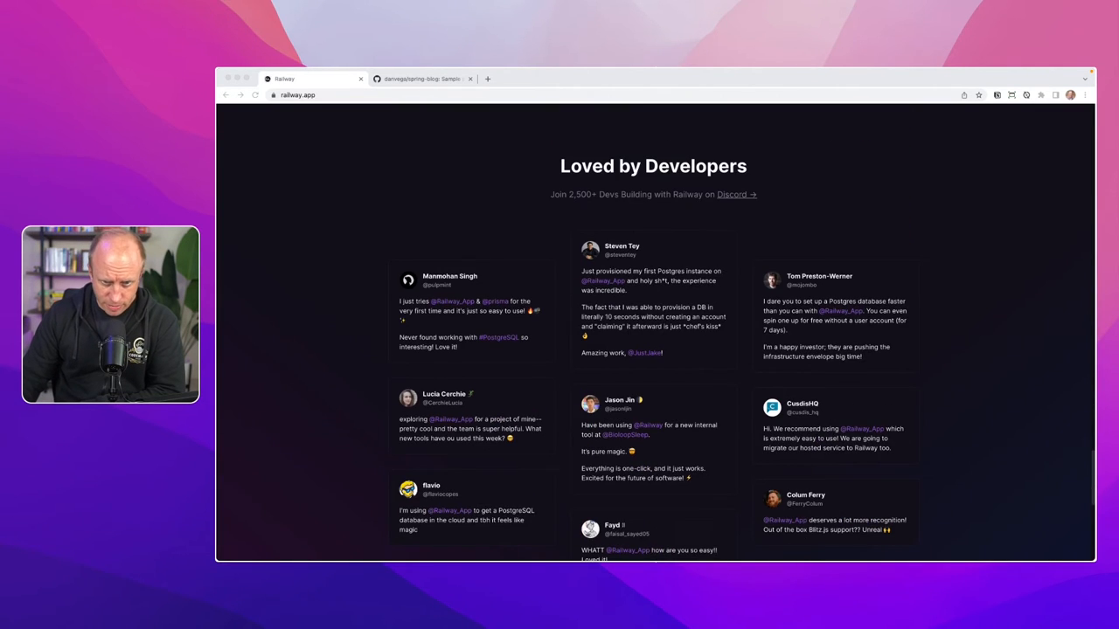
{"action": "scroll", "scroll_direction": "down", "scroll_amount": 3}
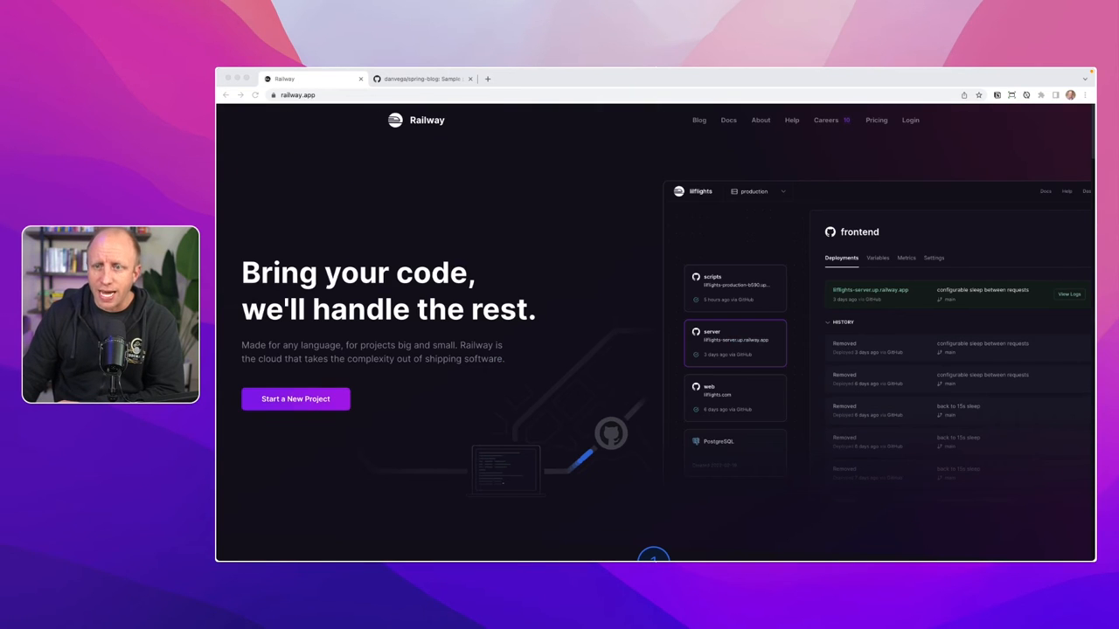
{"action": "left_click", "coordinate": [875, 119]}
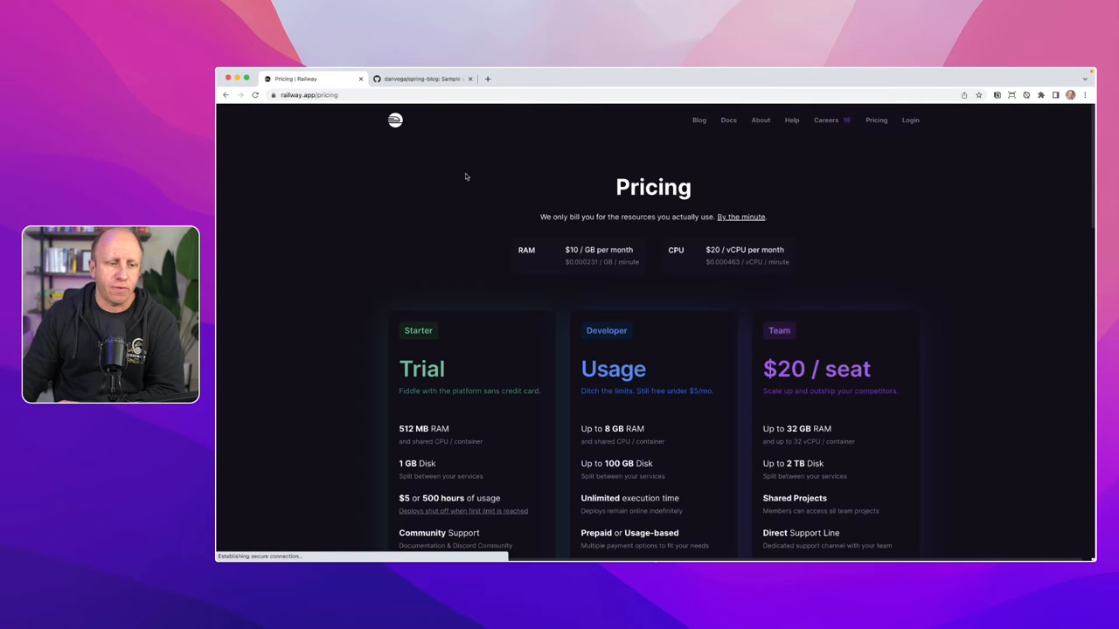
{"action": "scroll", "scroll_direction": "down", "scroll_amount": 3}
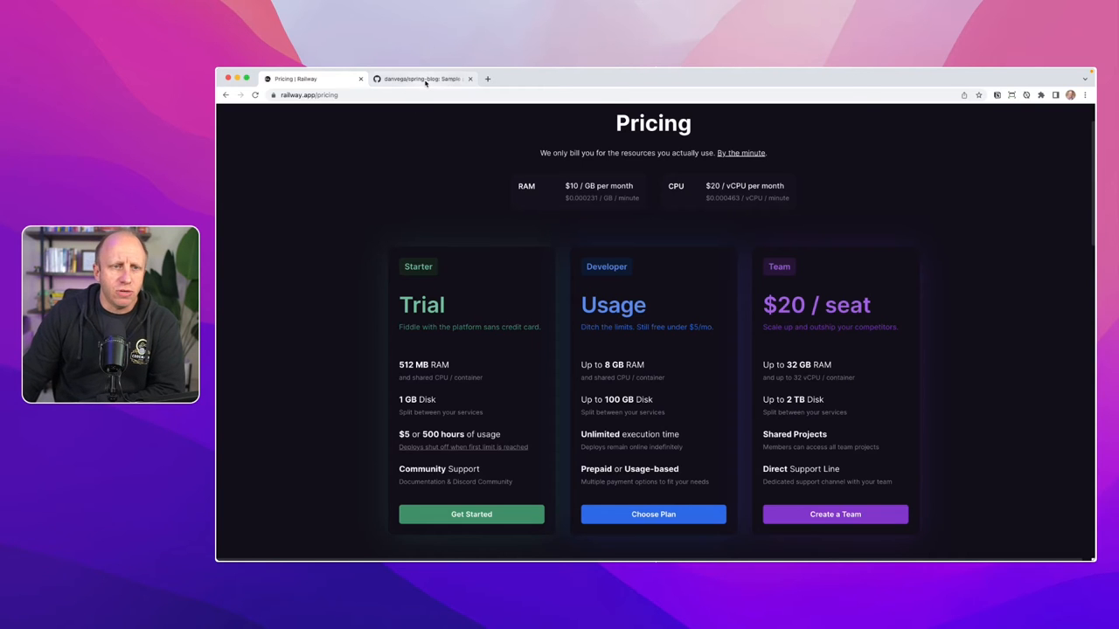
Step: Switch to the spring-blog GitHub repository showing its files and README
{"action": "left_click", "coordinate": [423, 79]}
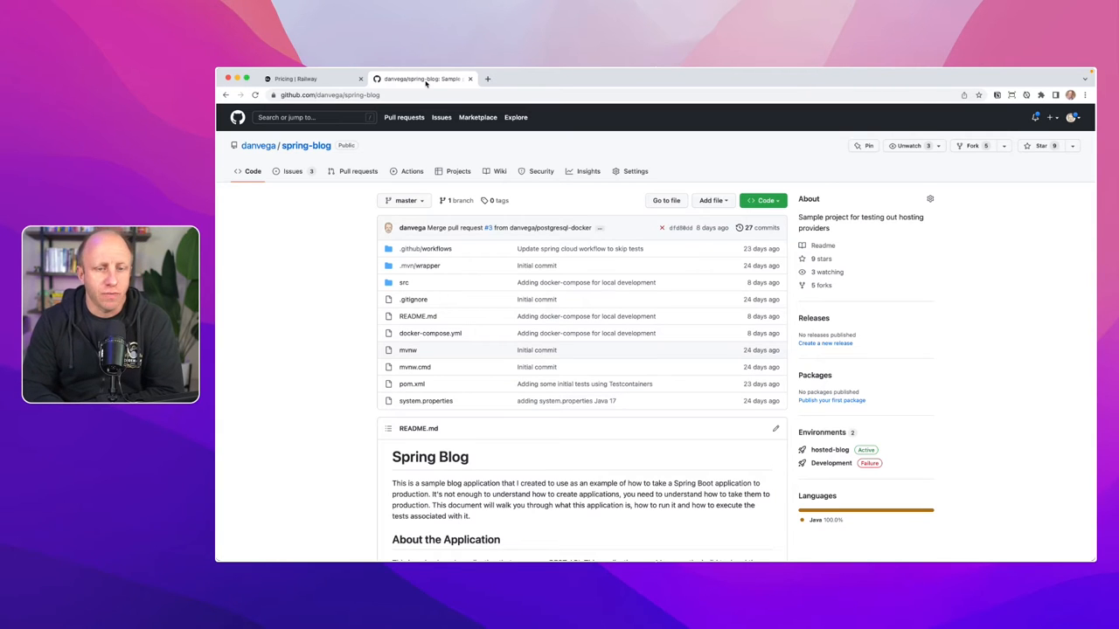
{"action": "mouse_move", "coordinate": [342, 313]}
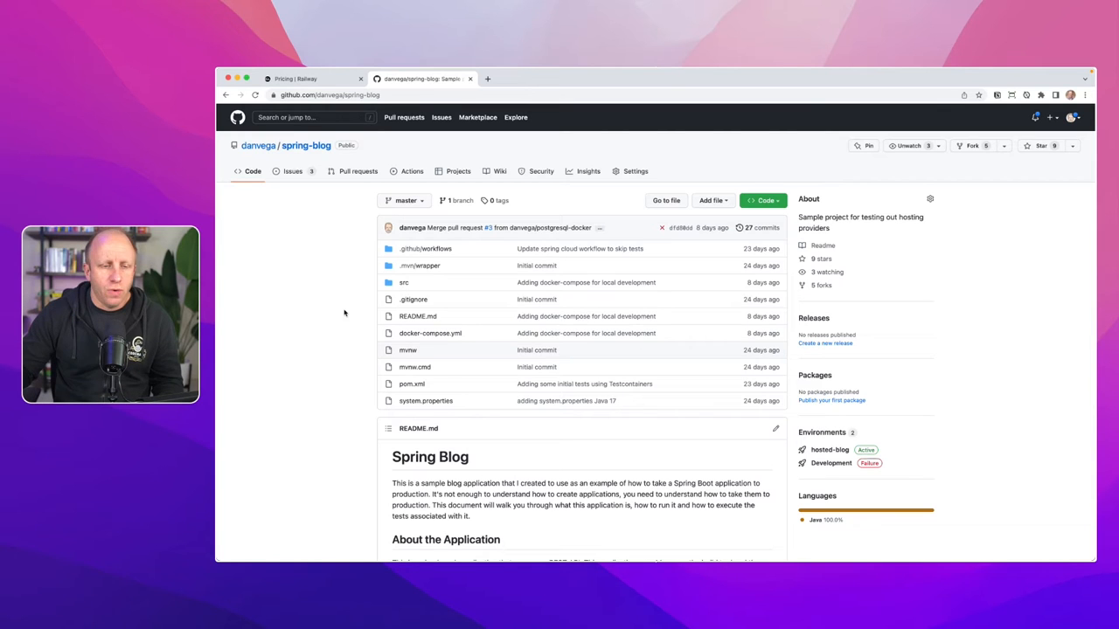
{"action": "mouse_move", "coordinate": [404, 283]}
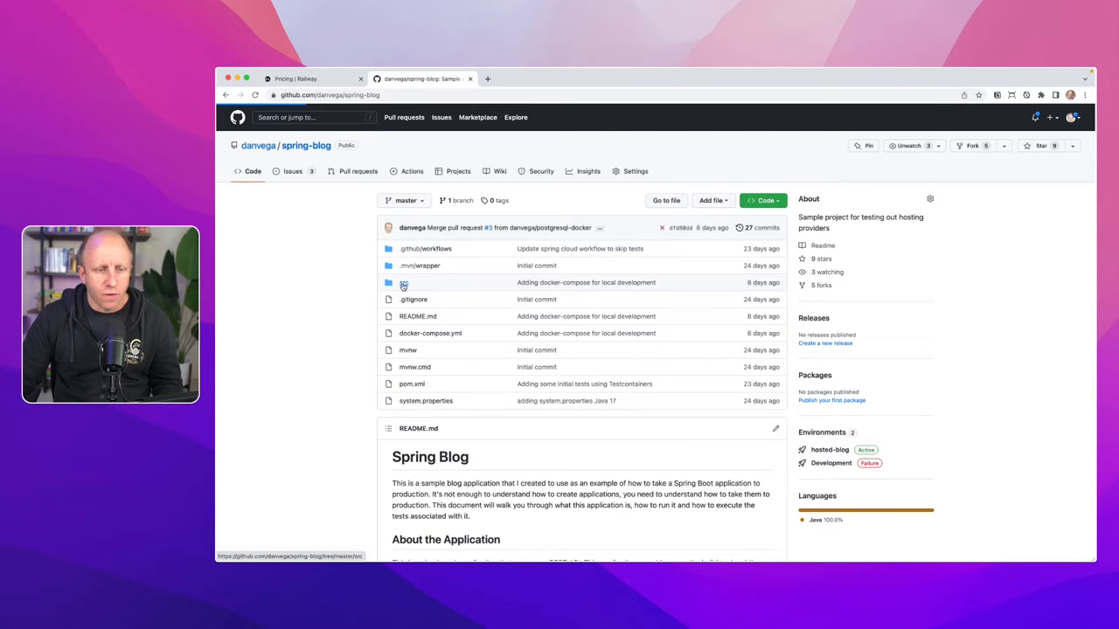
Step: Browse into src/main/resources listing the application YAML profiles and schema.sql
{"action": "left_click", "coordinate": [402, 284]}
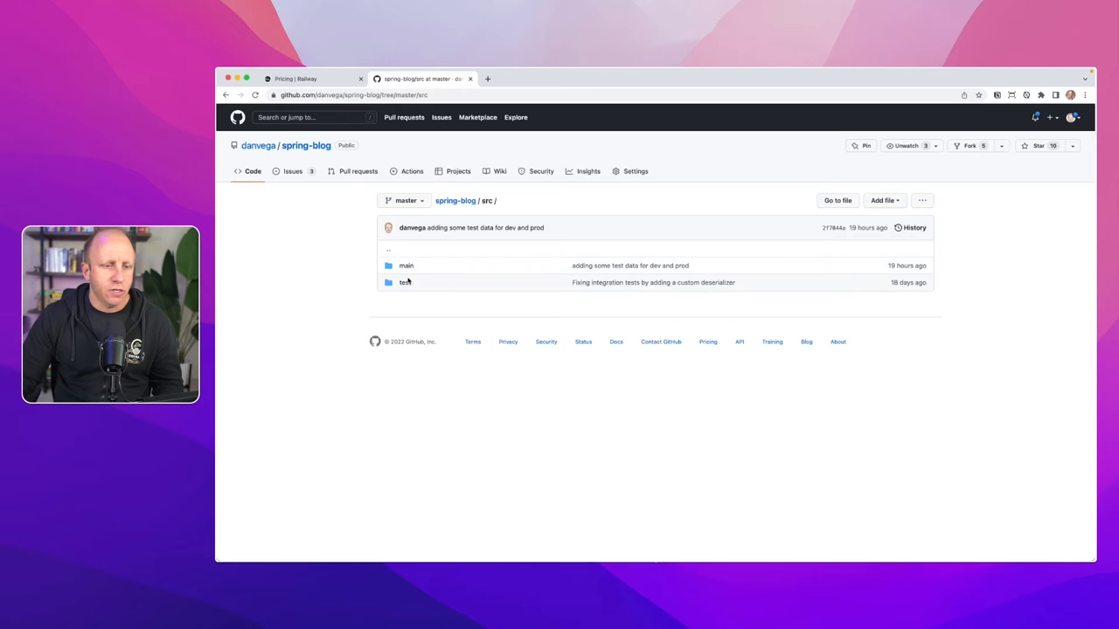
{"action": "left_click", "coordinate": [405, 266]}
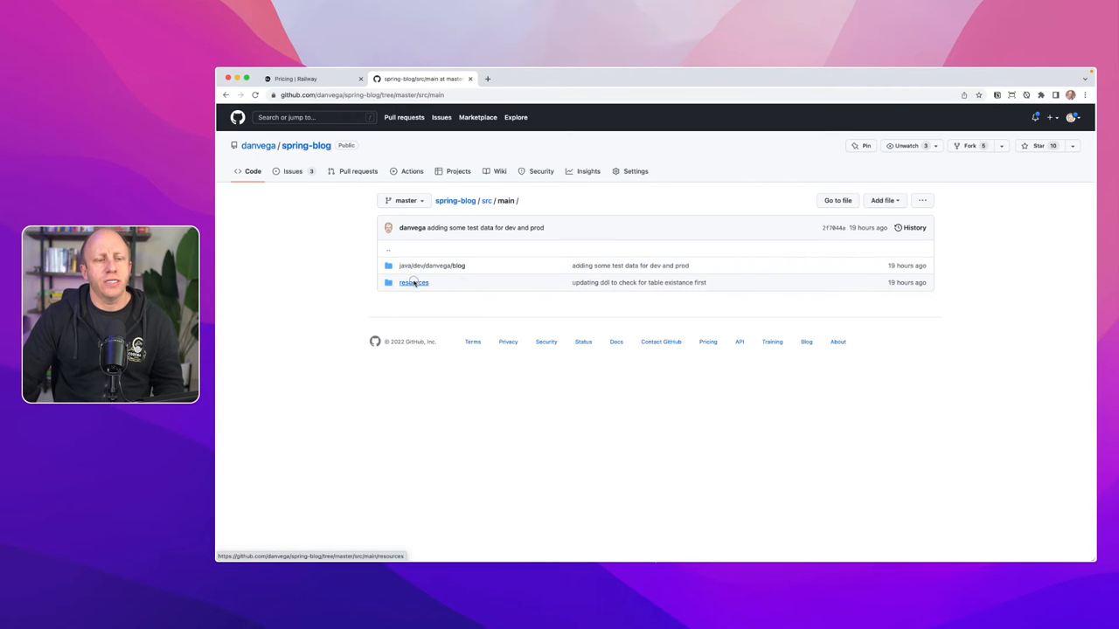
{"action": "mouse_move", "coordinate": [328, 283]}
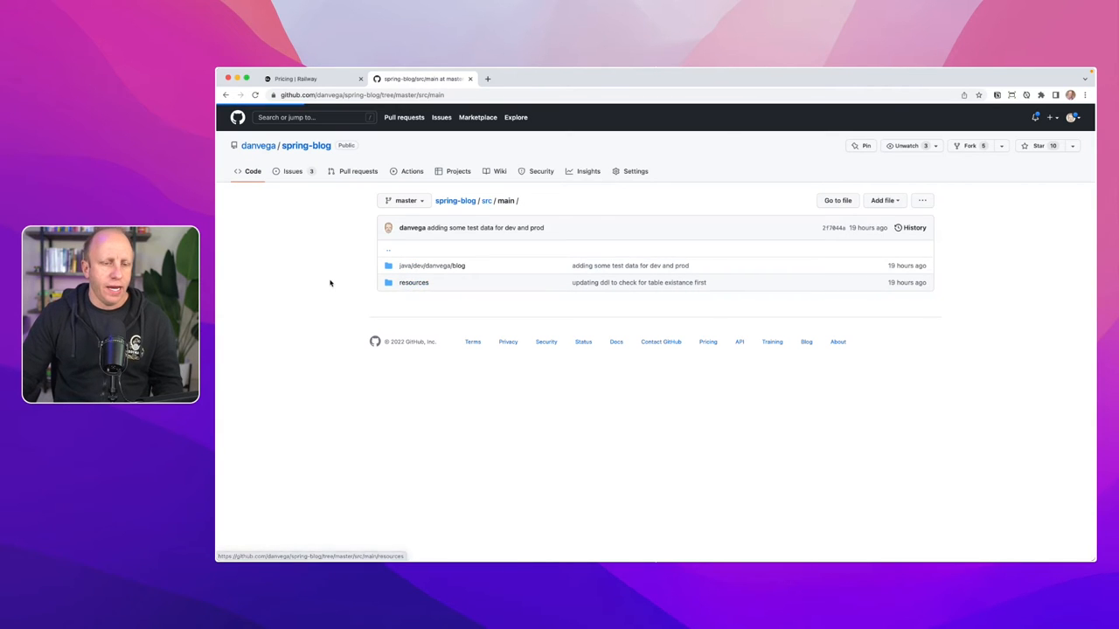
{"action": "left_click", "coordinate": [412, 283]}
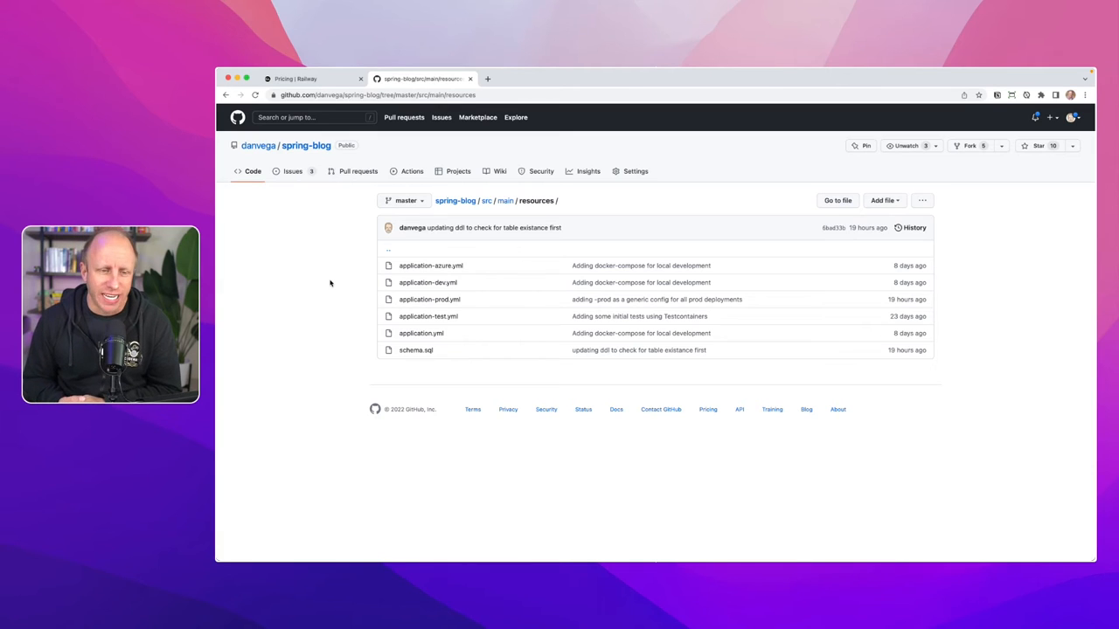
{"action": "mouse_move", "coordinate": [430, 299]}
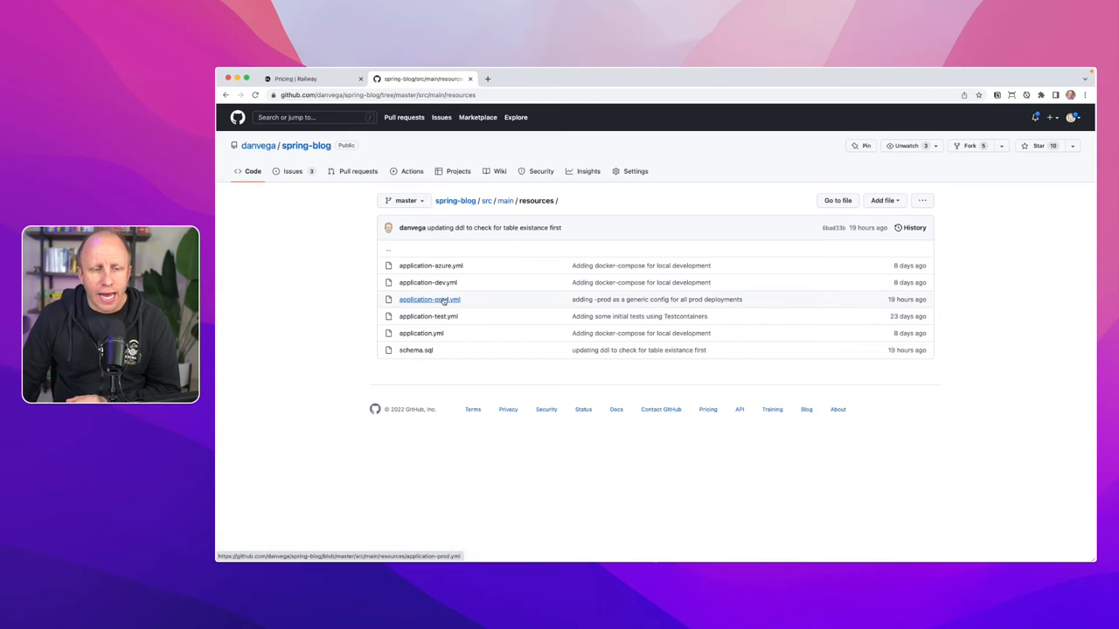
{"action": "mouse_move", "coordinate": [468, 299]}
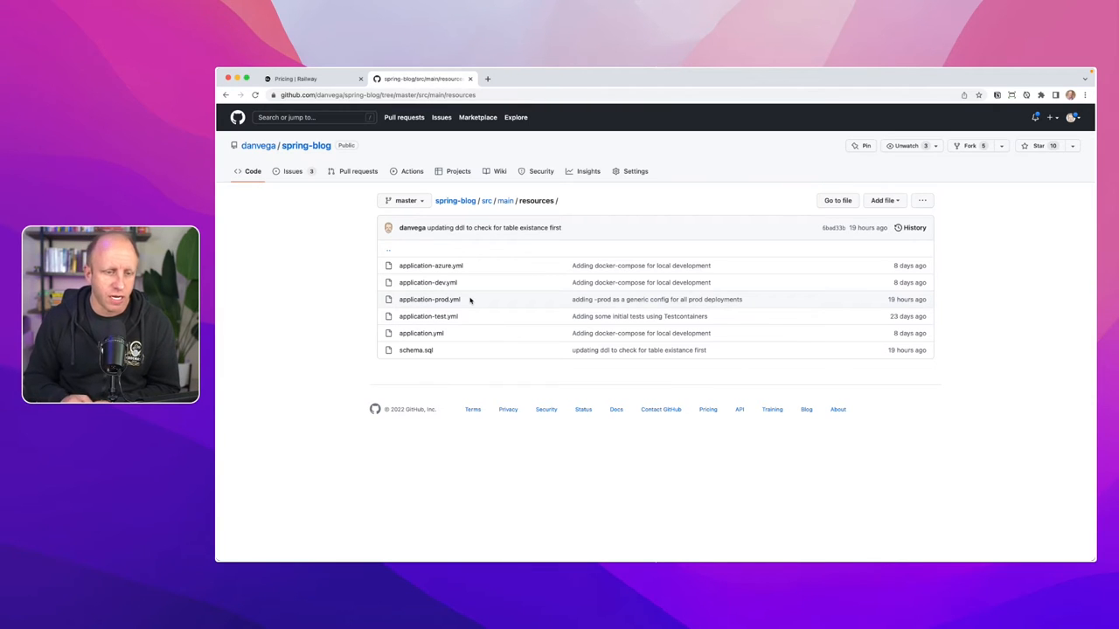
{"action": "mouse_move", "coordinate": [427, 283]}
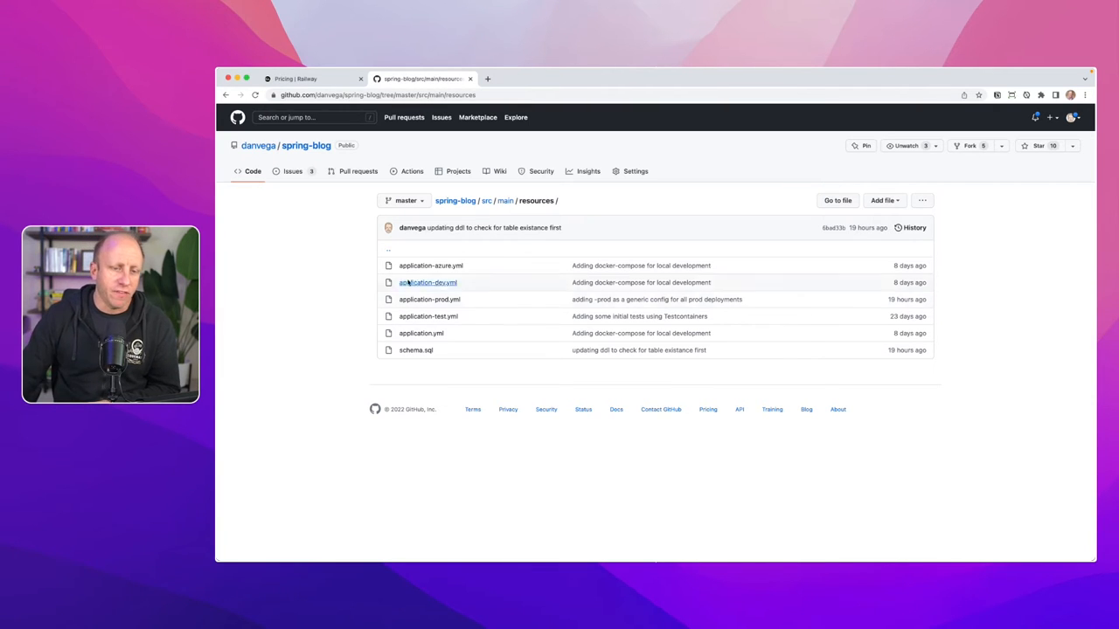
{"action": "mouse_move", "coordinate": [430, 266]}
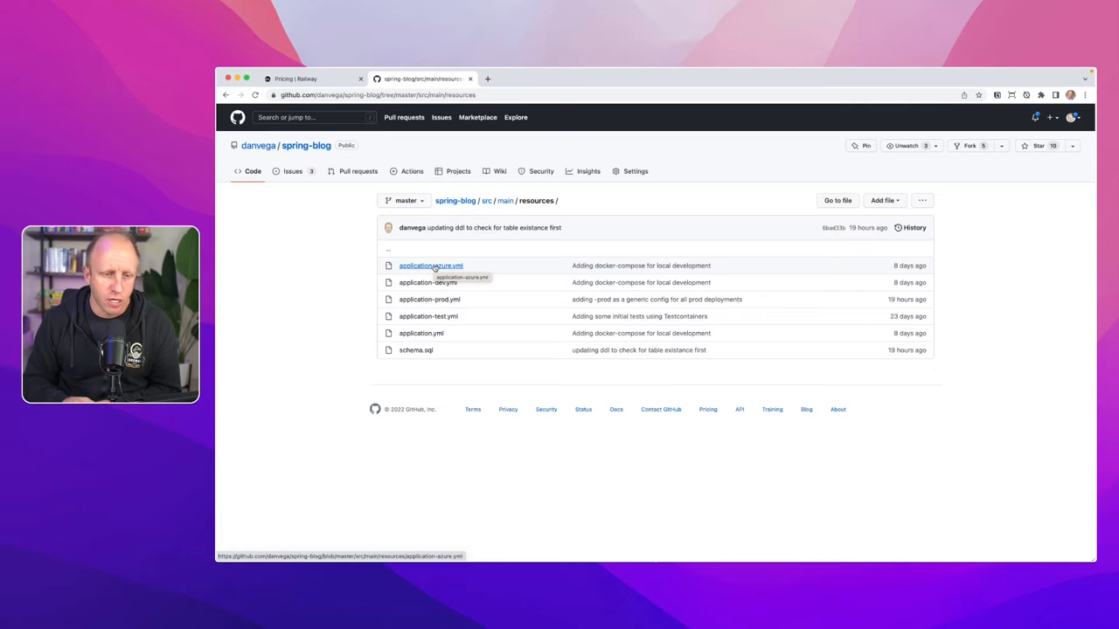
{"action": "mouse_move", "coordinate": [428, 299]}
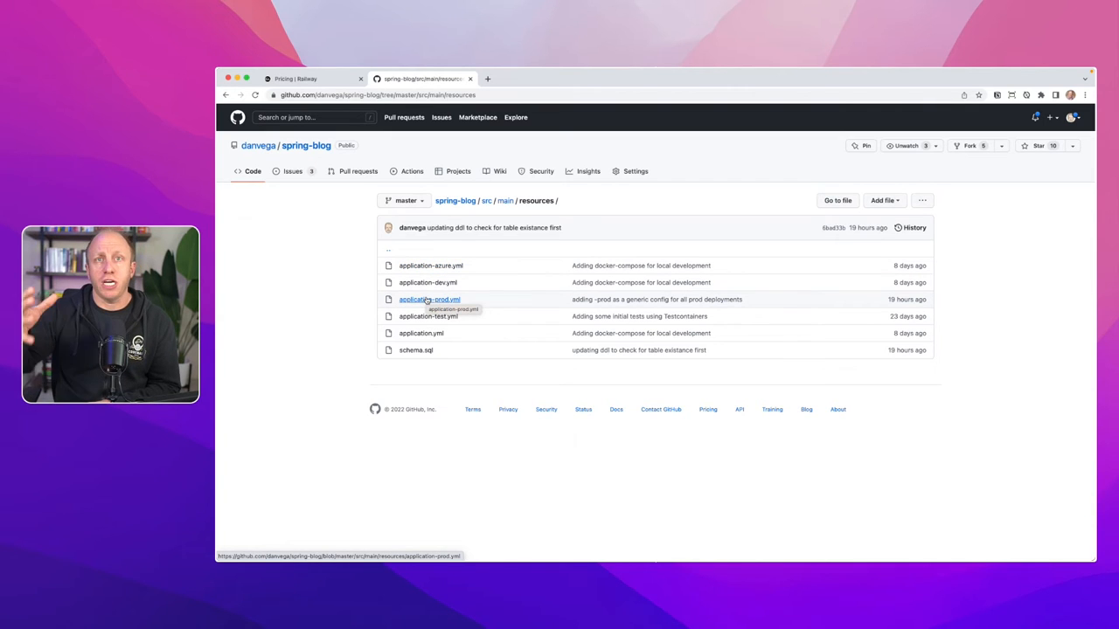
{"action": "mouse_move", "coordinate": [290, 275]}
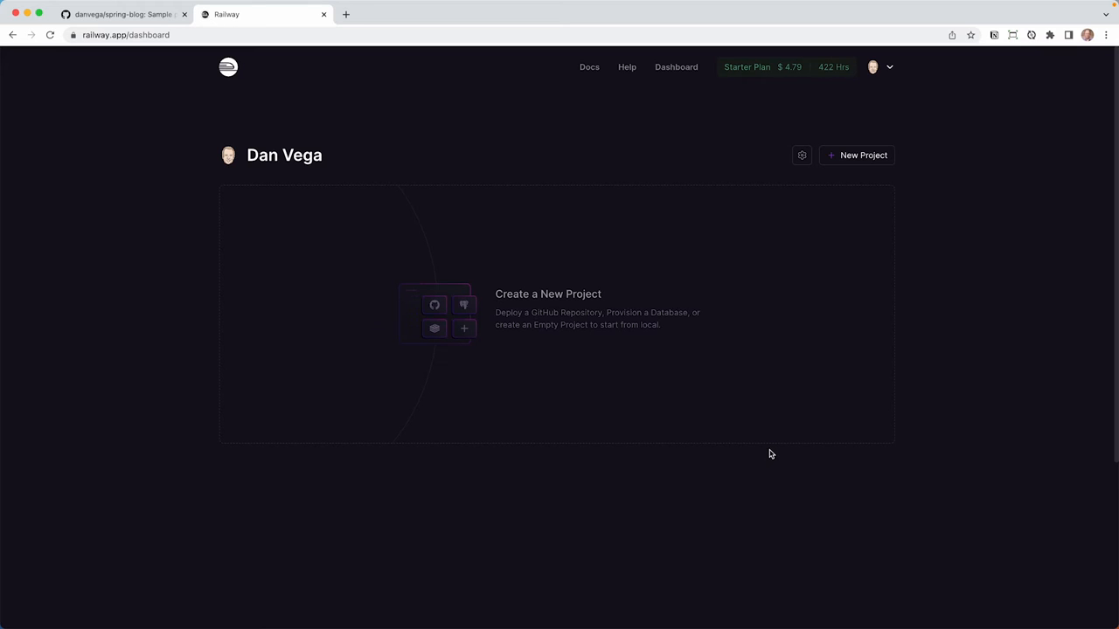
{"action": "mouse_move", "coordinate": [800, 154]}
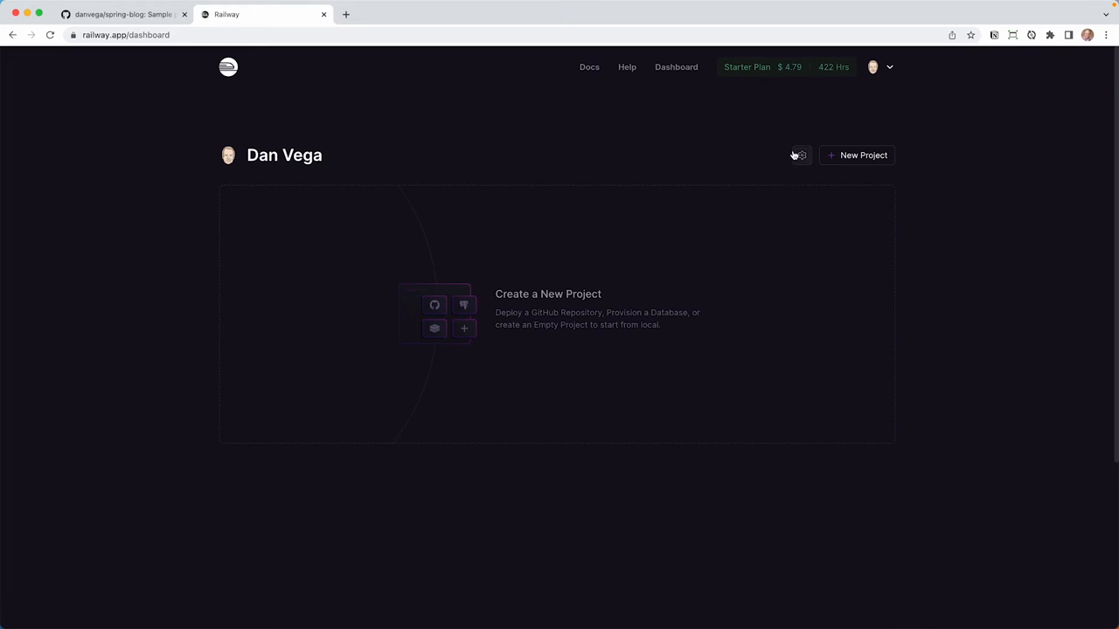
{"action": "mouse_move", "coordinate": [731, 123]}
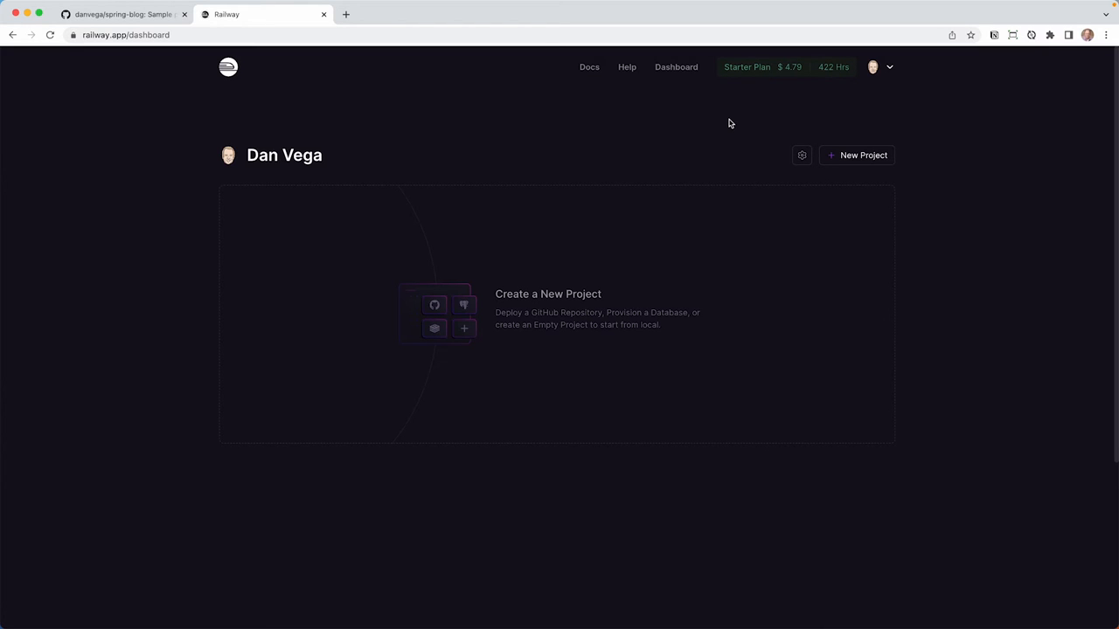
{"action": "mouse_move", "coordinate": [540, 381]}
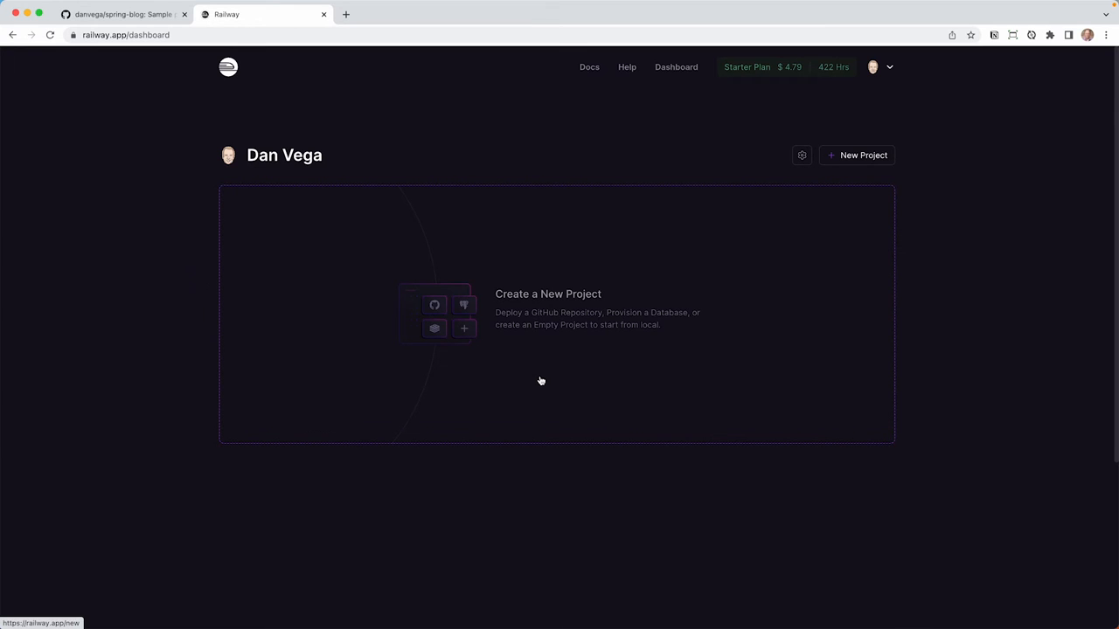
{"action": "mouse_move", "coordinate": [864, 153]}
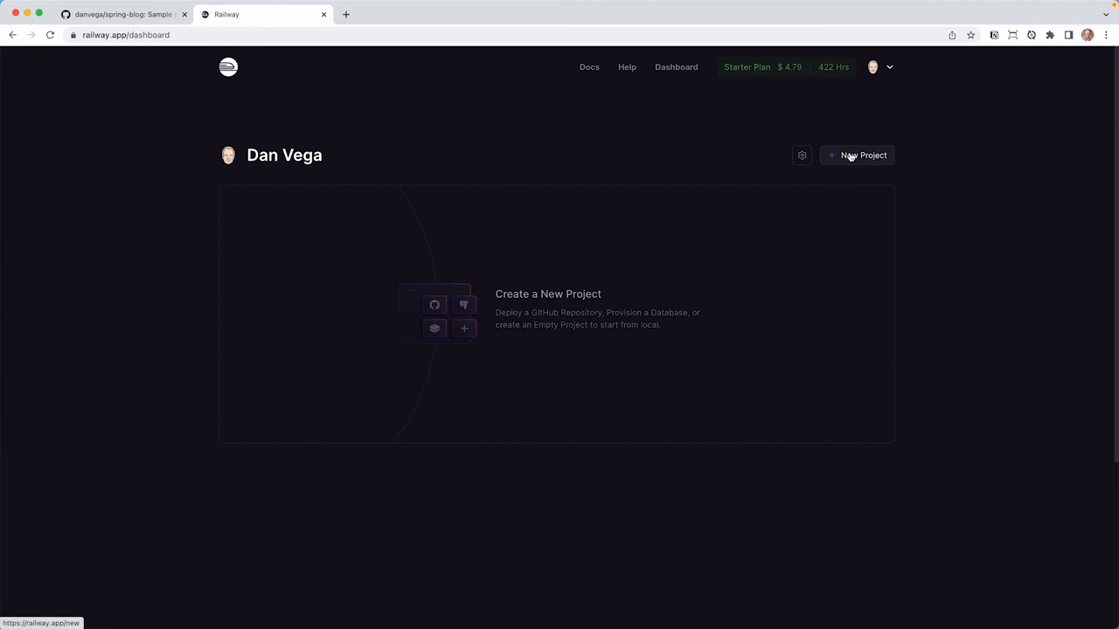
Step: Create a new empty Railway project with a generated name
{"action": "left_click", "coordinate": [863, 154]}
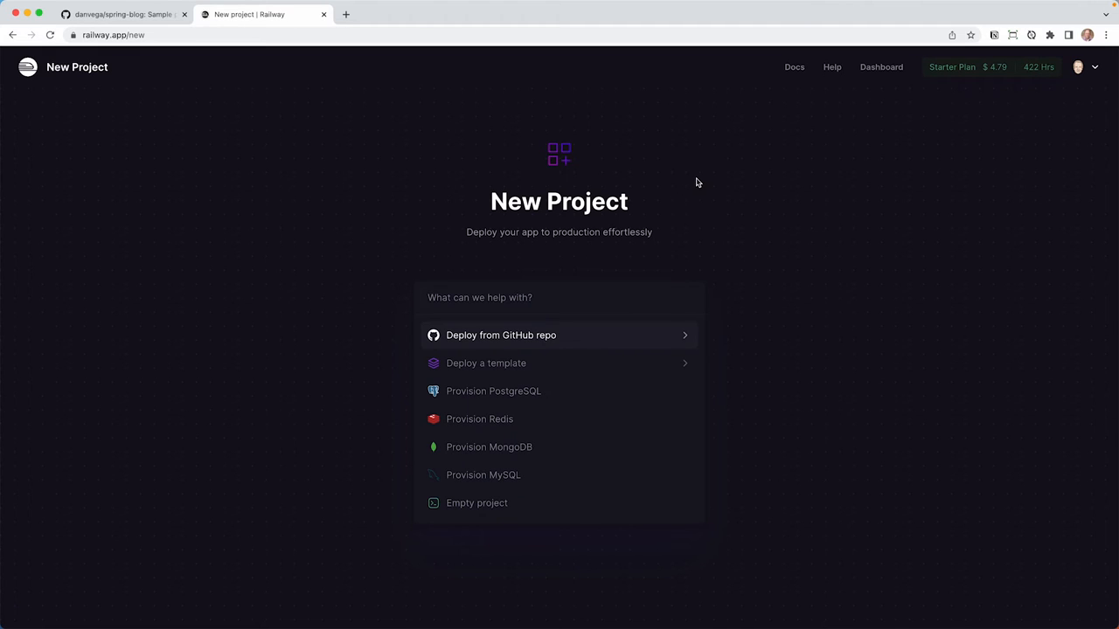
{"action": "mouse_move", "coordinate": [503, 513]}
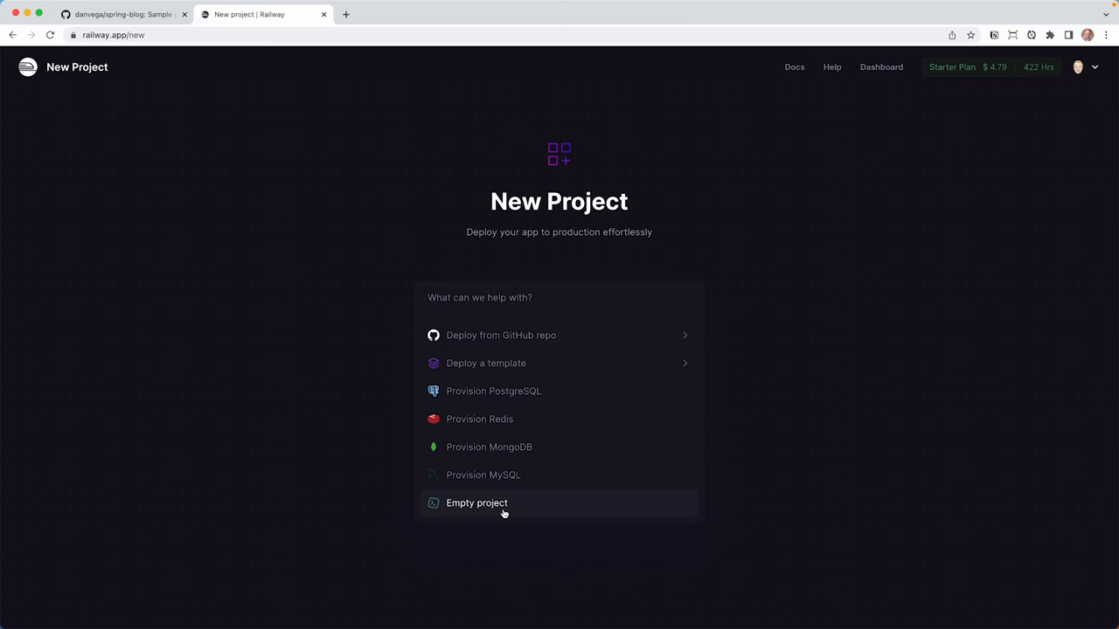
{"action": "left_click", "coordinate": [475, 503]}
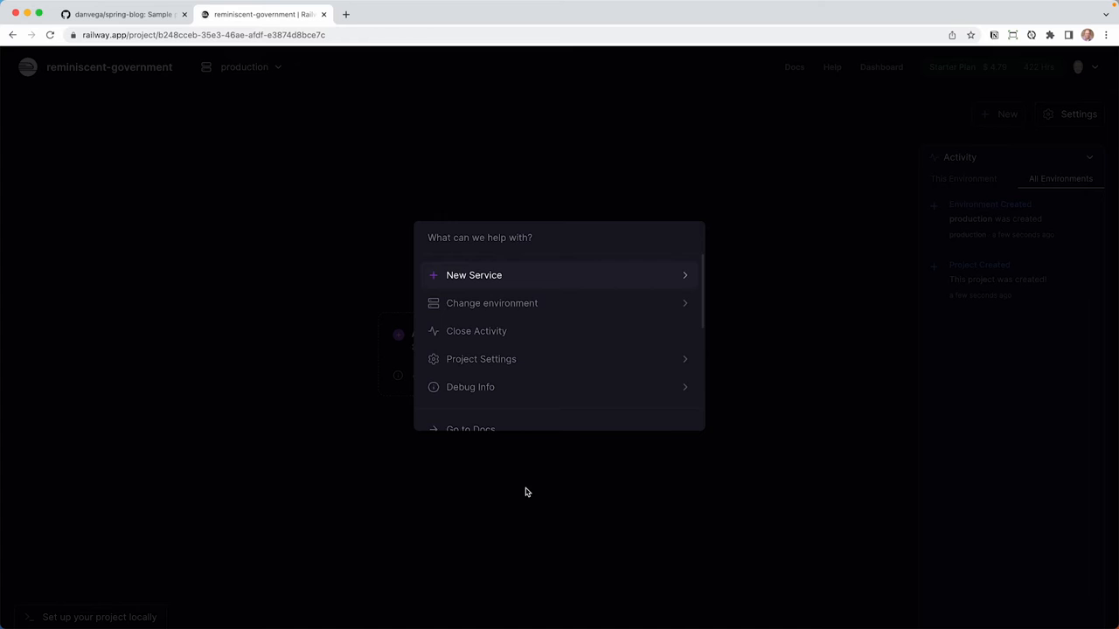
Step: Add a PostgreSQL database as a new service in the project
{"action": "left_click", "coordinate": [473, 275]}
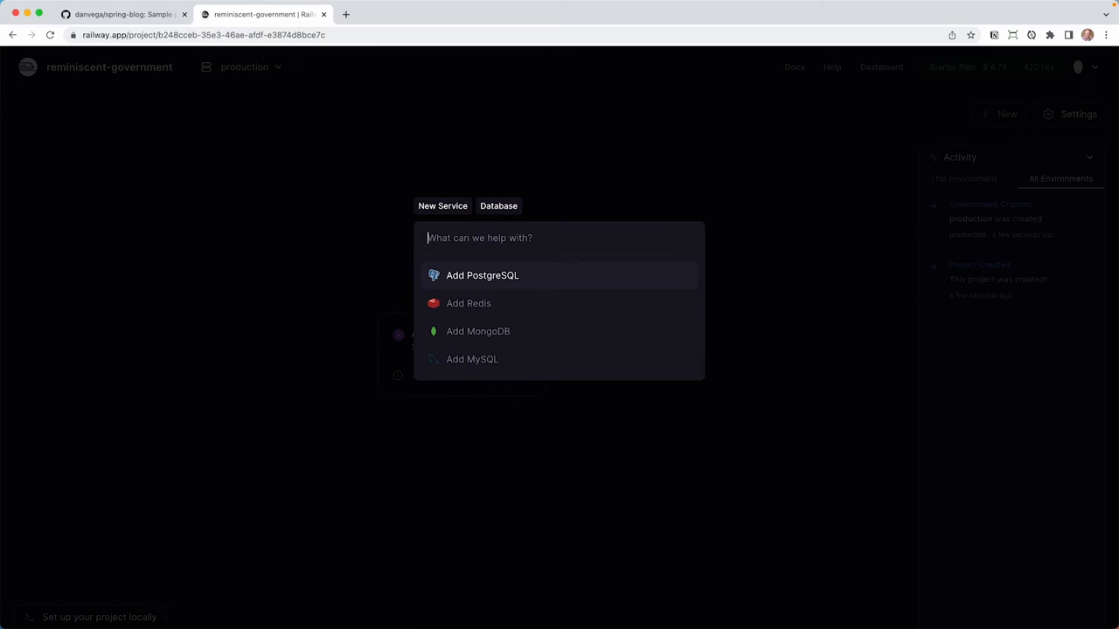
{"action": "mouse_move", "coordinate": [469, 304]}
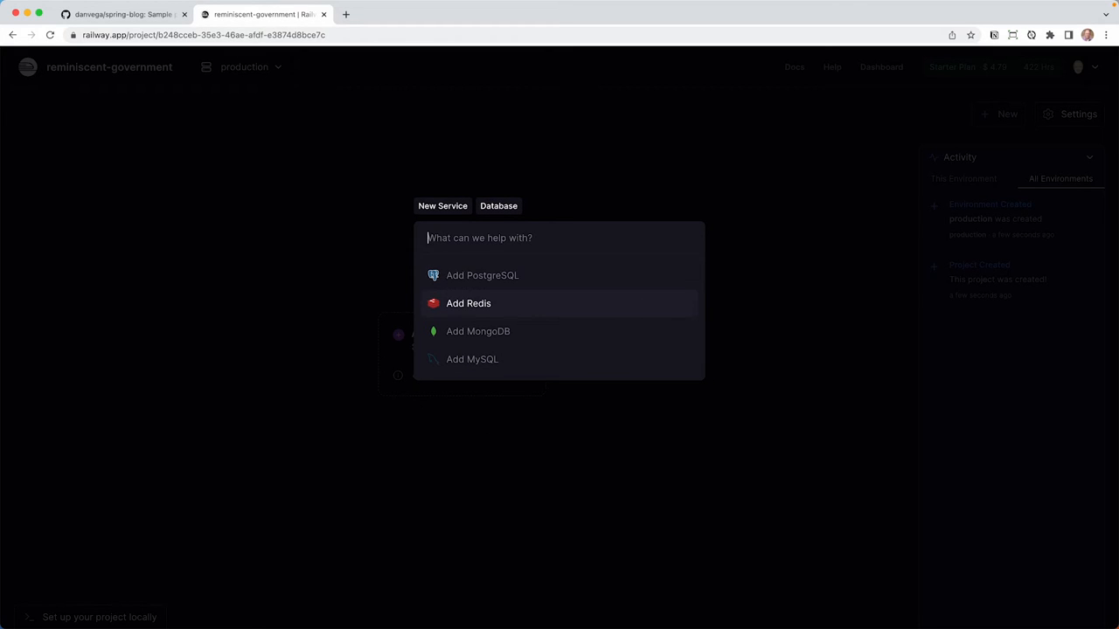
{"action": "left_click", "coordinate": [483, 275]}
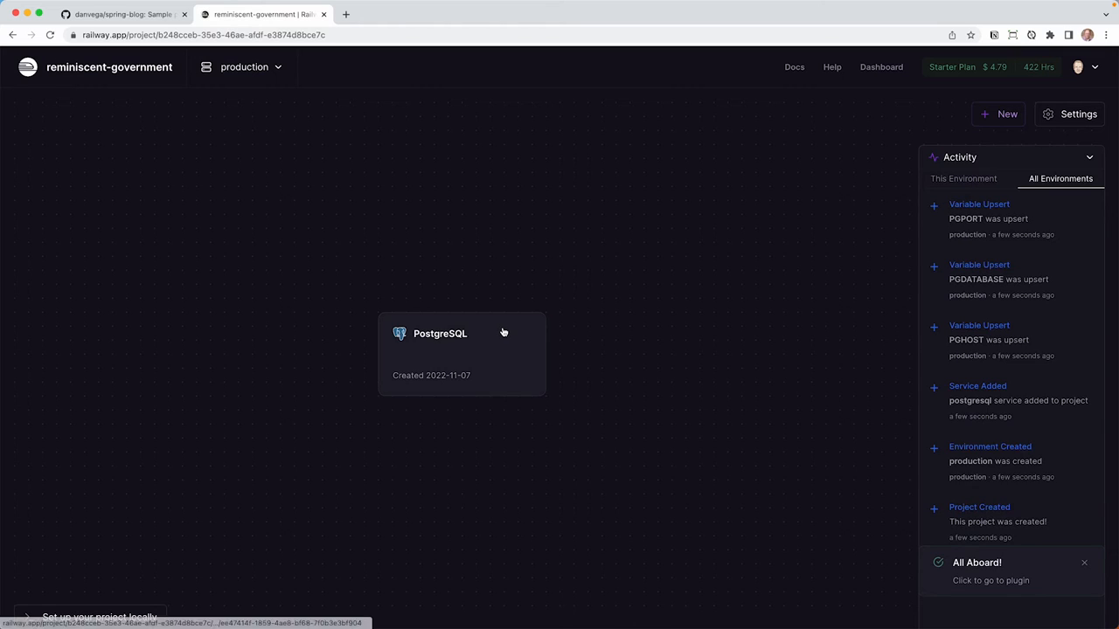
Step: Inspect the PostgreSQL service's Query, Connect, Logs and Variables, revealing the PGHOST value
{"action": "left_click", "coordinate": [461, 353]}
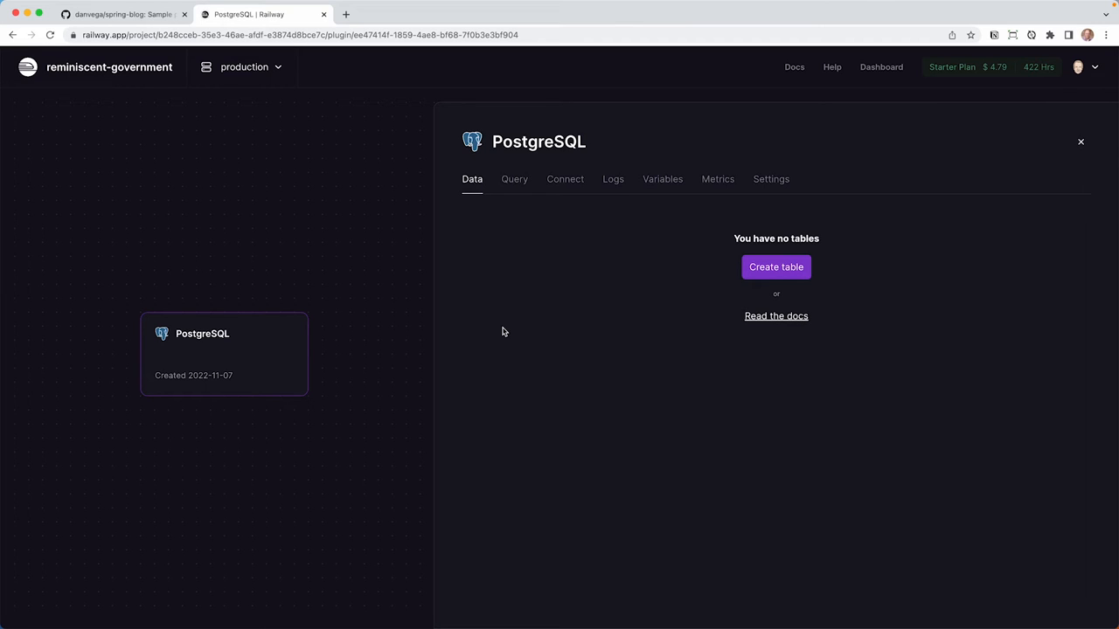
{"action": "mouse_move", "coordinate": [526, 239]}
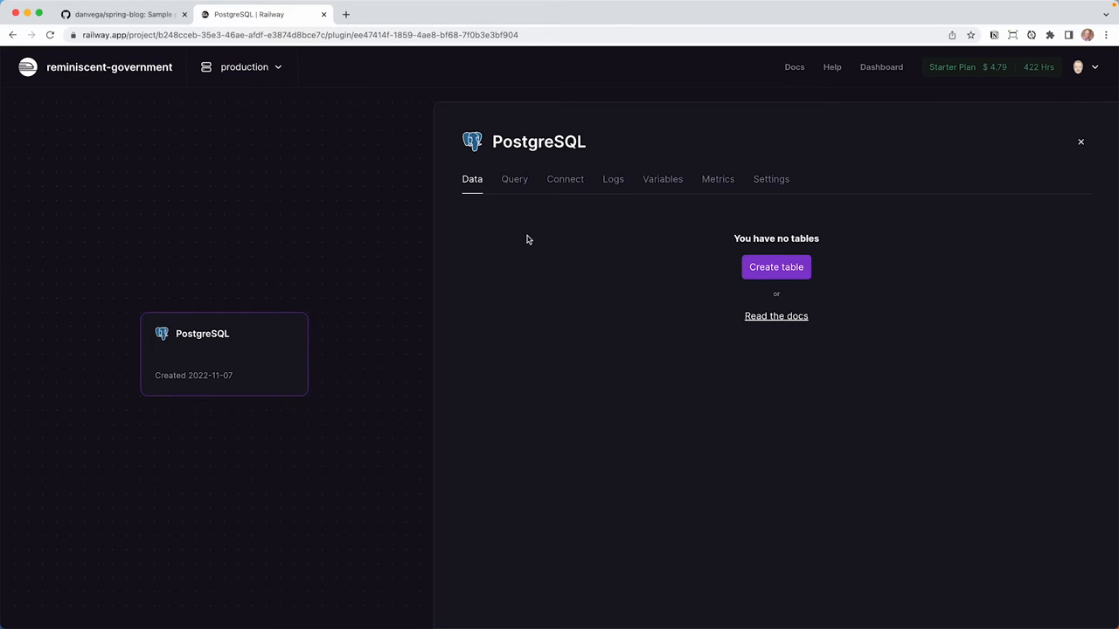
{"action": "mouse_move", "coordinate": [608, 324]}
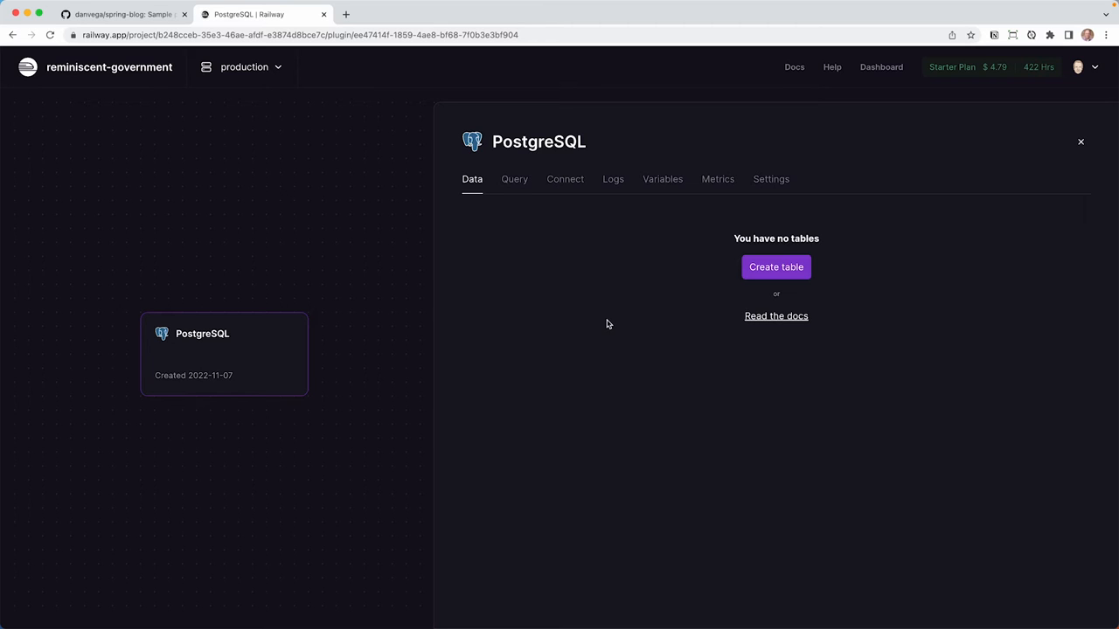
{"action": "left_click", "coordinate": [514, 178]}
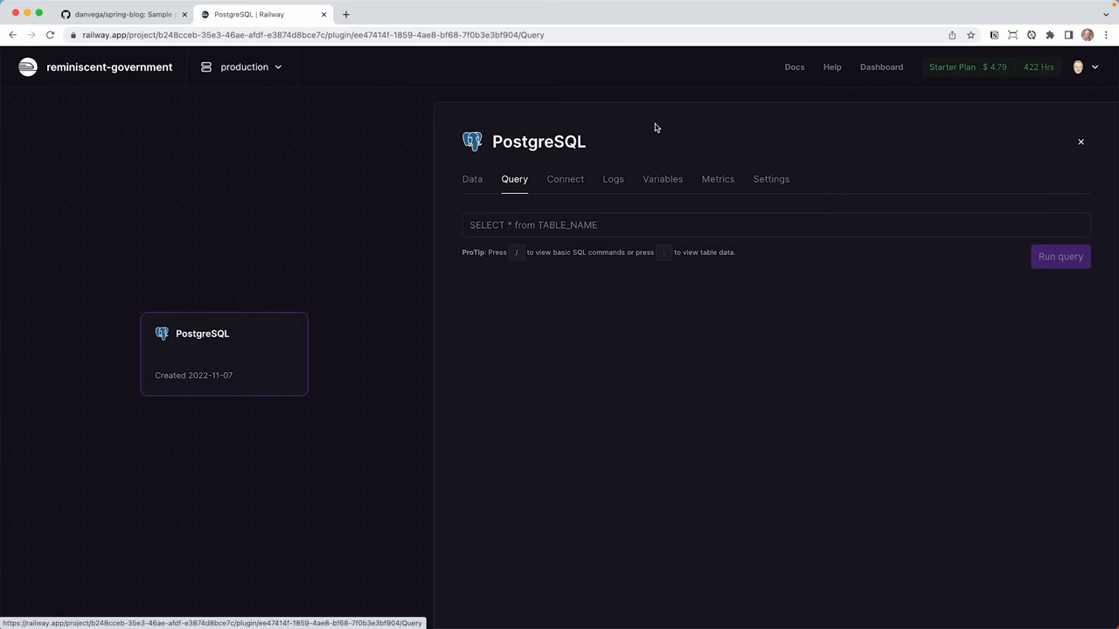
{"action": "left_click", "coordinate": [564, 178]}
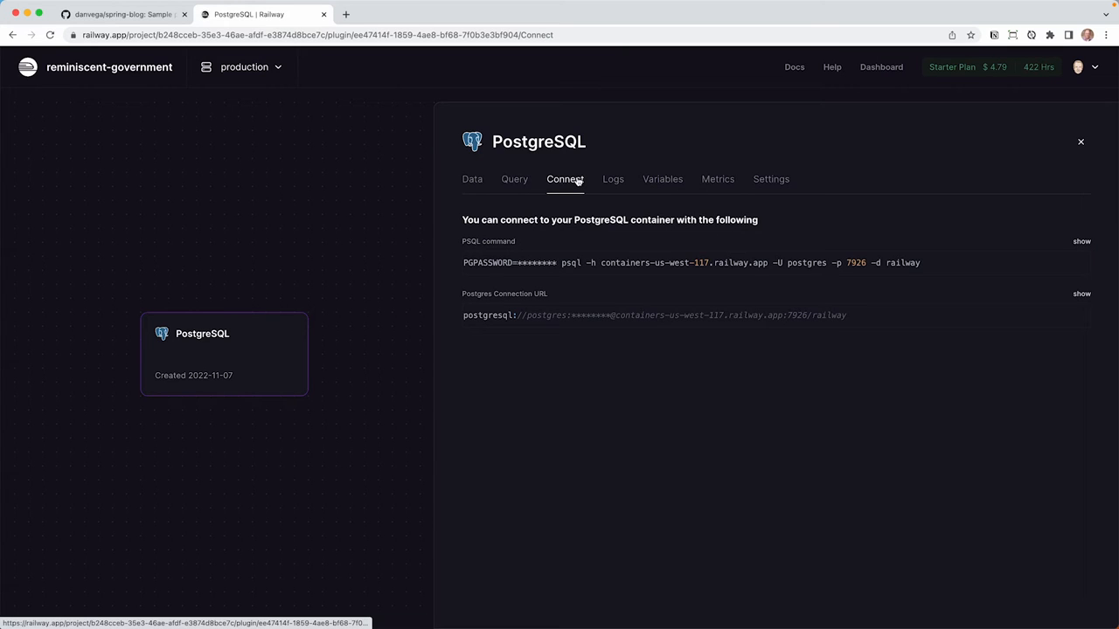
{"action": "mouse_move", "coordinate": [612, 178]}
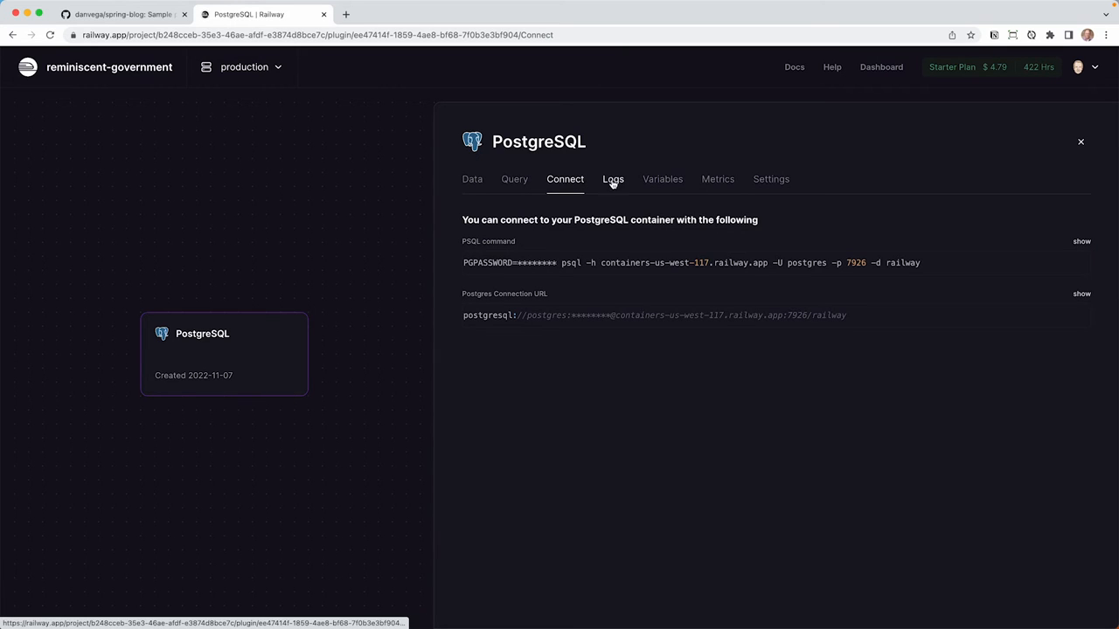
{"action": "left_click", "coordinate": [612, 178]}
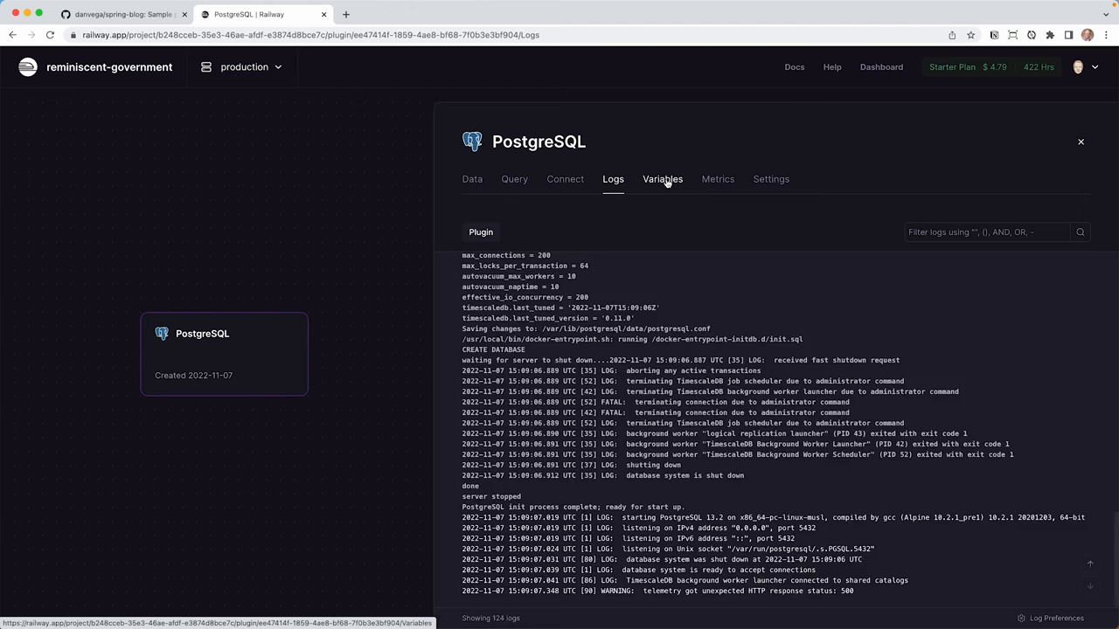
{"action": "left_click", "coordinate": [663, 178]}
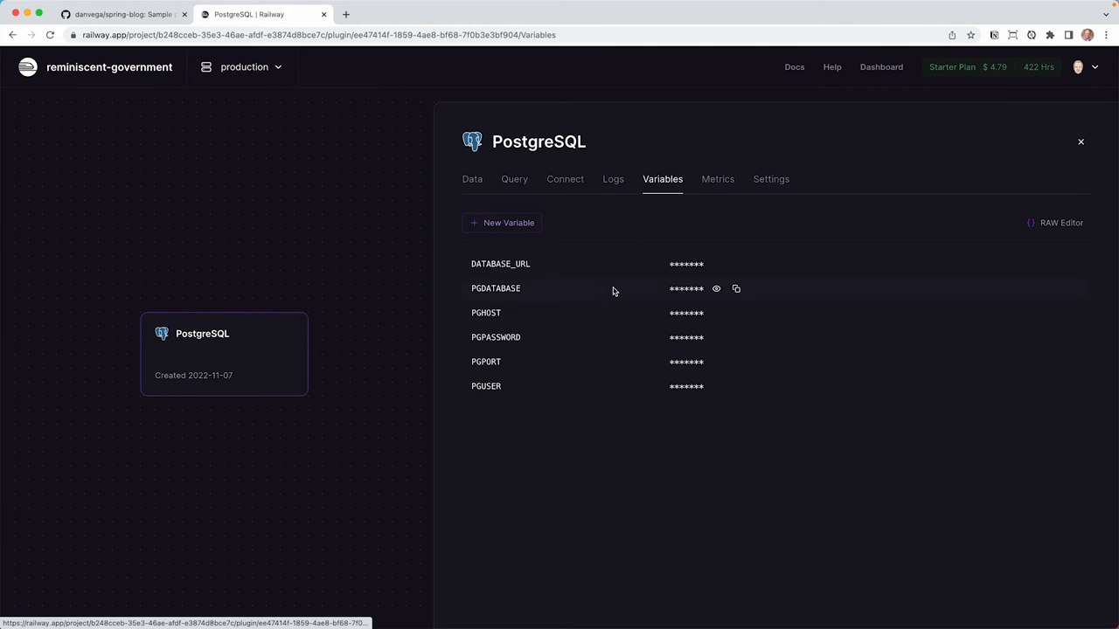
{"action": "mouse_move", "coordinate": [577, 273]}
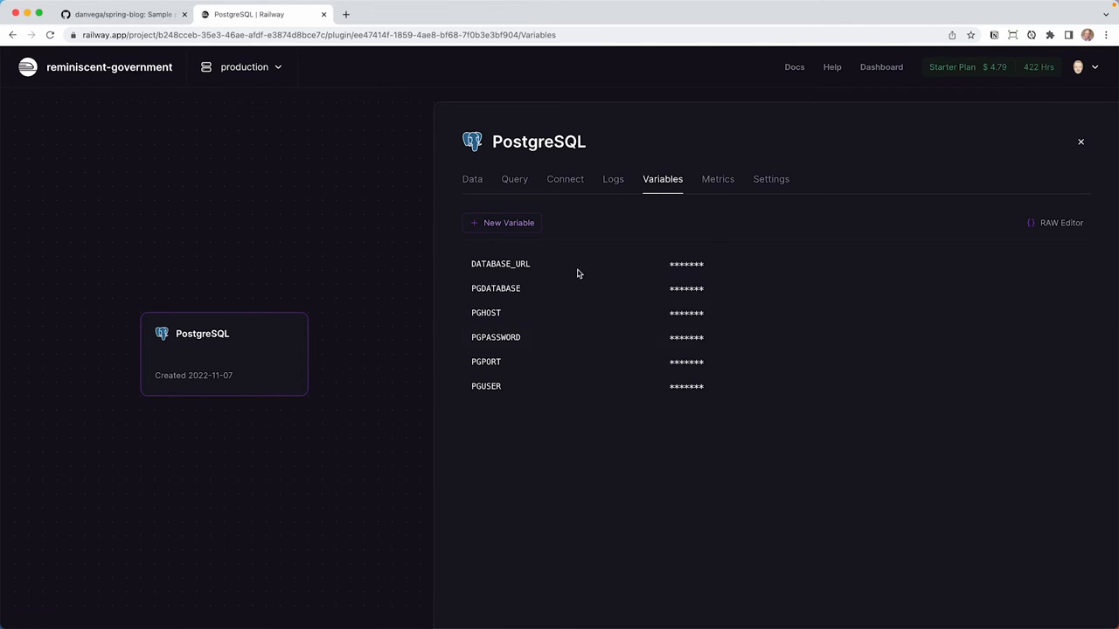
{"action": "mouse_move", "coordinate": [488, 330]}
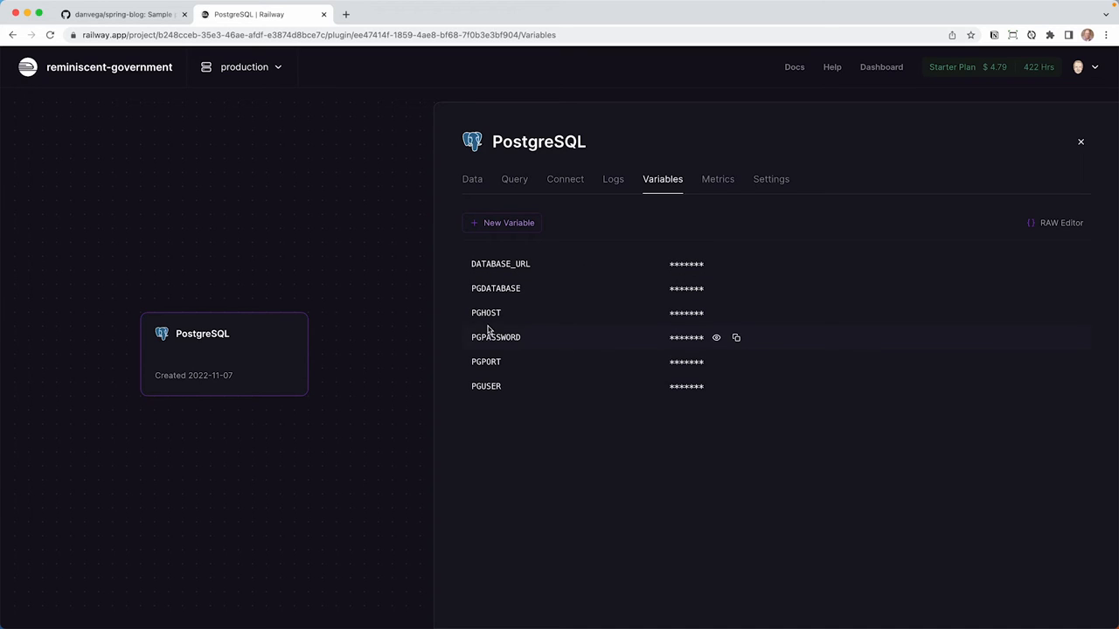
{"action": "mouse_move", "coordinate": [690, 313]}
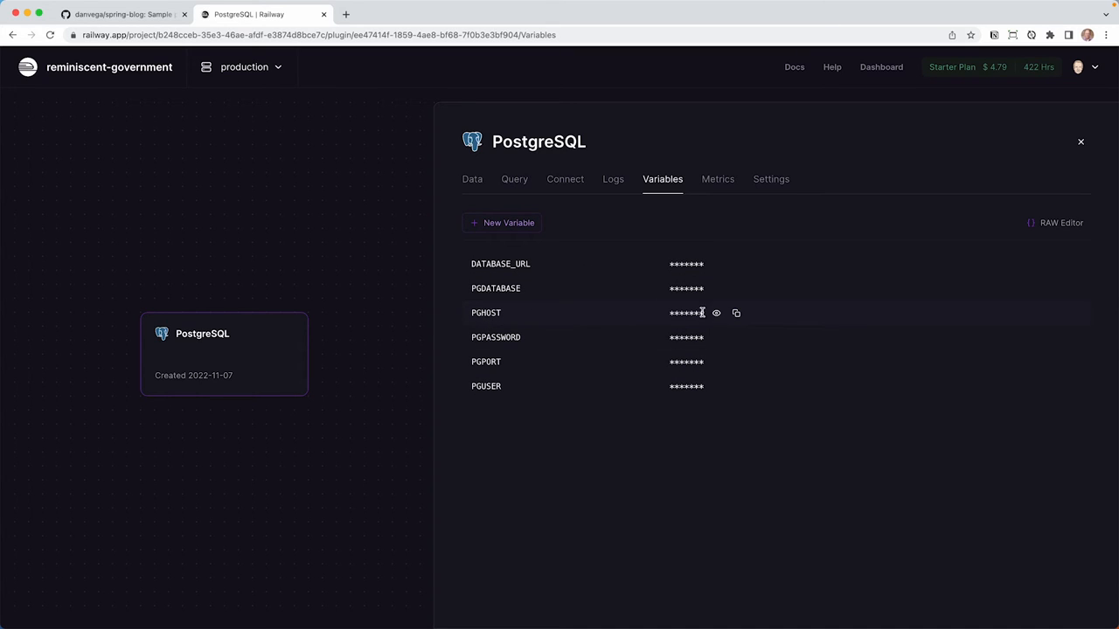
{"action": "left_click", "coordinate": [716, 313]}
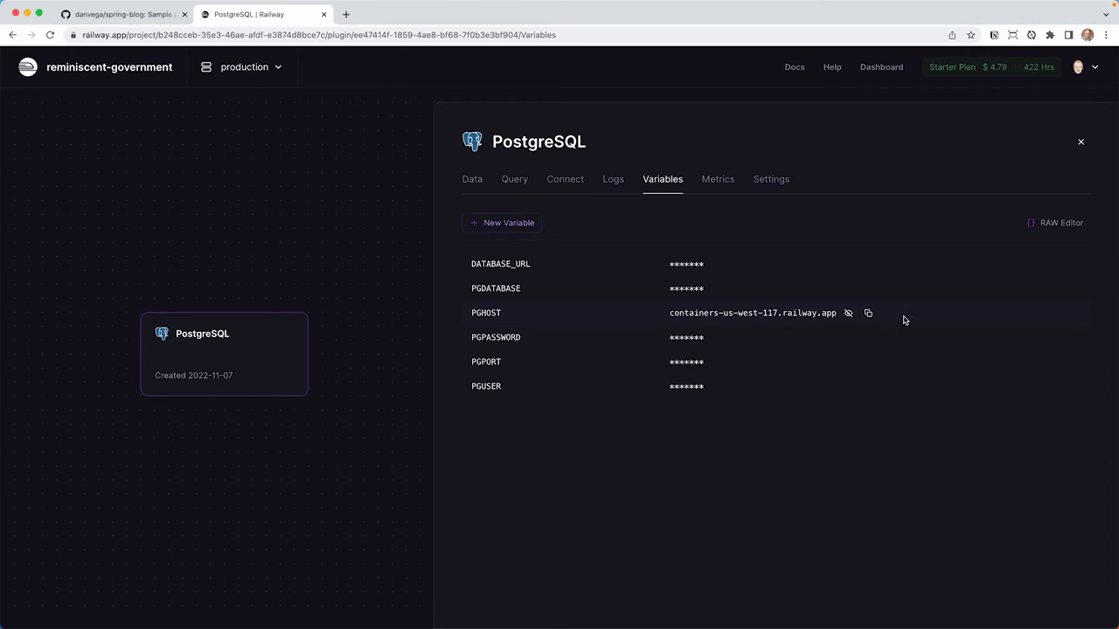
{"action": "mouse_move", "coordinate": [647, 289]}
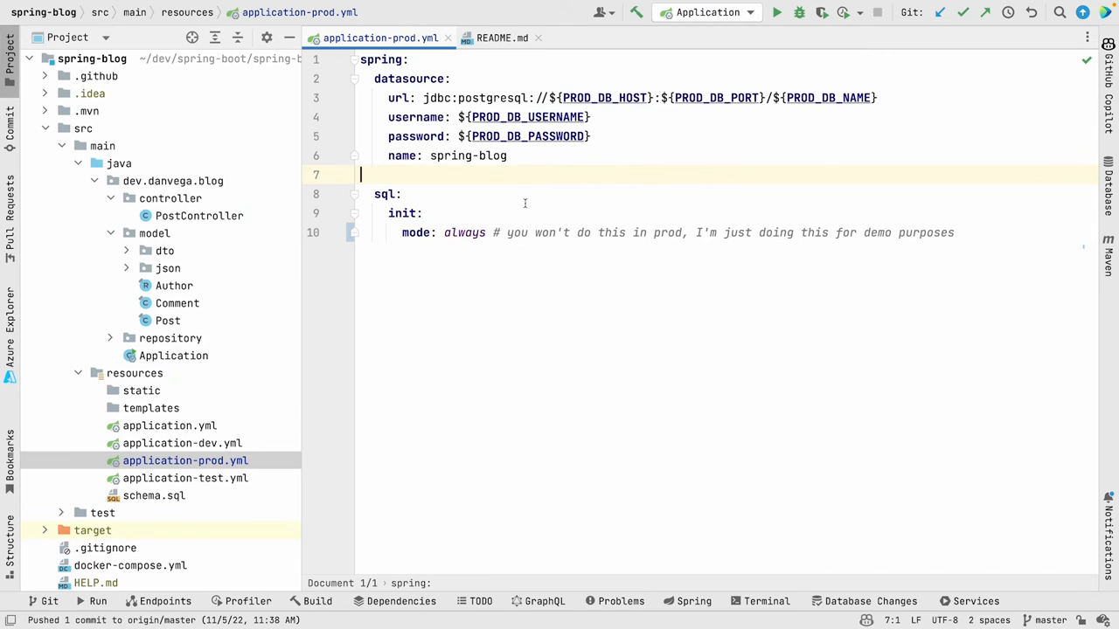
{"action": "mouse_move", "coordinate": [517, 192]}
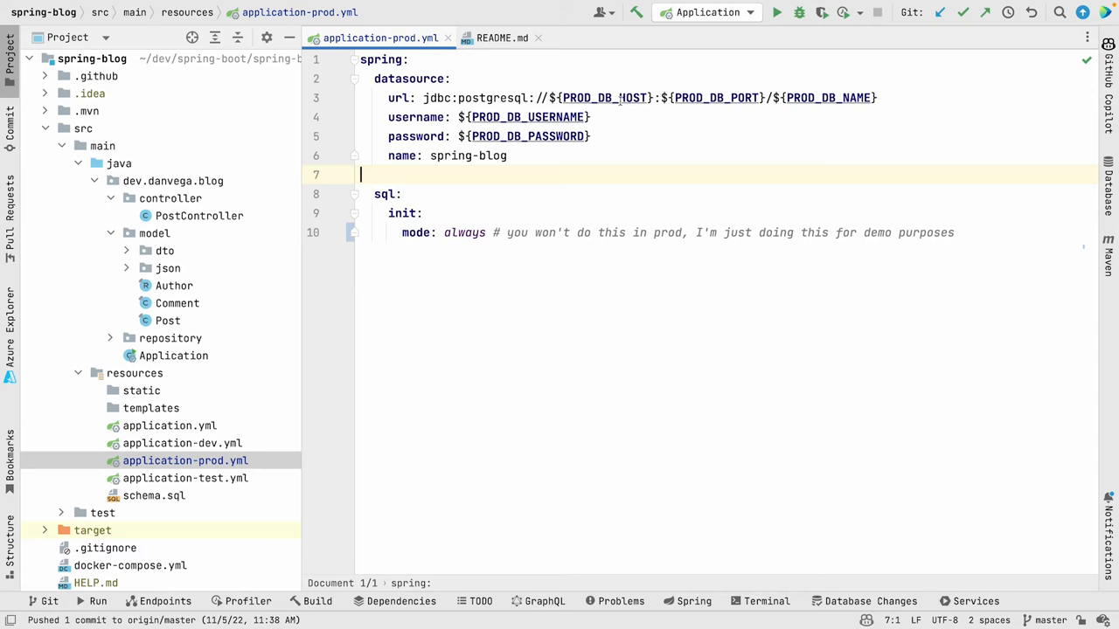
{"action": "mouse_move", "coordinate": [858, 98]}
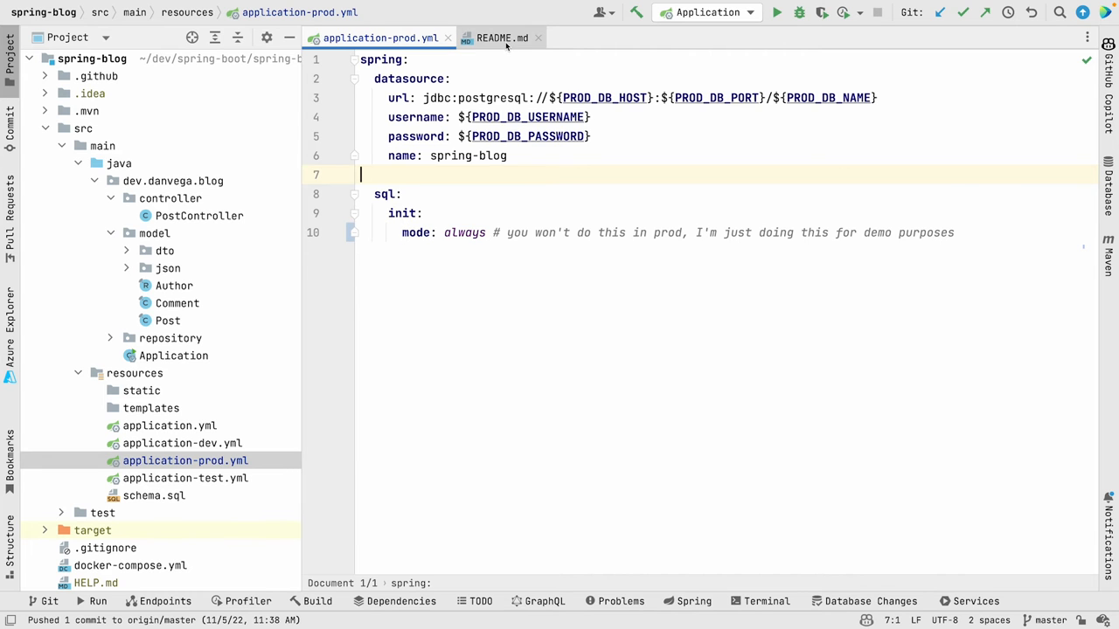
Step: Fill the README's PROD_DB host with containers-us-west-117.railway.app and port with 7926
{"action": "left_click", "coordinate": [501, 39]}
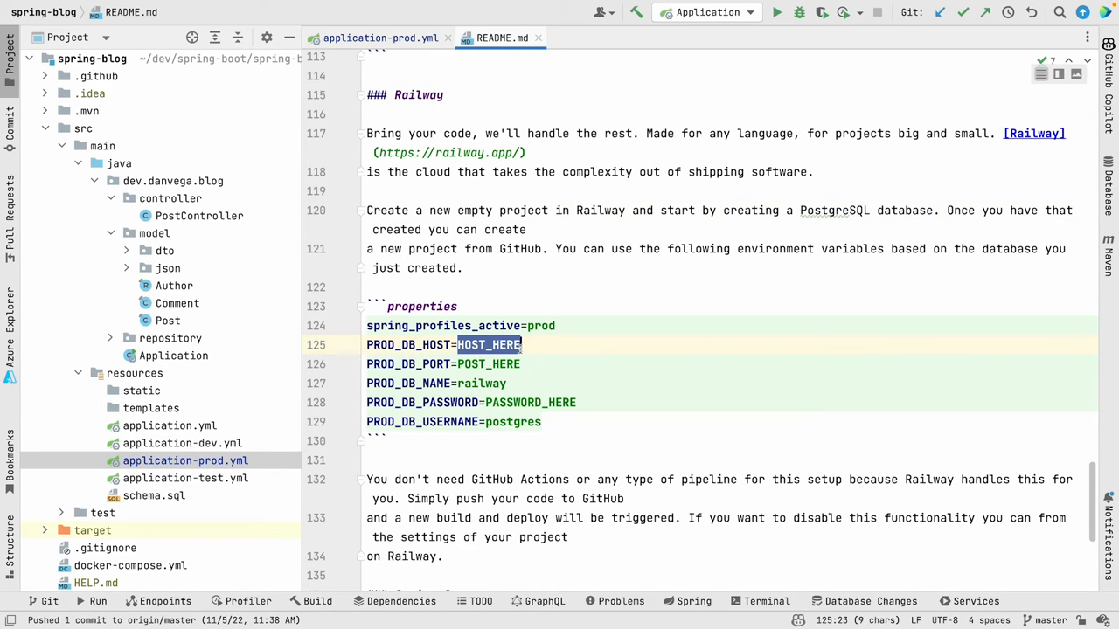
{"action": "type", "text": "containers-us-west-117.railway.app"}
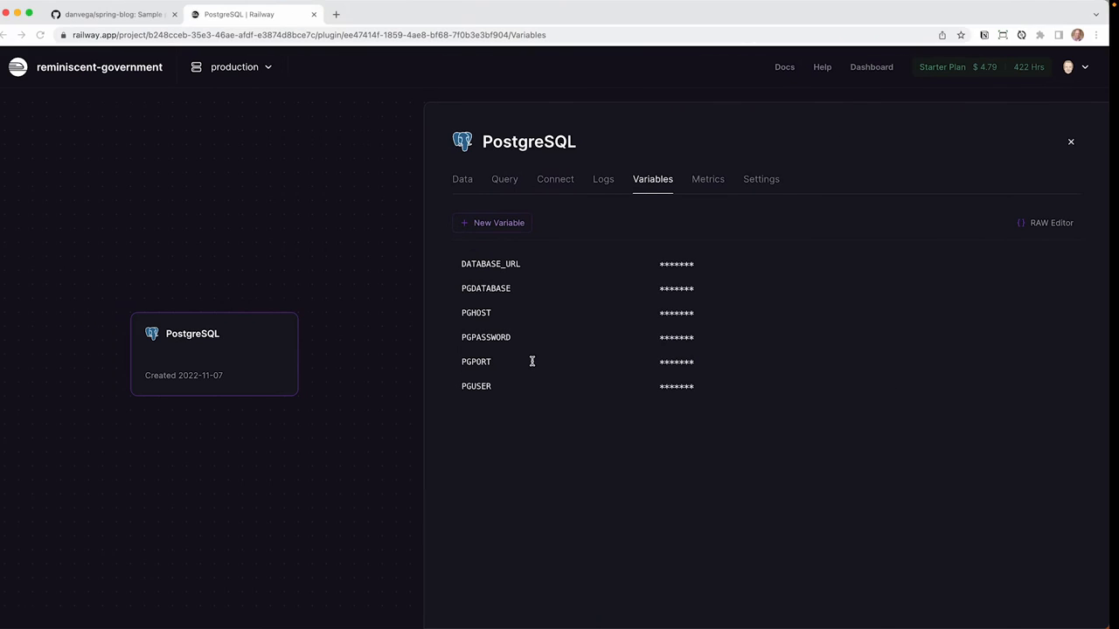
{"action": "mouse_move", "coordinate": [526, 360]}
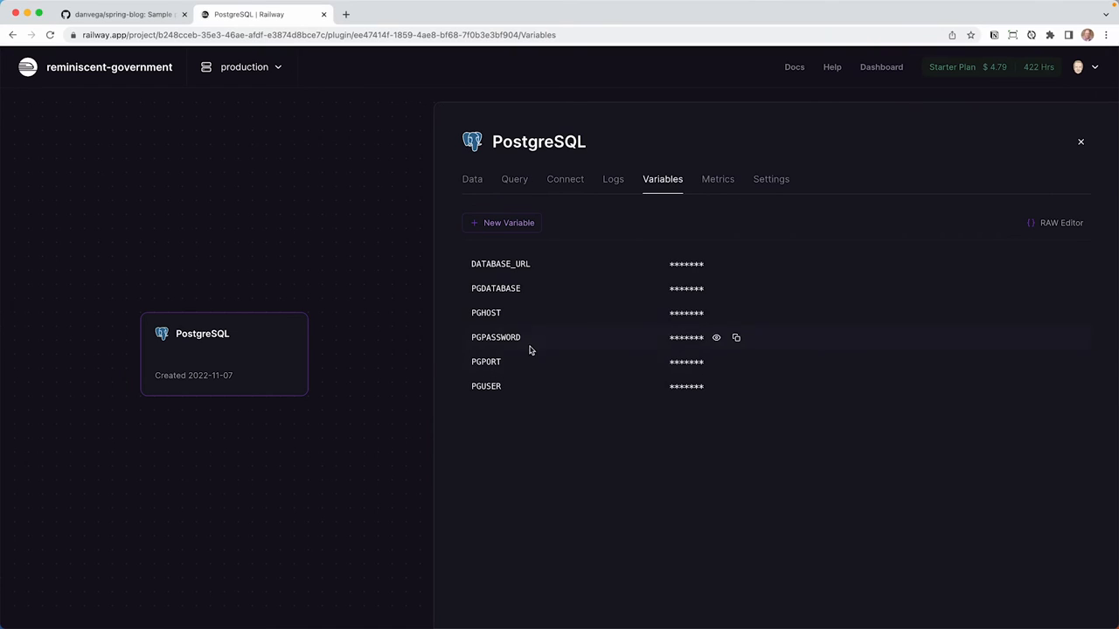
{"action": "left_click", "coordinate": [717, 362]}
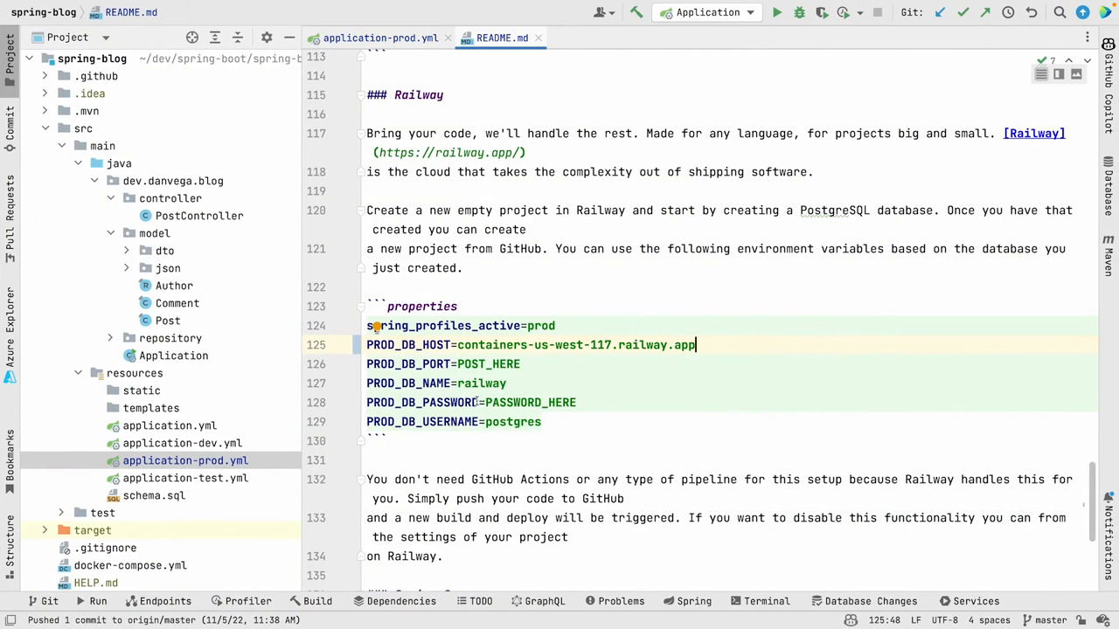
{"action": "double_click", "coordinate": [489, 364]}
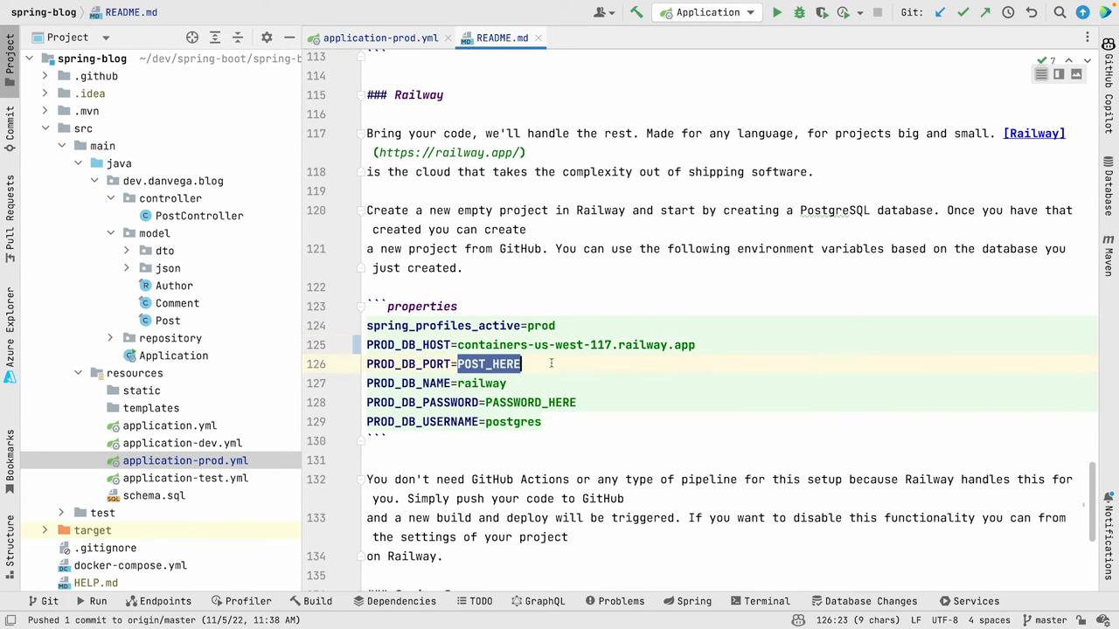
{"action": "type", "text": "7926"}
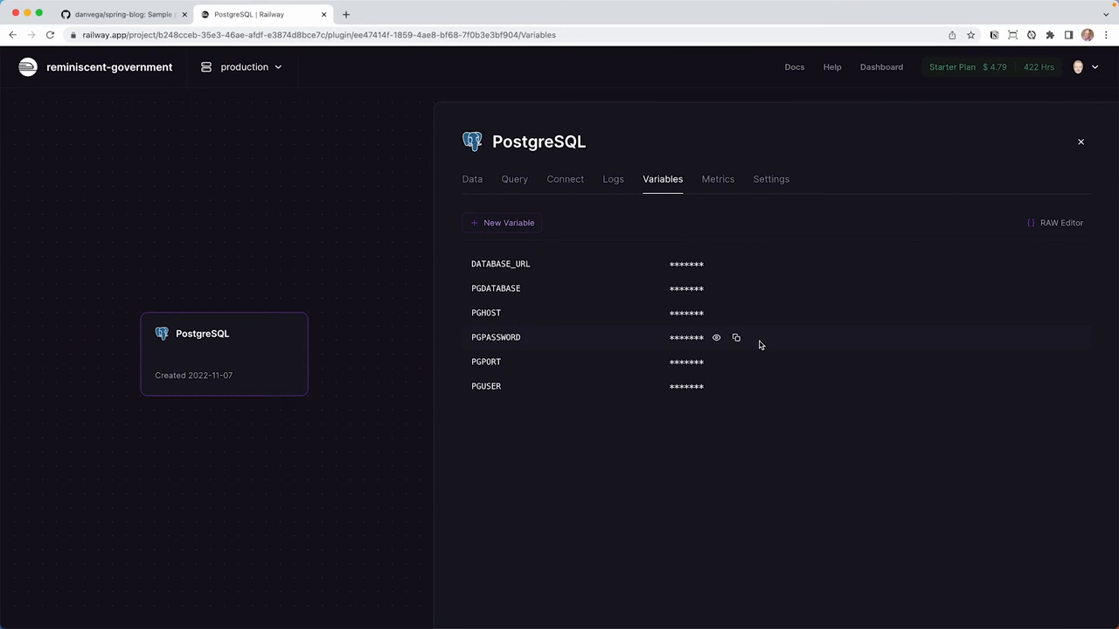
Step: Fill the README's PROD_DB password from PGPASSWORD and reveal the PGUSER value
{"action": "left_click", "coordinate": [716, 337]}
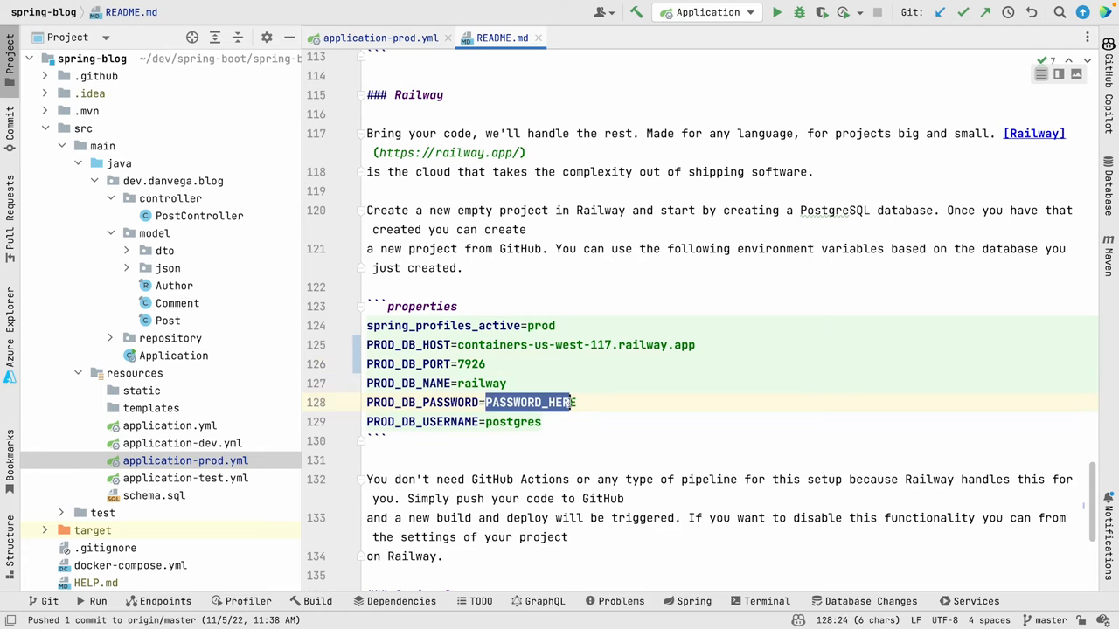
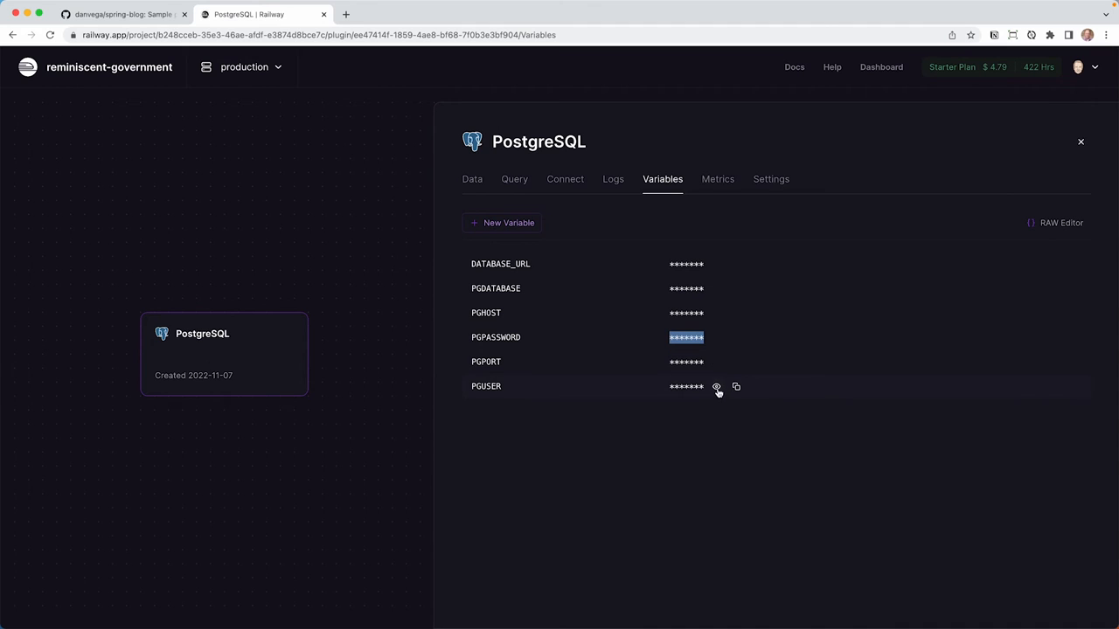
{"action": "left_click", "coordinate": [717, 386]}
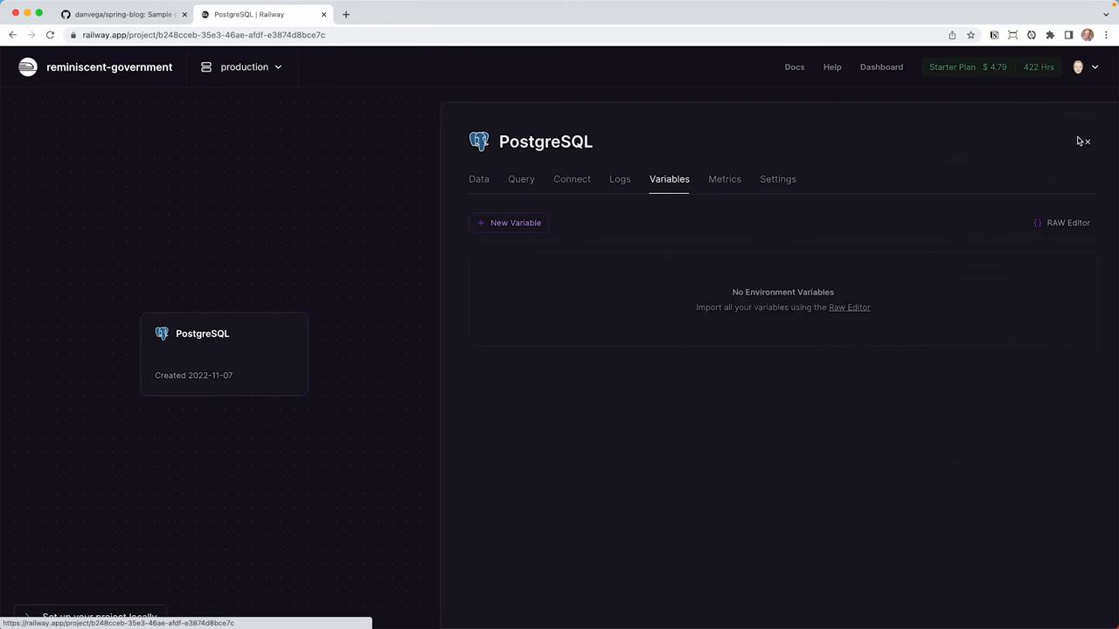
Step: Add the danvega/spring-blog GitHub repo as a service and view its first deployment building
{"action": "left_click", "coordinate": [1087, 142]}
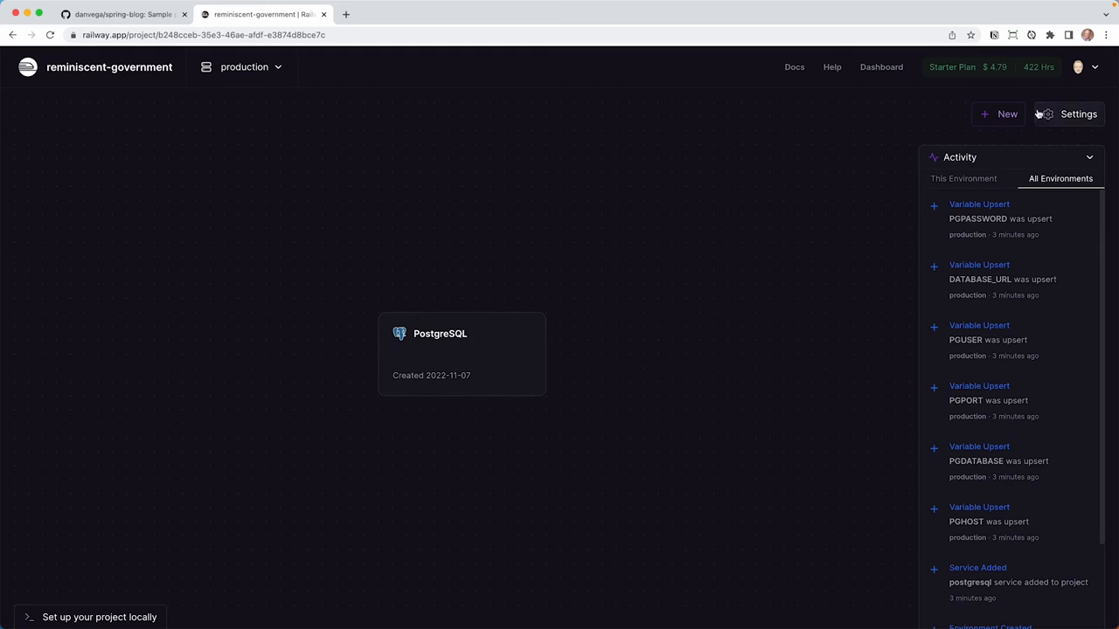
{"action": "left_click", "coordinate": [998, 114]}
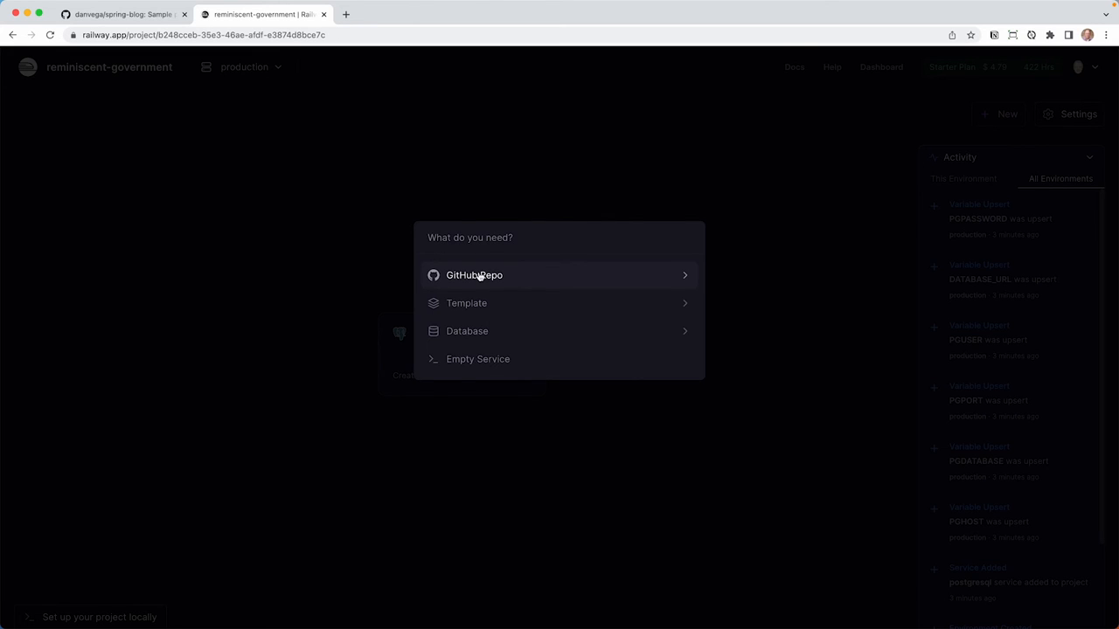
{"action": "left_click", "coordinate": [474, 274]}
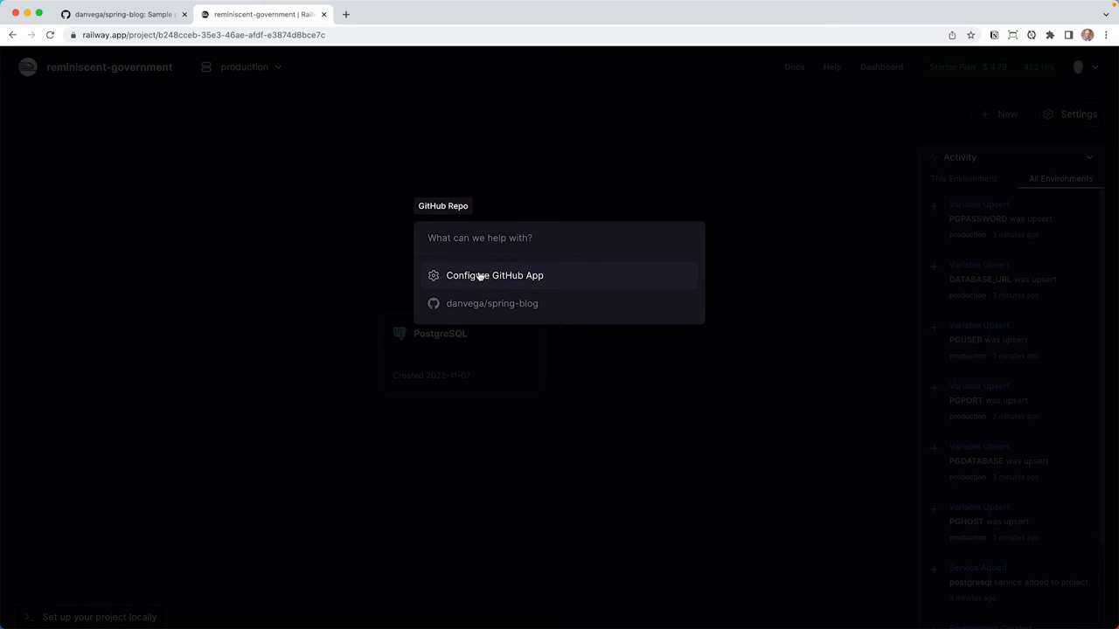
{"action": "mouse_move", "coordinate": [493, 305]}
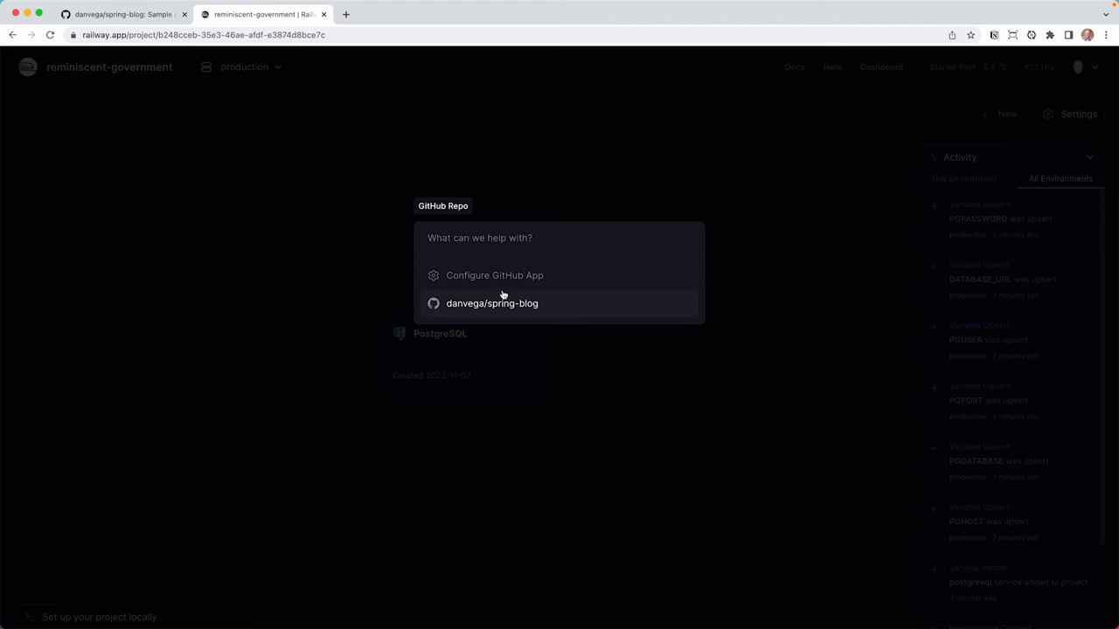
{"action": "mouse_move", "coordinate": [516, 308]}
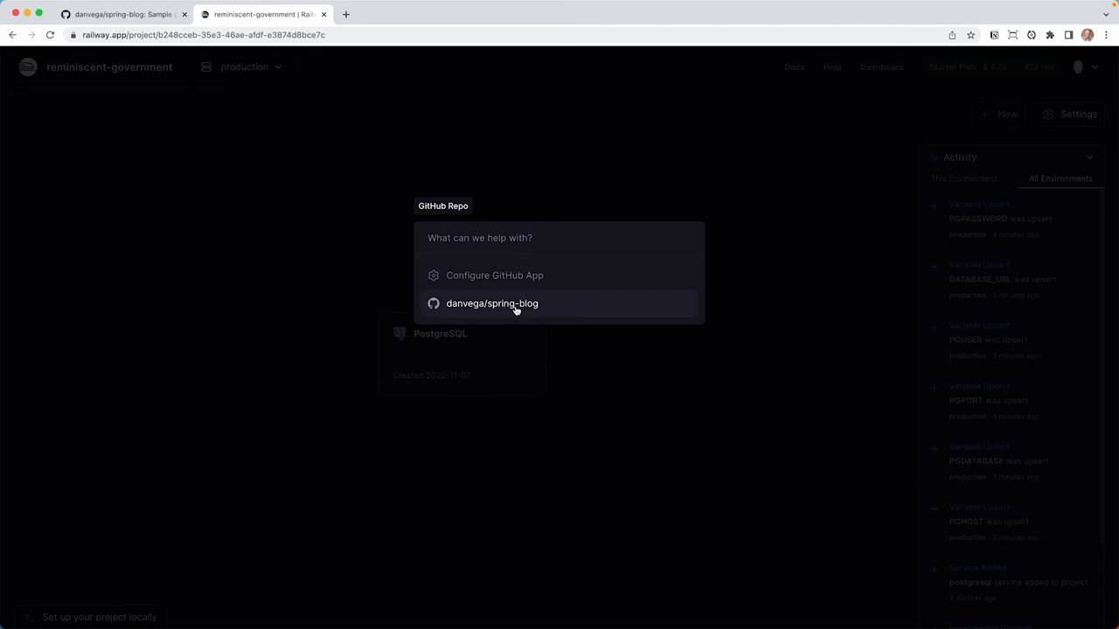
{"action": "left_click", "coordinate": [516, 305]}
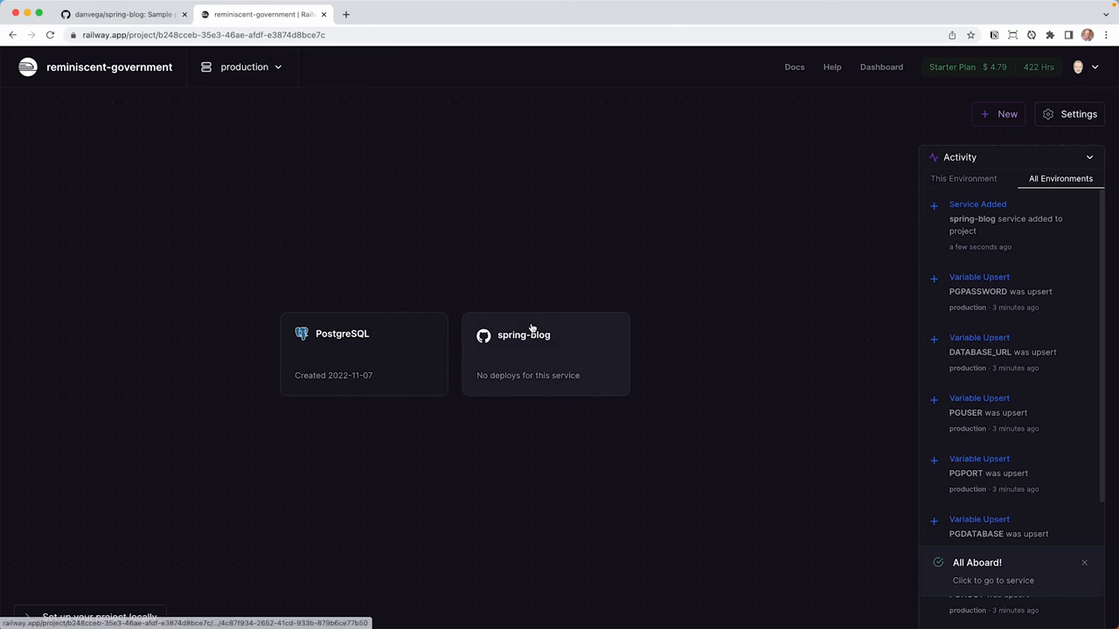
{"action": "left_click", "coordinate": [546, 350]}
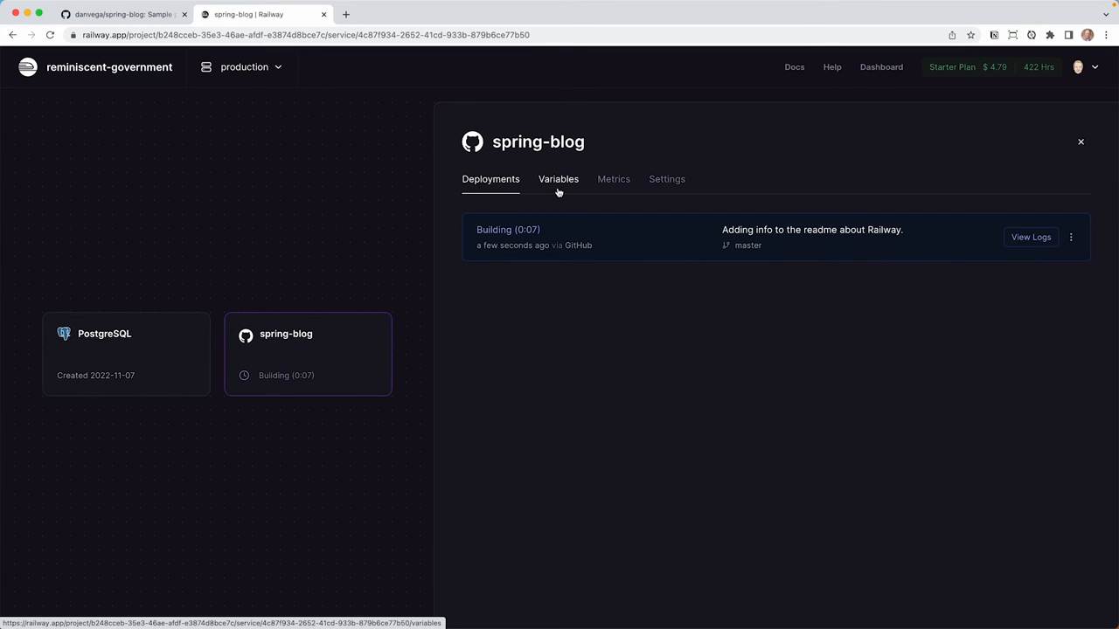
Step: Paste the prod profile and PROD_DB variables via the RAW Editor and save them, triggering a redeploy
{"action": "left_click", "coordinate": [558, 178]}
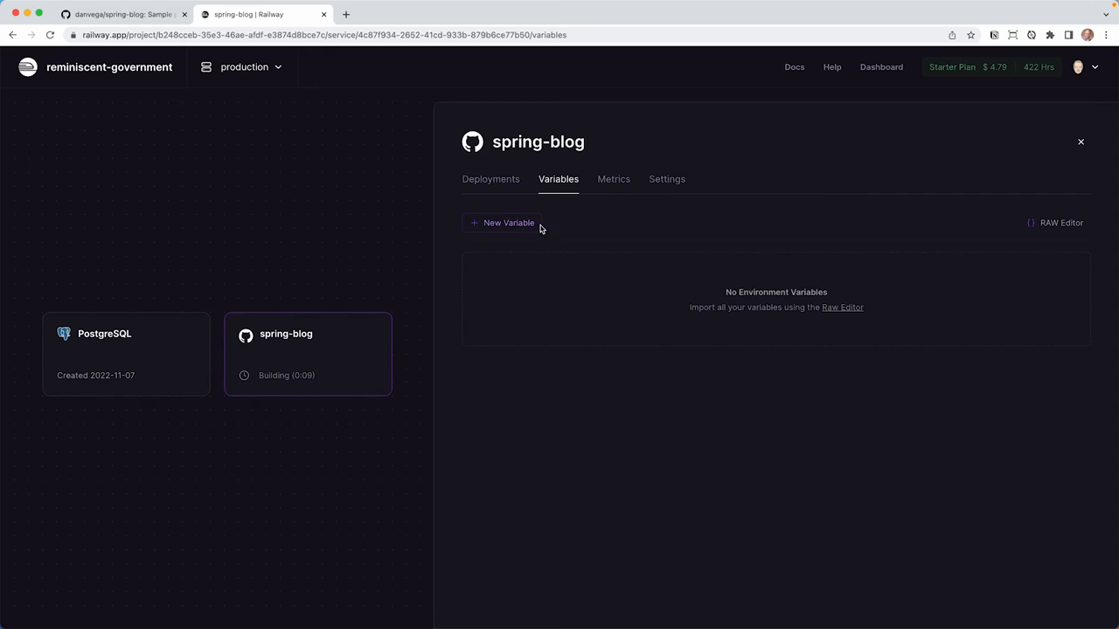
{"action": "mouse_move", "coordinate": [1052, 224]}
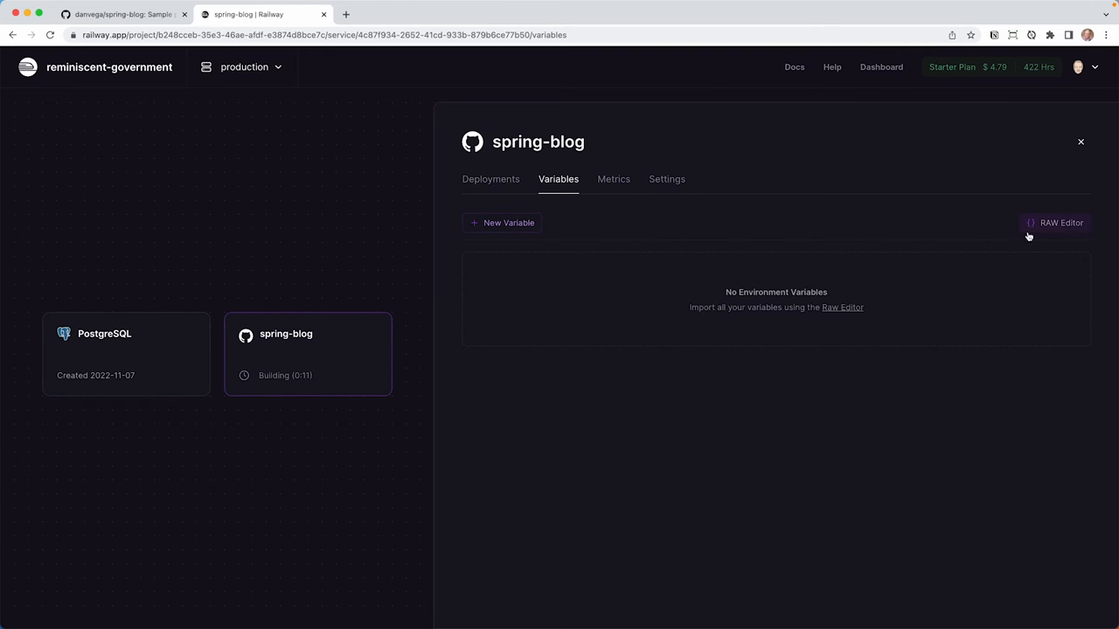
{"action": "left_click", "coordinate": [1054, 224]}
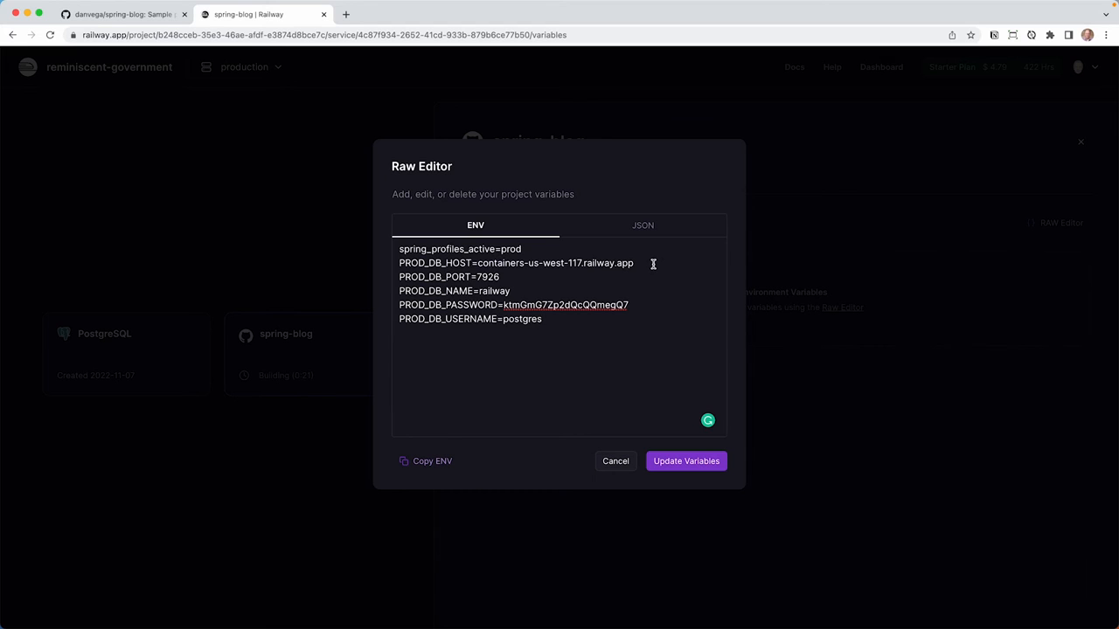
{"action": "mouse_move", "coordinate": [498, 291]}
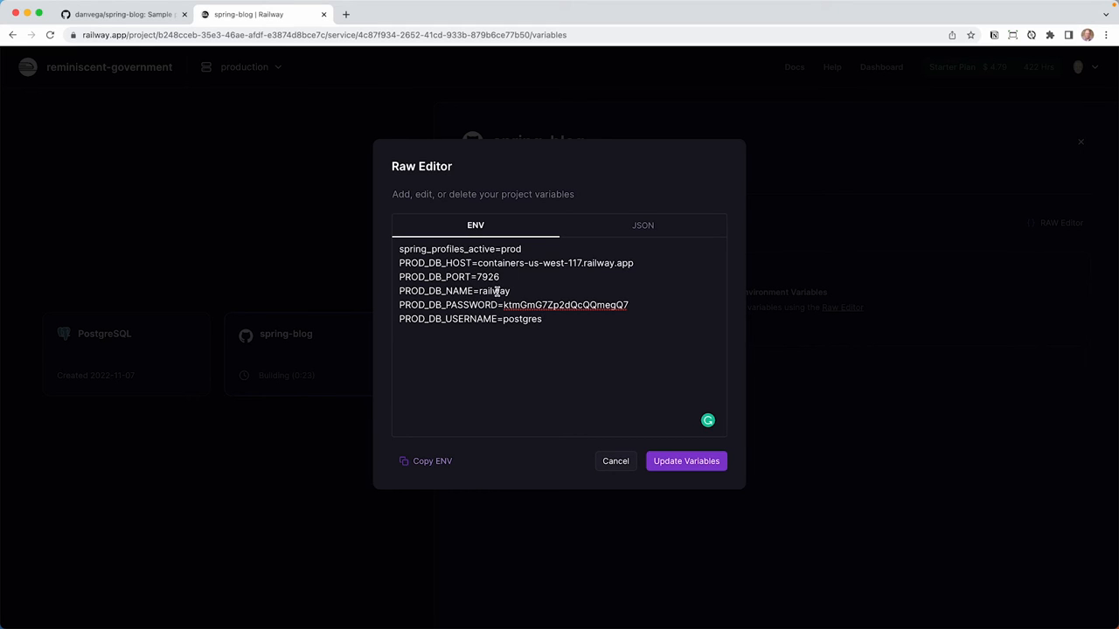
{"action": "mouse_move", "coordinate": [641, 371]}
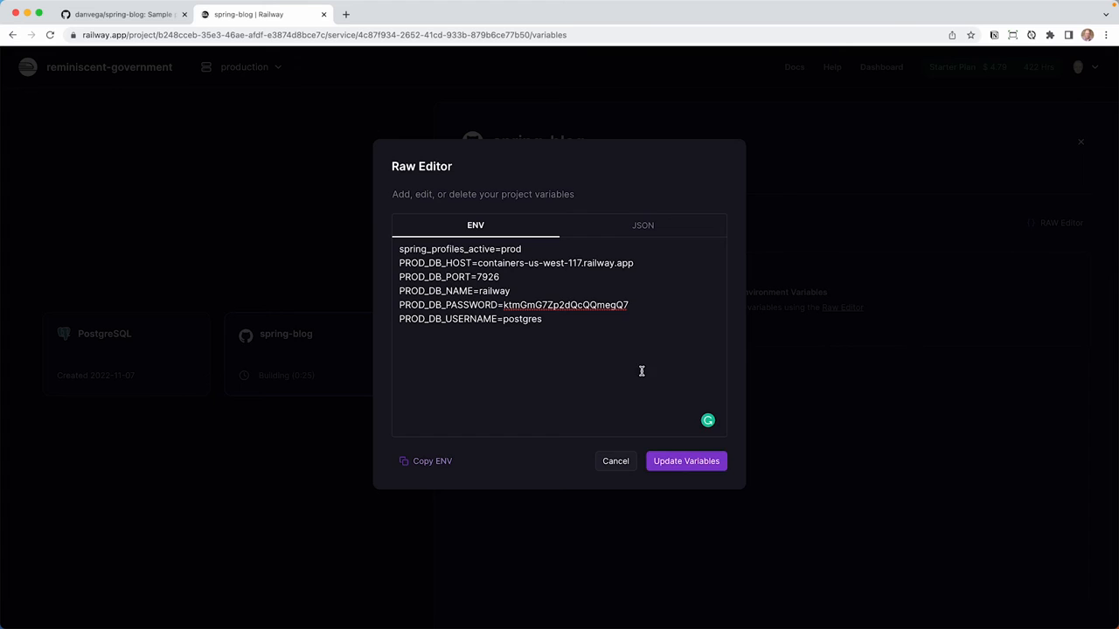
{"action": "left_click", "coordinate": [686, 461]}
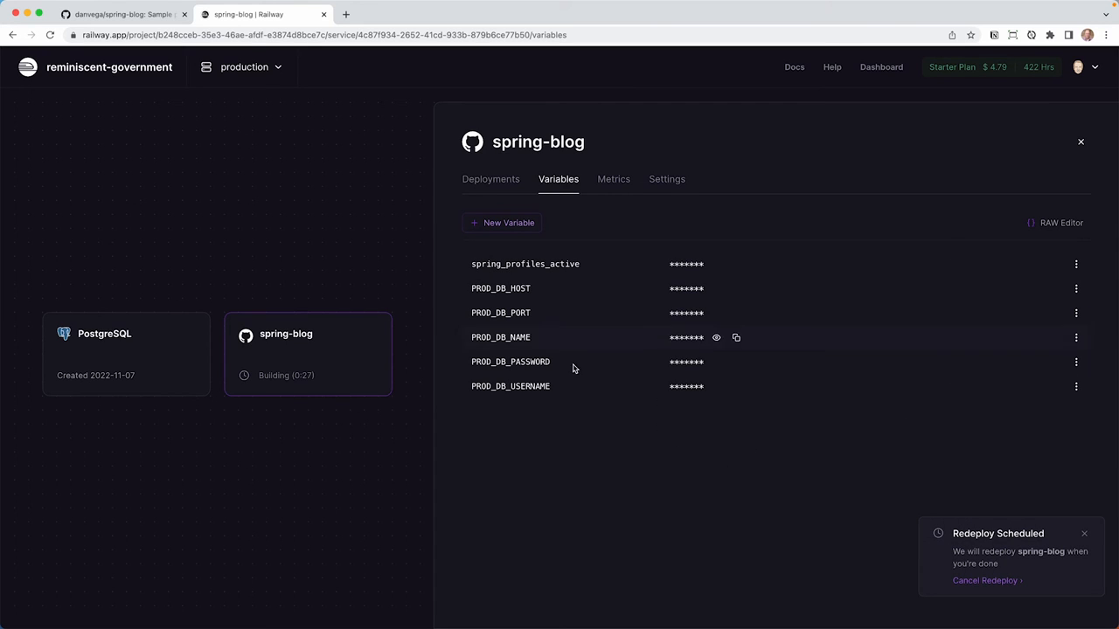
{"action": "left_click", "coordinate": [490, 179]}
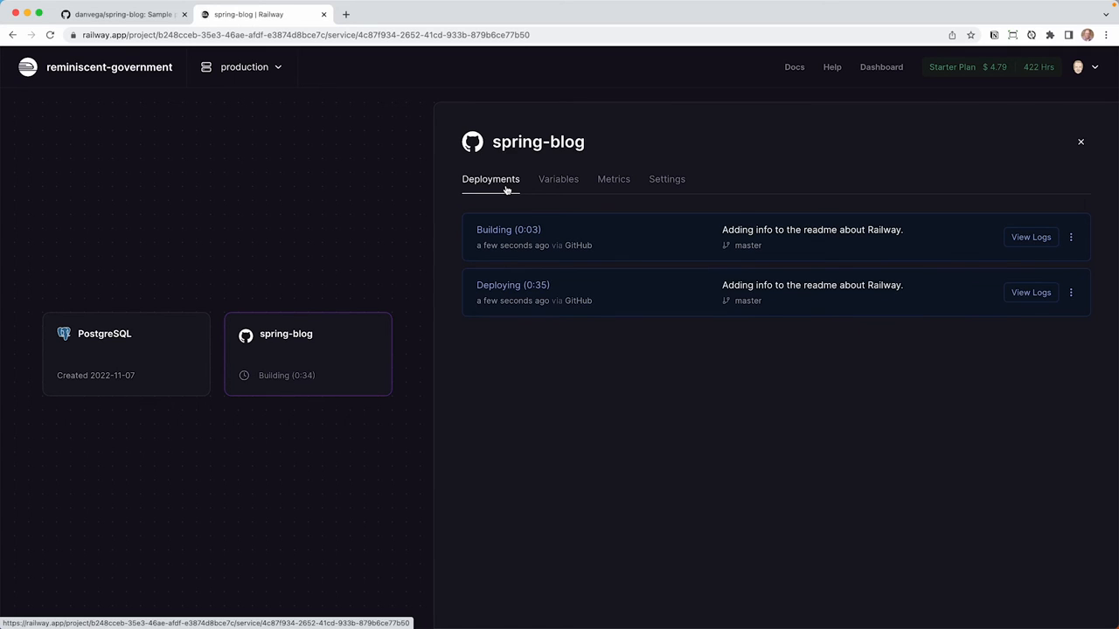
{"action": "mouse_move", "coordinate": [985, 295]}
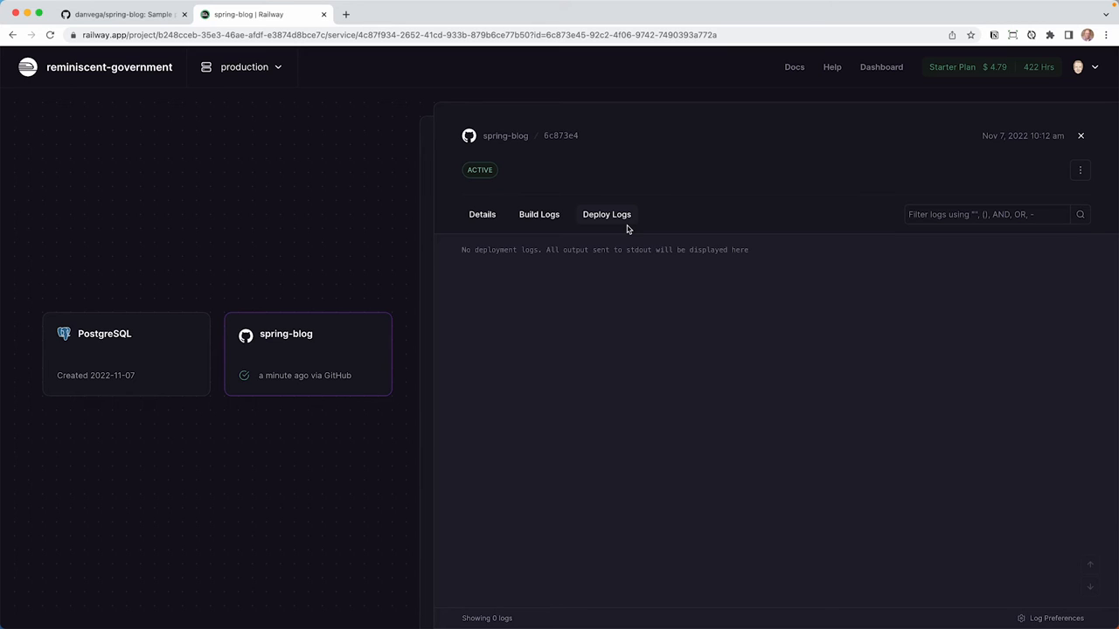
{"action": "mouse_move", "coordinate": [482, 213]}
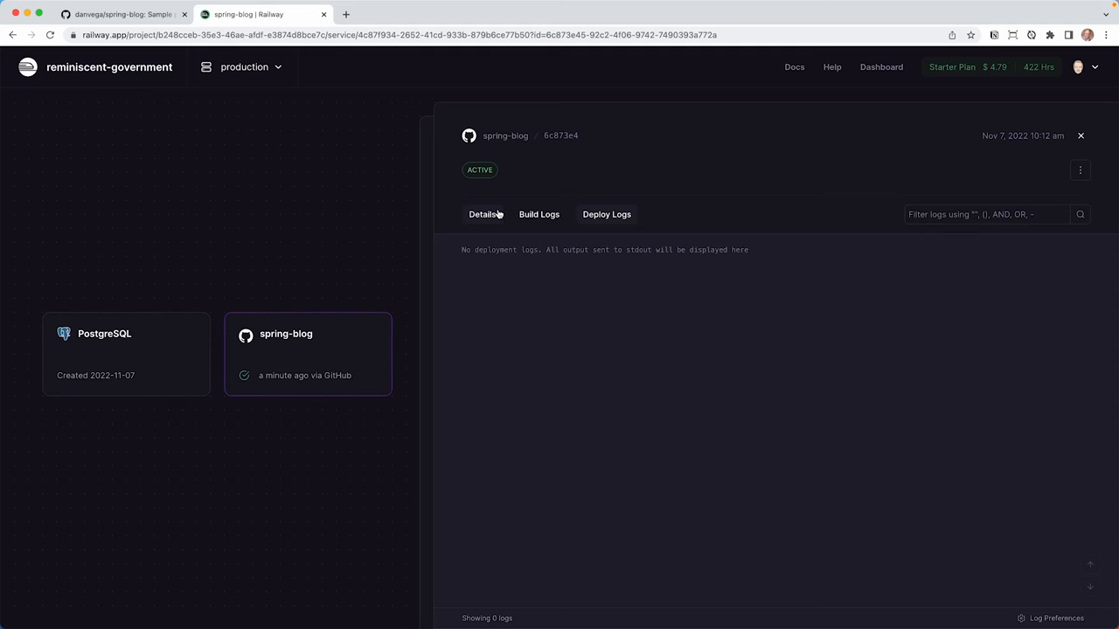
Step: Read the active deployment's deploy logs showing Spring Boot starting with the prod profile
{"action": "left_click", "coordinate": [486, 213]}
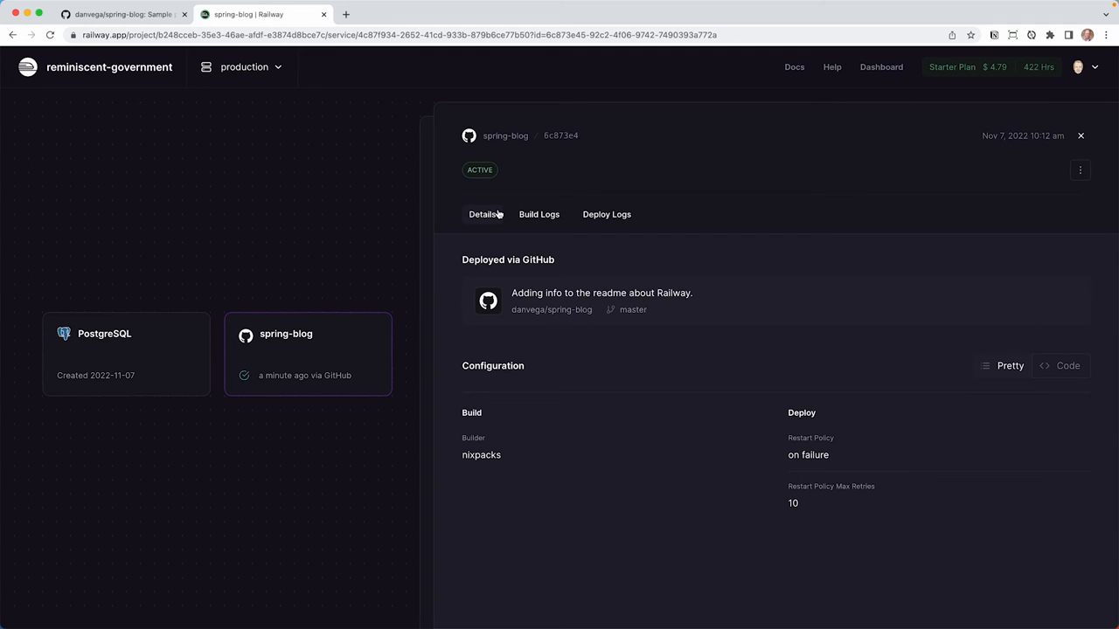
{"action": "left_click", "coordinate": [539, 213]}
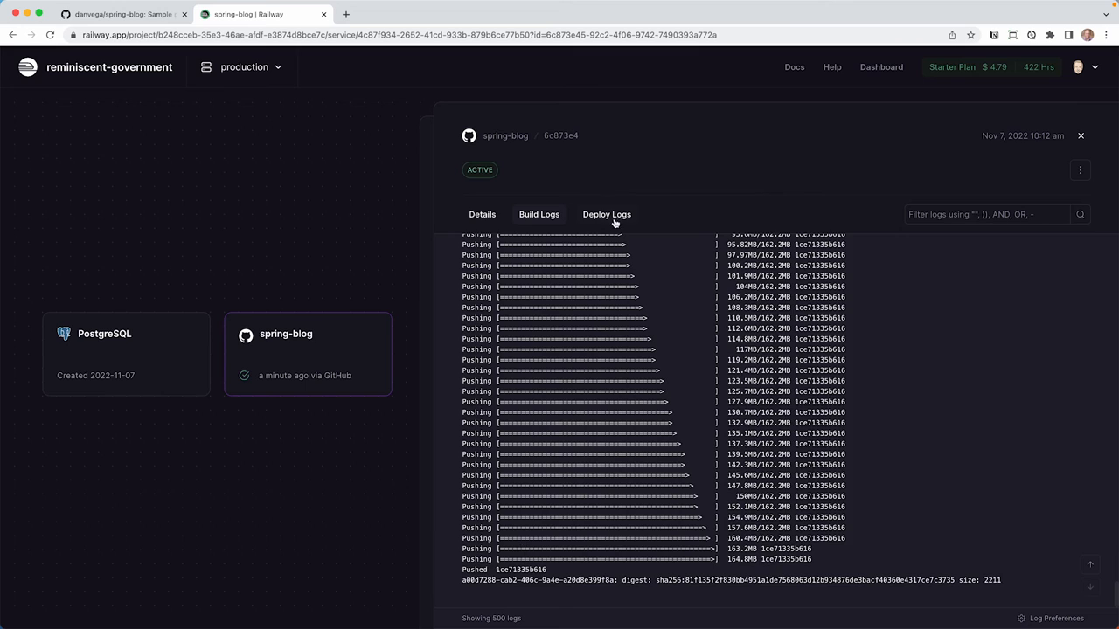
{"action": "left_click", "coordinate": [607, 213]}
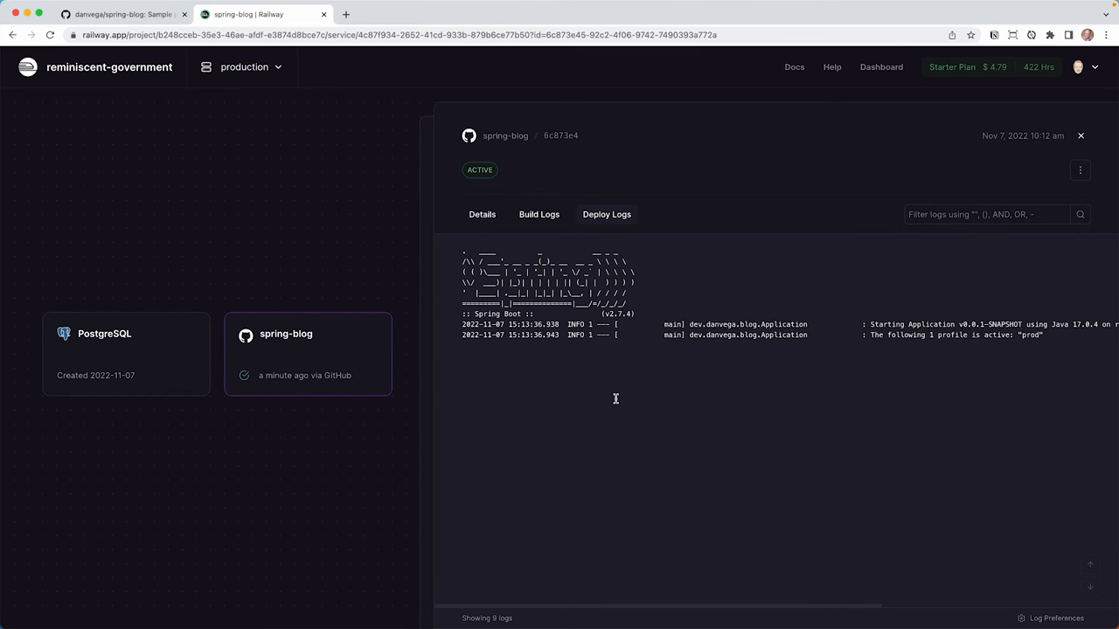
{"action": "mouse_move", "coordinate": [668, 371]}
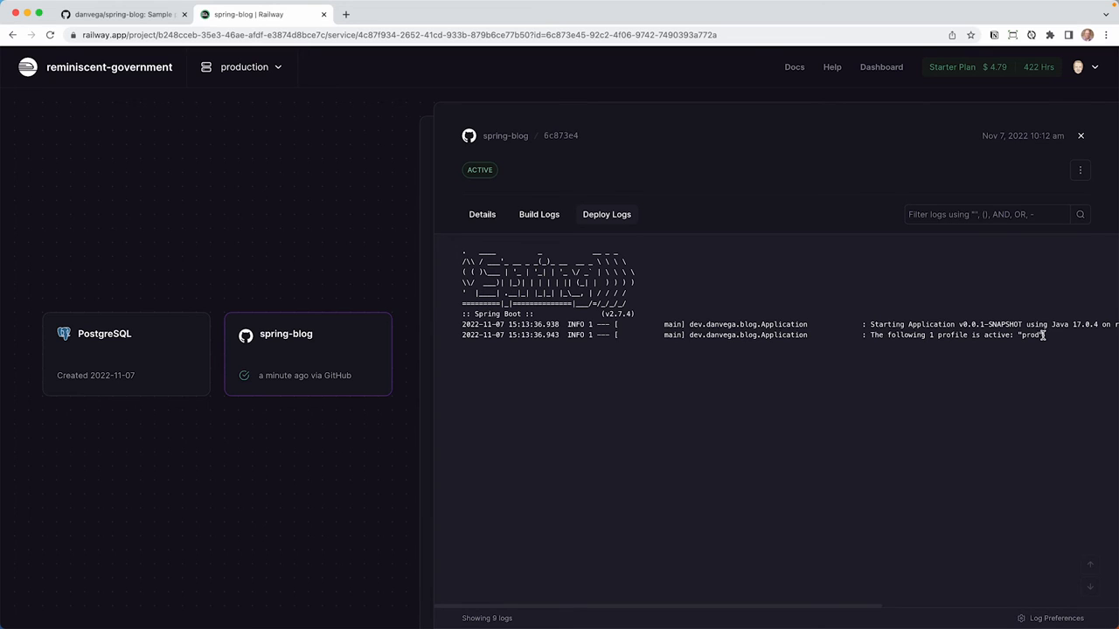
{"action": "mouse_move", "coordinate": [846, 598]}
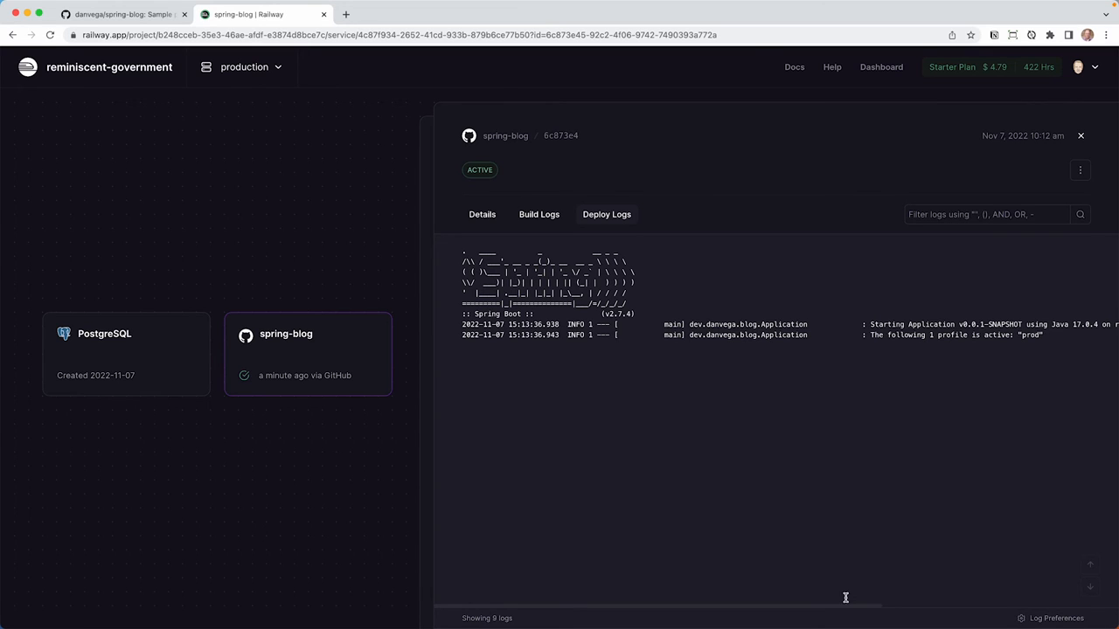
{"action": "mouse_move", "coordinate": [867, 607]}
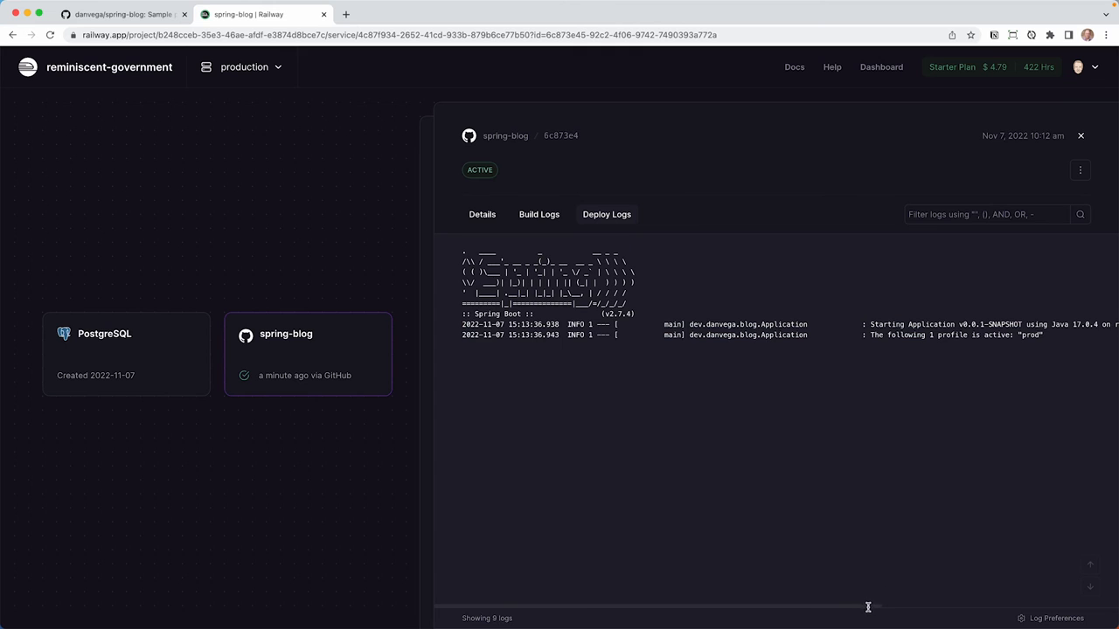
{"action": "mouse_move", "coordinate": [926, 603]}
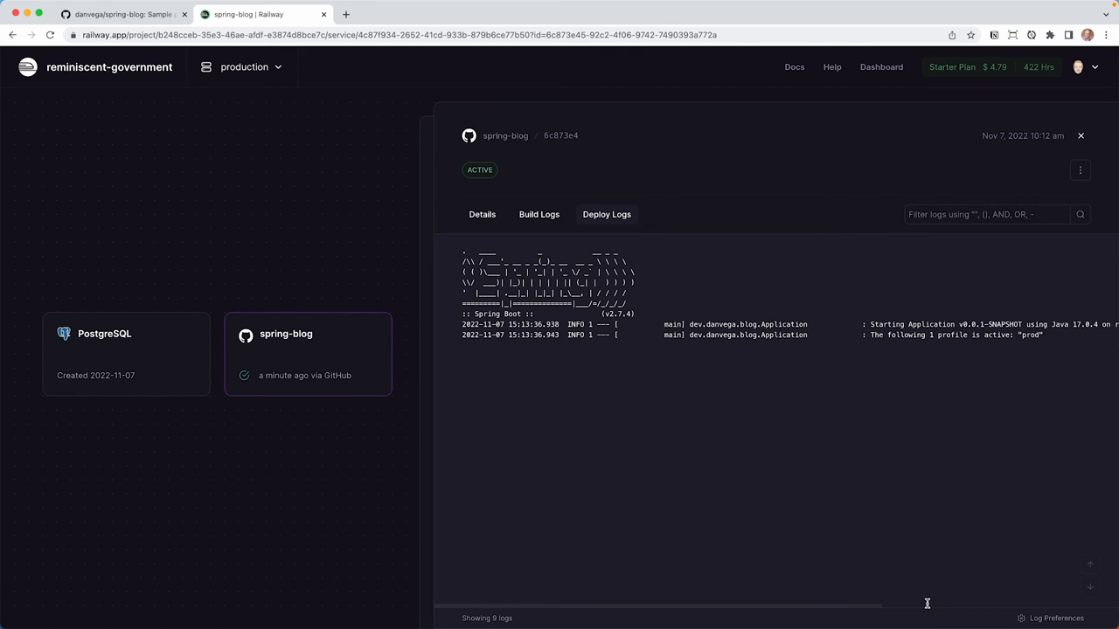
{"action": "scroll", "scroll_direction": "right", "scroll_amount": 3}
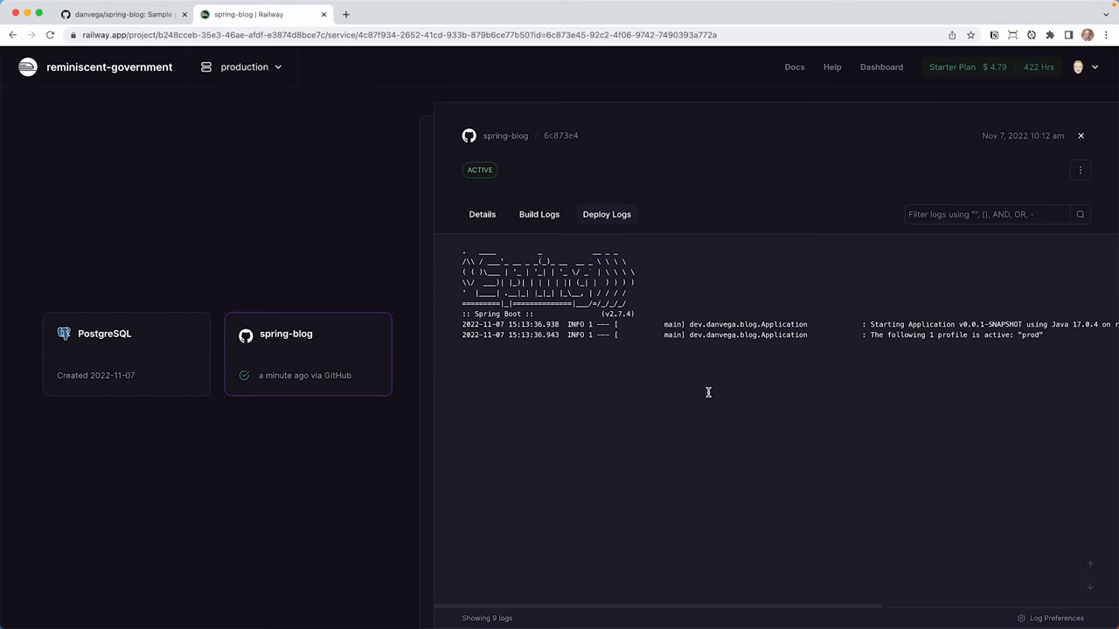
{"action": "mouse_move", "coordinate": [686, 387]}
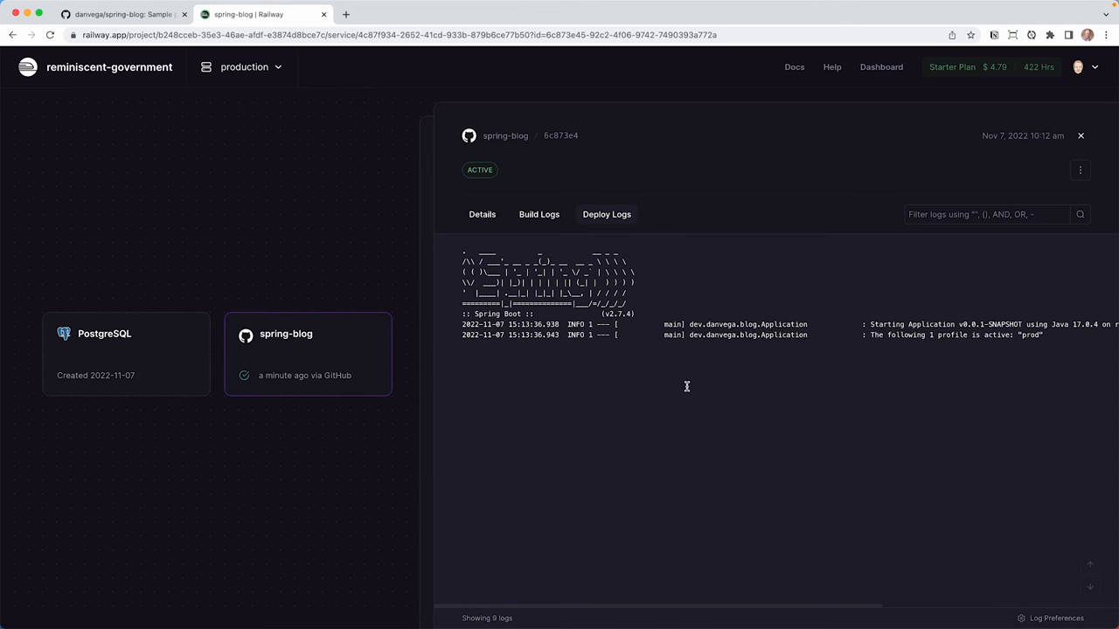
{"action": "mouse_move", "coordinate": [545, 179]}
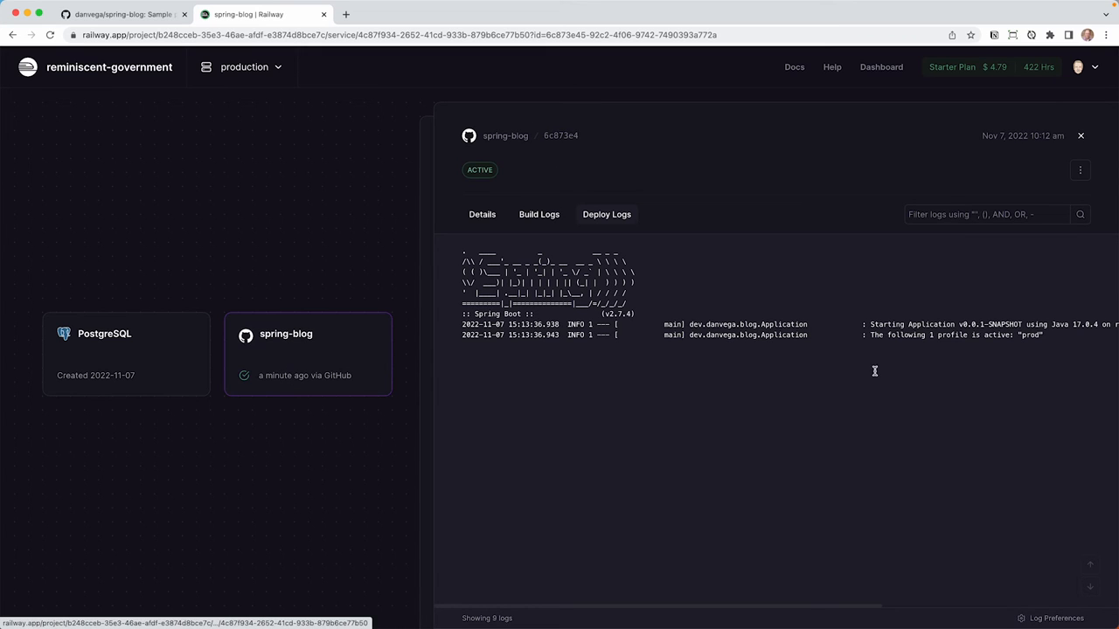
{"action": "mouse_move", "coordinate": [580, 391]}
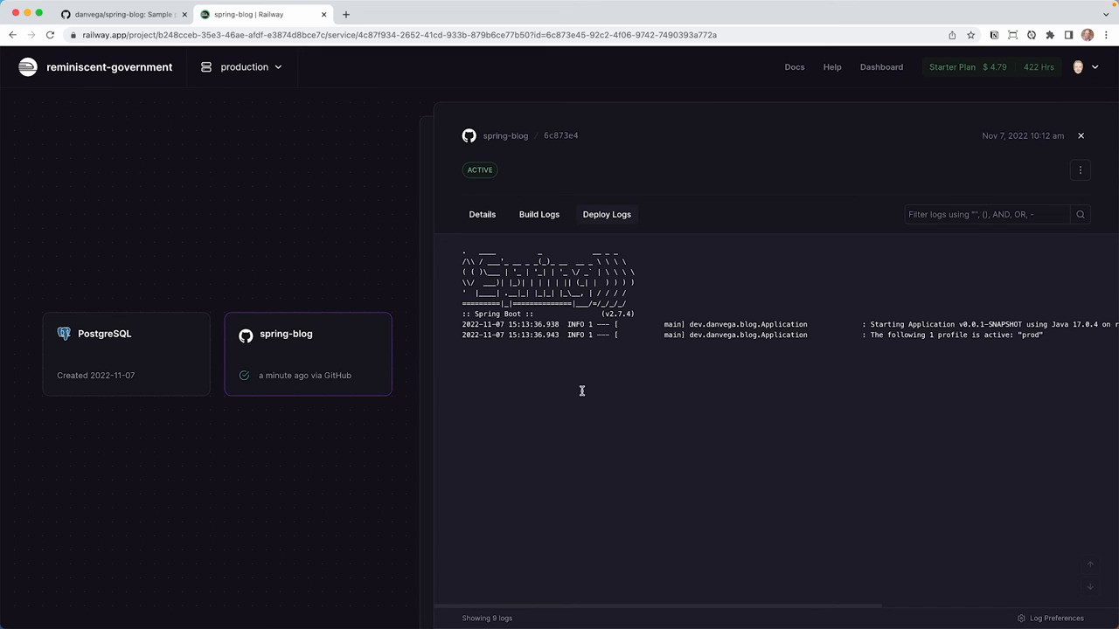
{"action": "mouse_move", "coordinate": [1082, 136]}
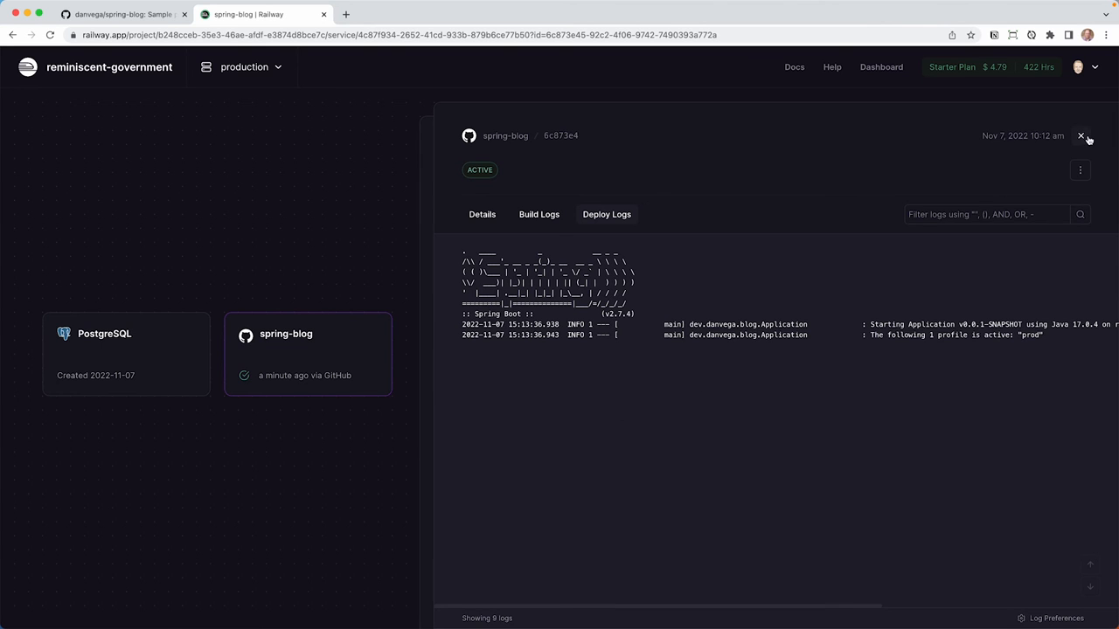
Step: Close the deployment logs and scroll spring-blog settings down to the Domains section
{"action": "left_click", "coordinate": [667, 179]}
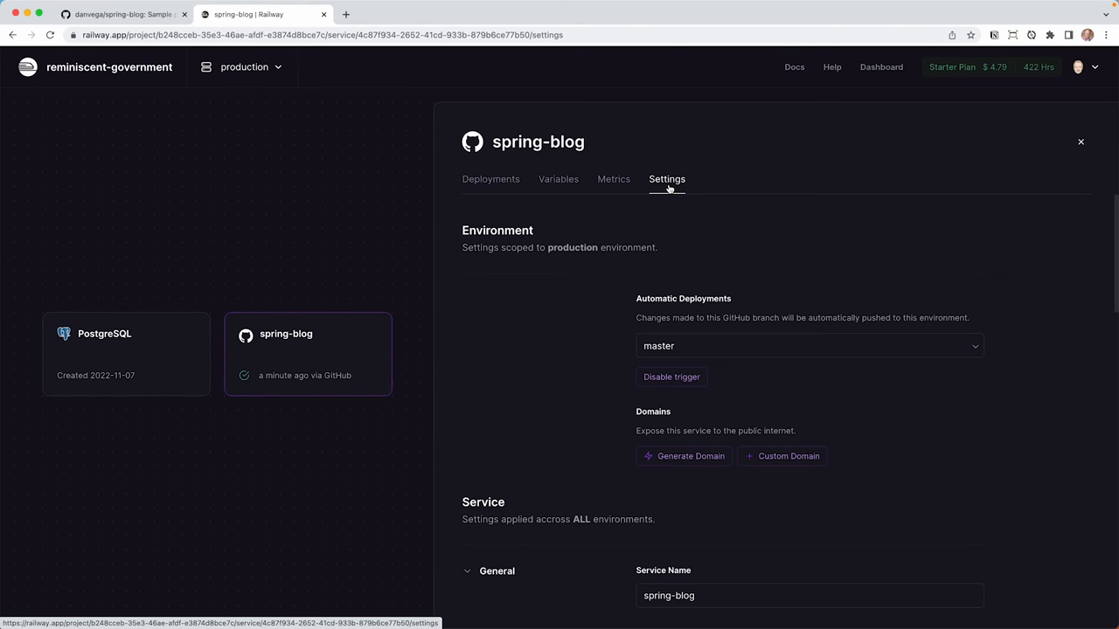
{"action": "mouse_move", "coordinate": [517, 362]}
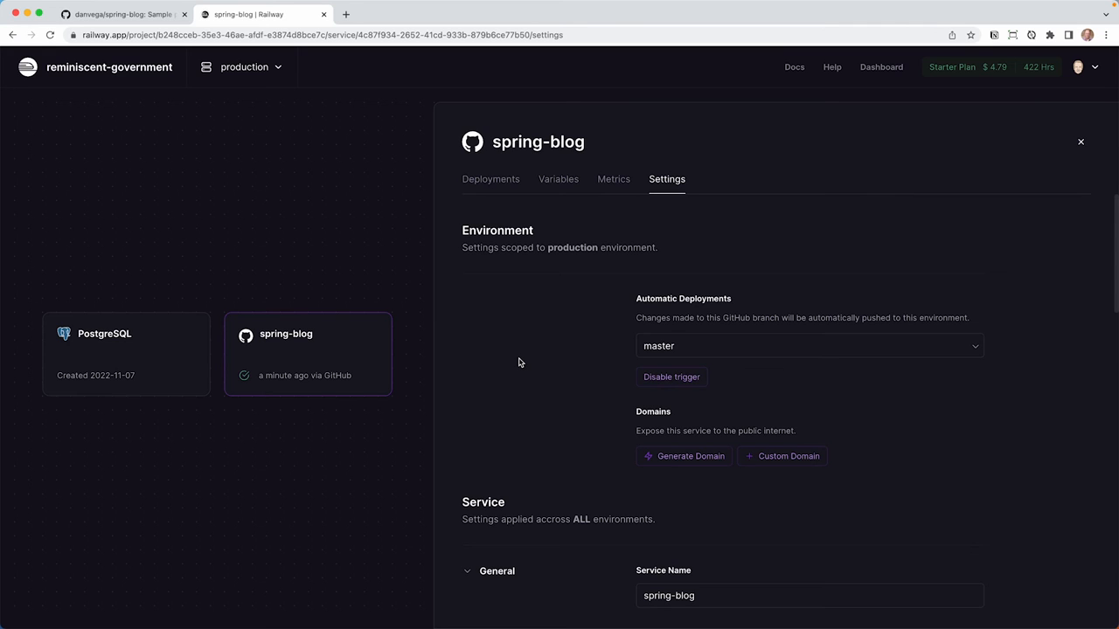
{"action": "mouse_move", "coordinate": [584, 339]}
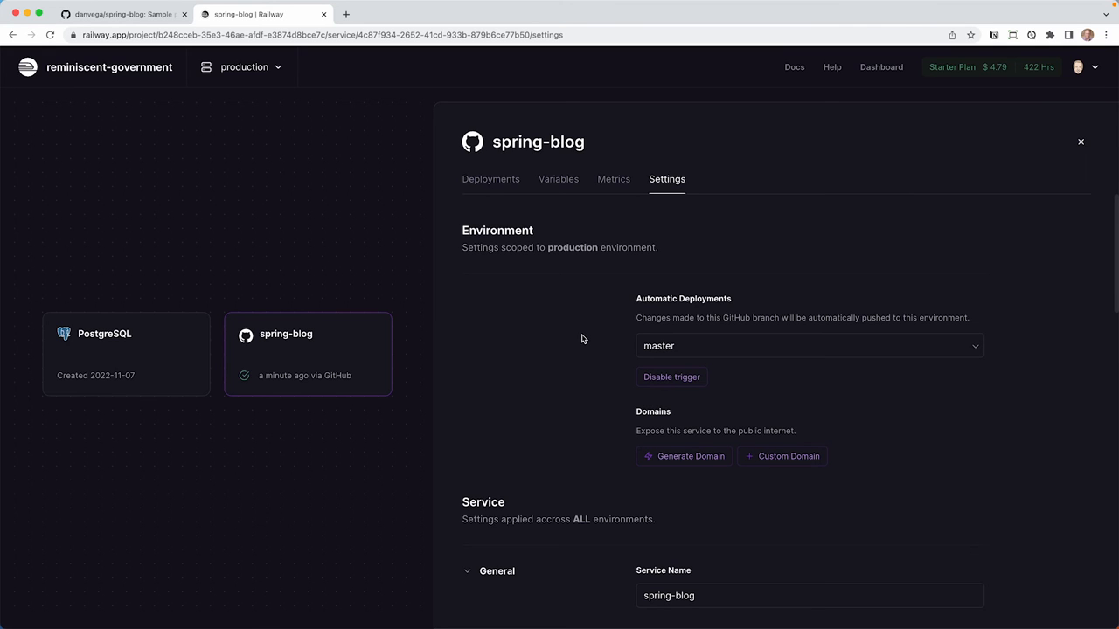
{"action": "mouse_move", "coordinate": [671, 378]}
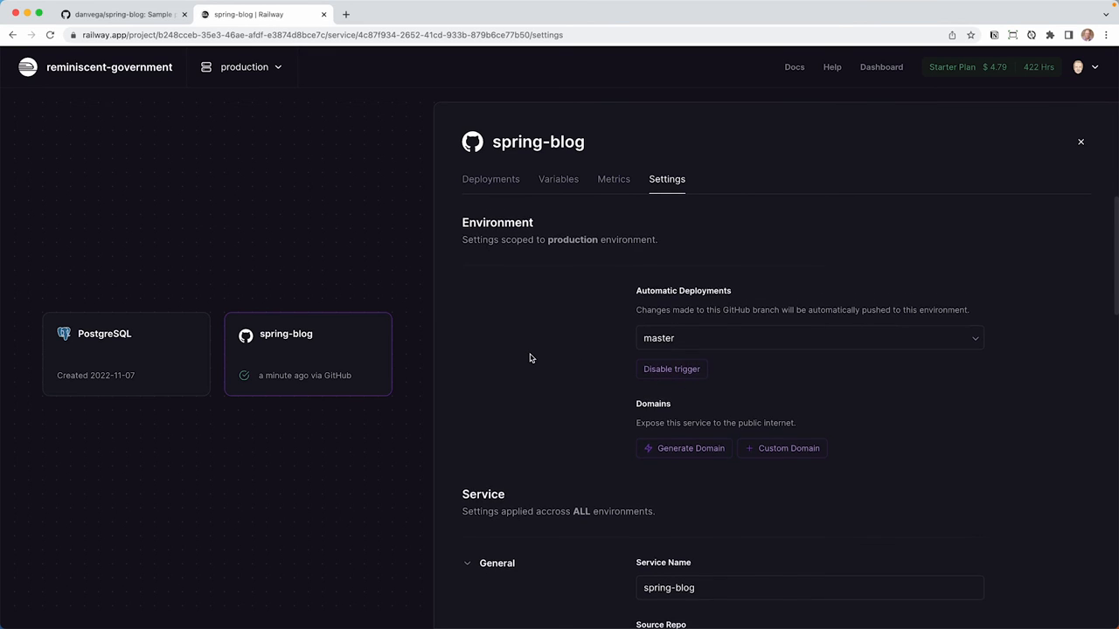
{"action": "scroll", "scroll_direction": "down", "scroll_amount": 3}
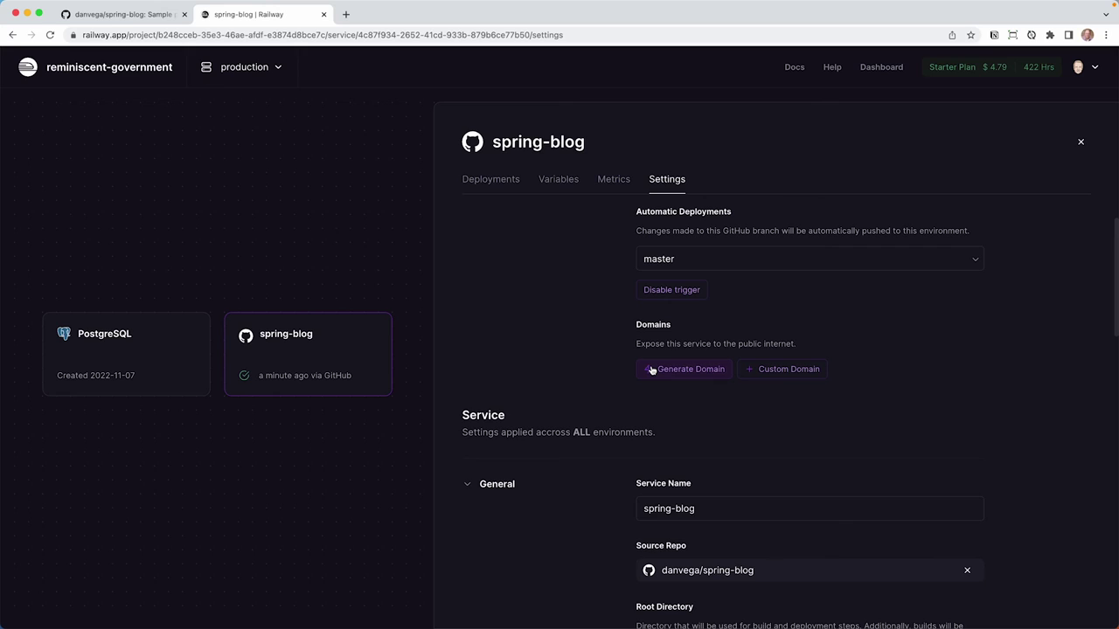
{"action": "left_click", "coordinate": [686, 369]}
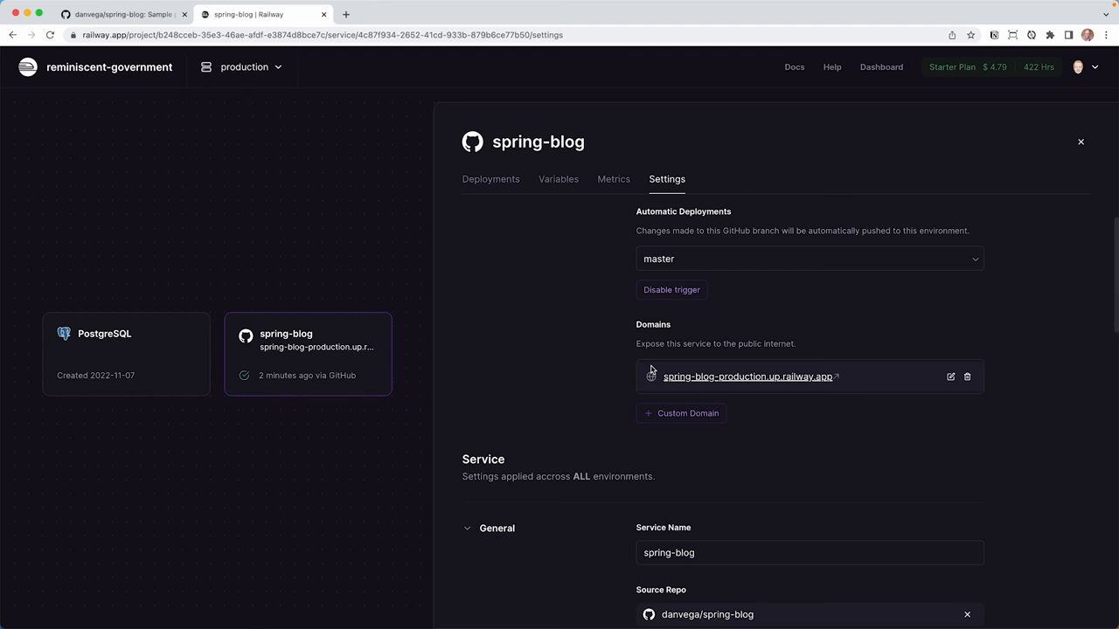
{"action": "scroll", "scroll_direction": "down", "scroll_amount": 3}
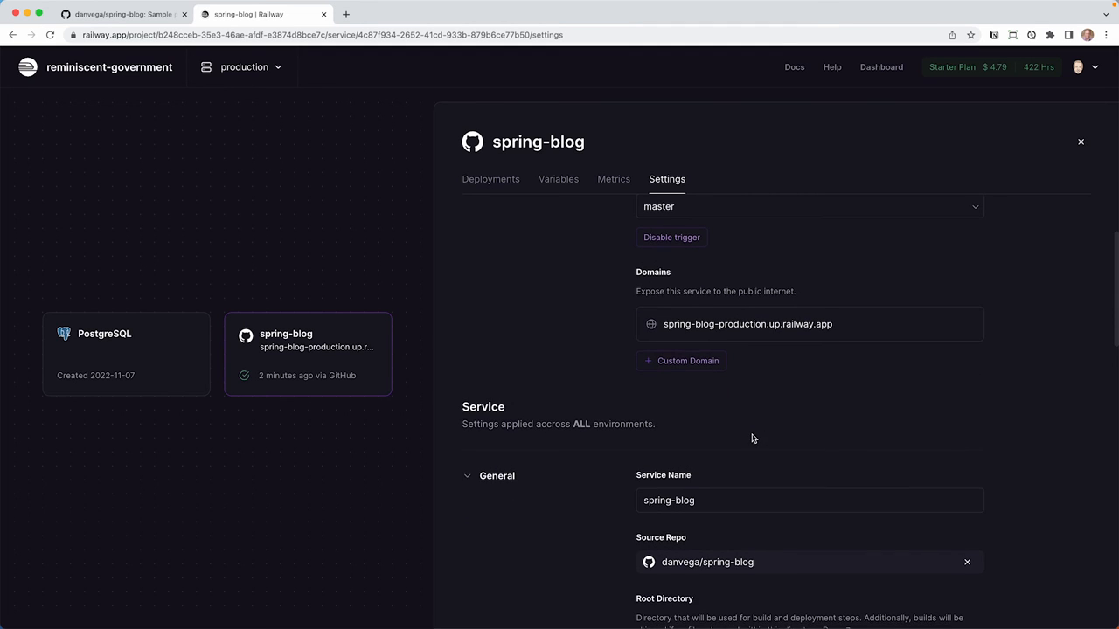
{"action": "scroll", "scroll_direction": "down", "scroll_amount": 3}
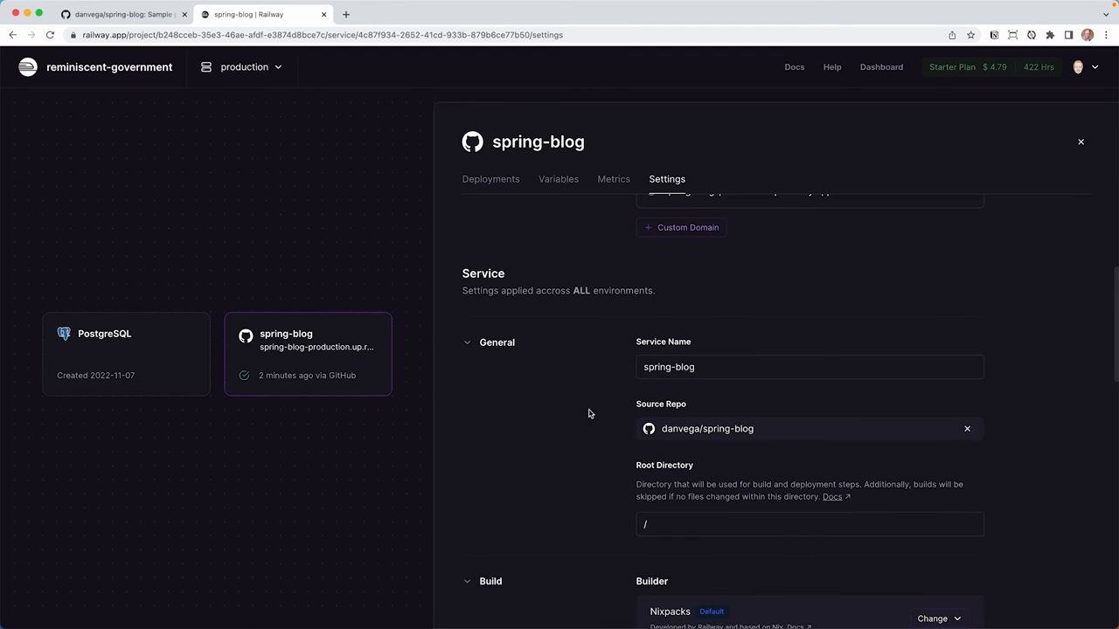
{"action": "scroll", "scroll_direction": "up", "scroll_amount": 3}
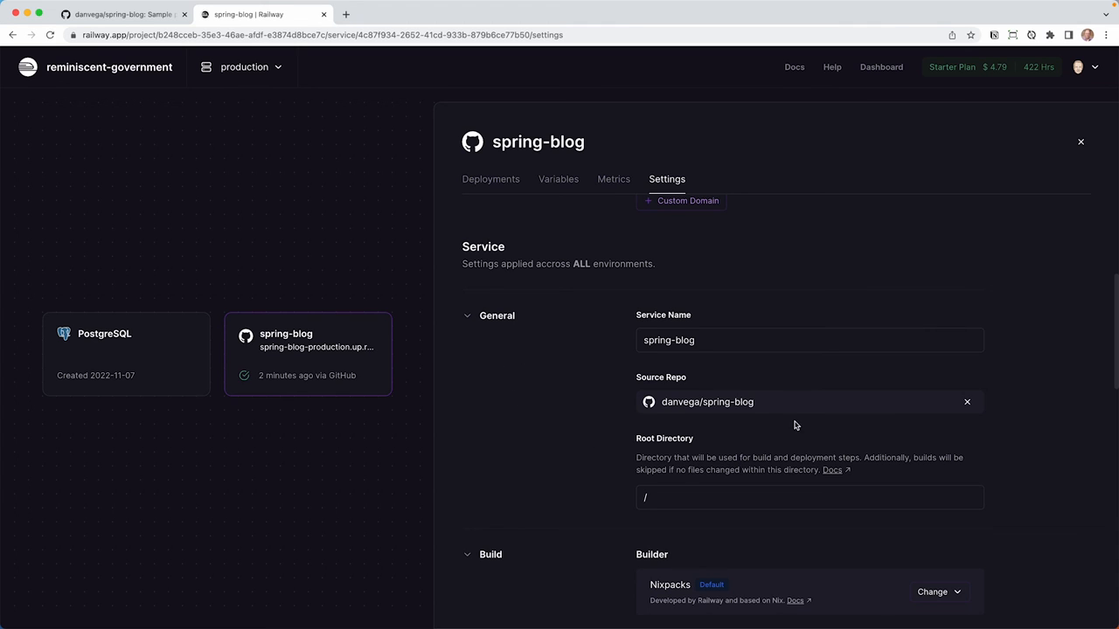
{"action": "scroll", "scroll_direction": "down", "scroll_amount": 3}
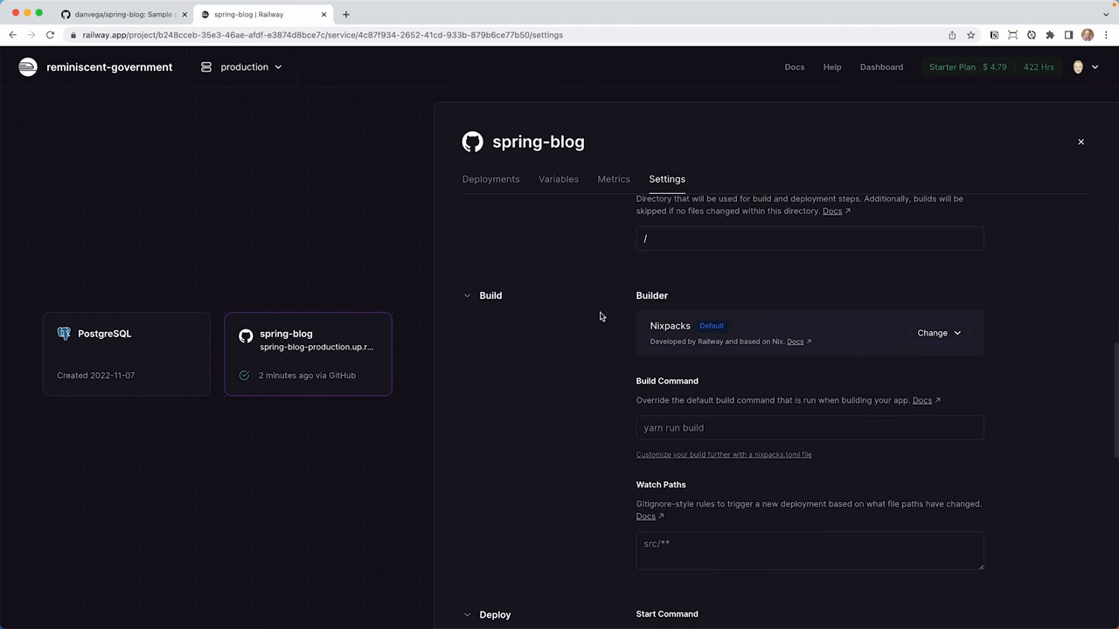
{"action": "mouse_move", "coordinate": [689, 331]}
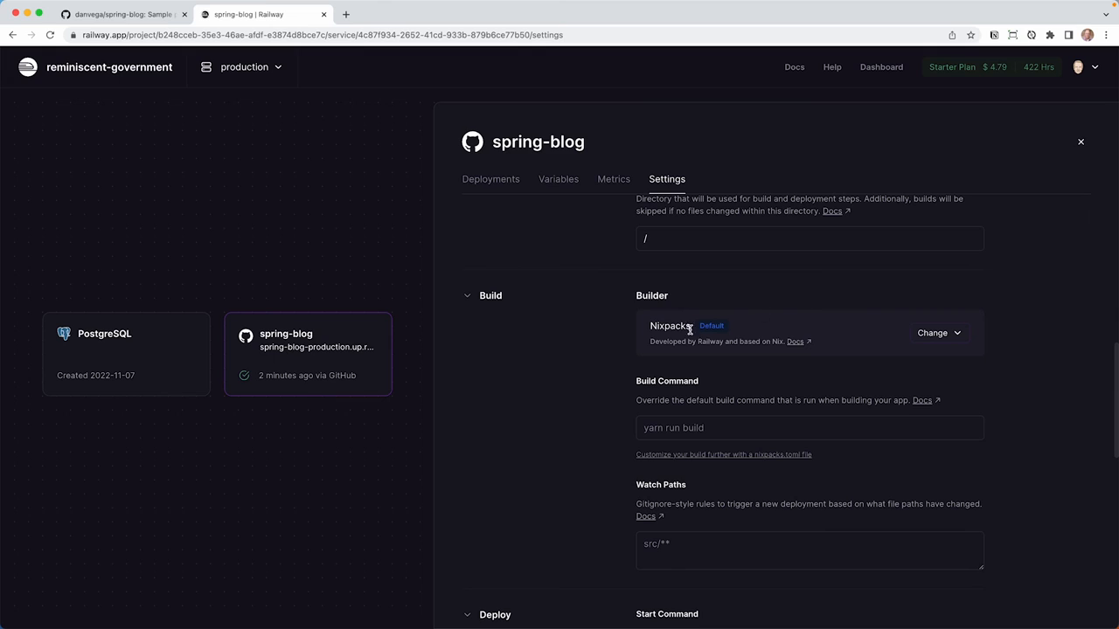
{"action": "mouse_move", "coordinate": [602, 371]}
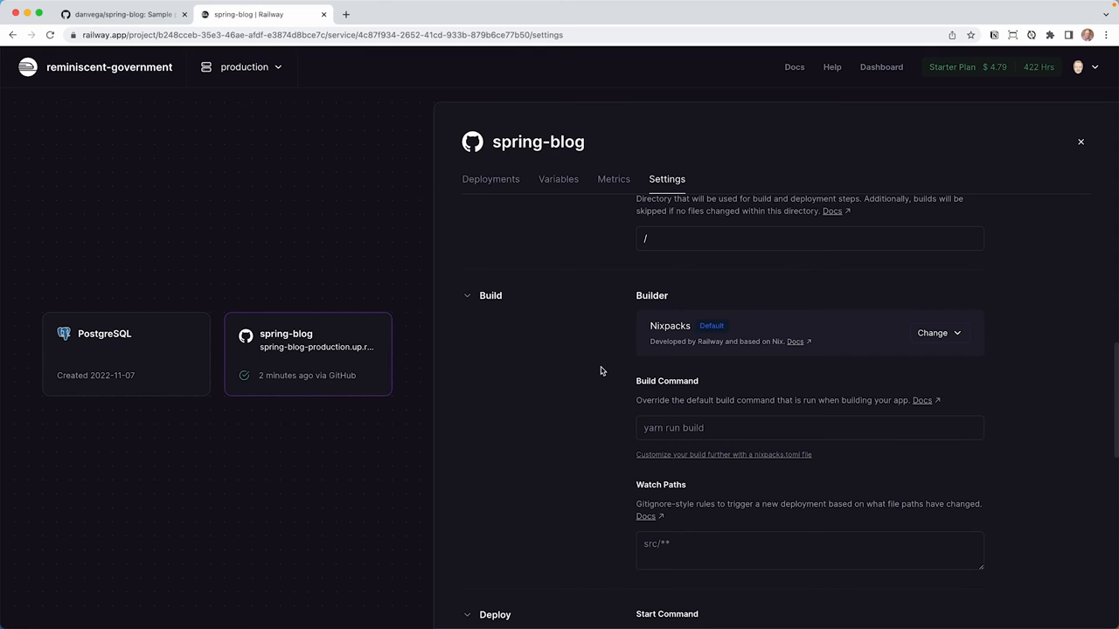
{"action": "mouse_move", "coordinate": [941, 332]}
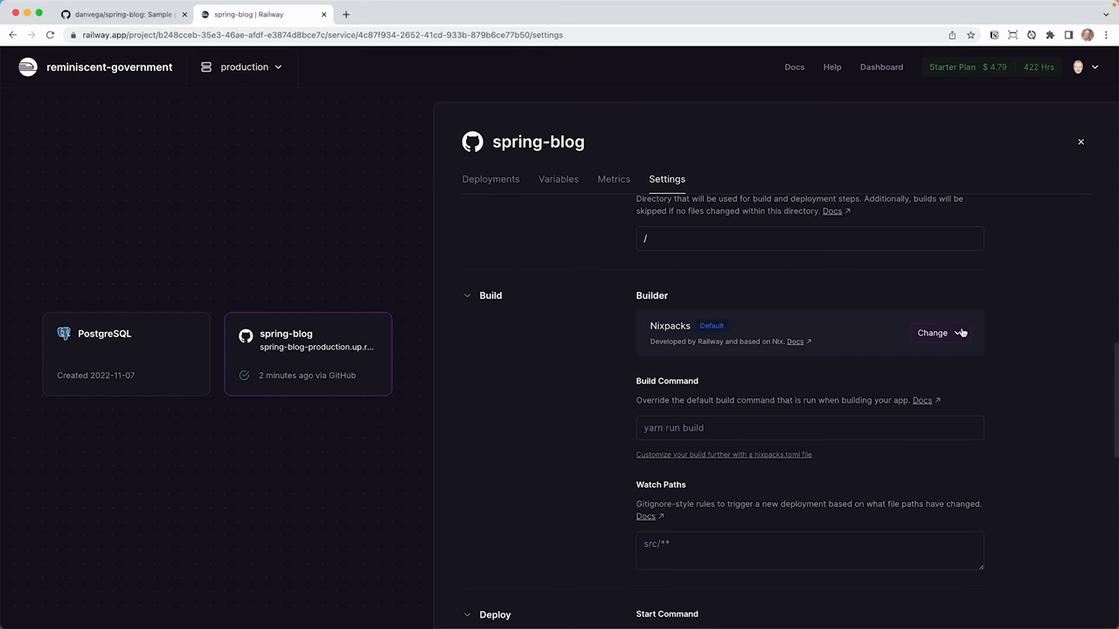
{"action": "left_click", "coordinate": [937, 332]}
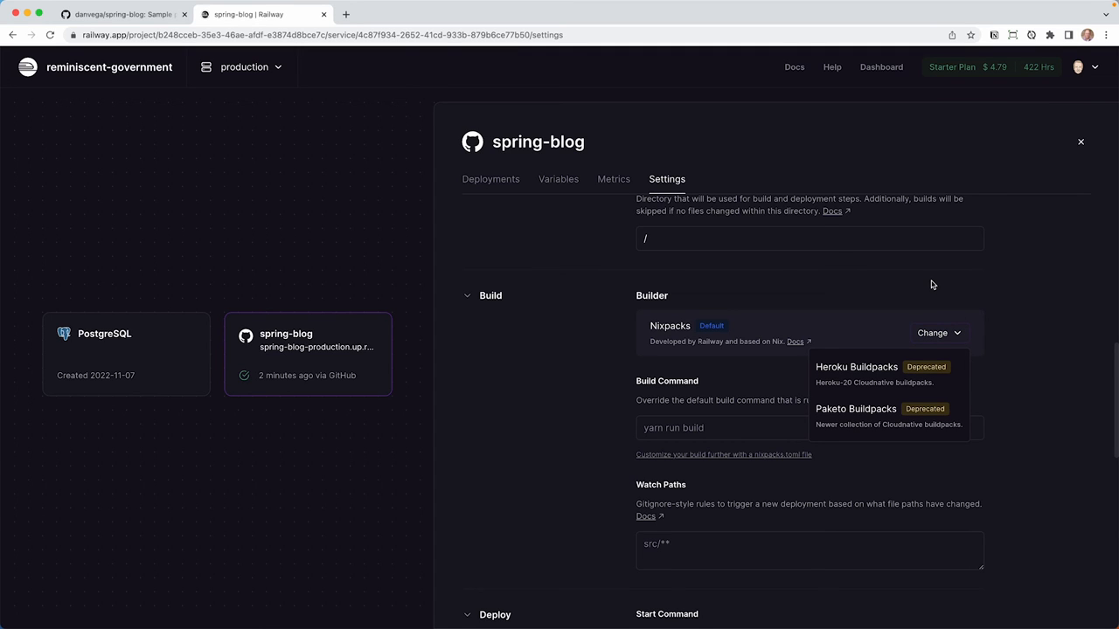
{"action": "mouse_move", "coordinate": [542, 421]}
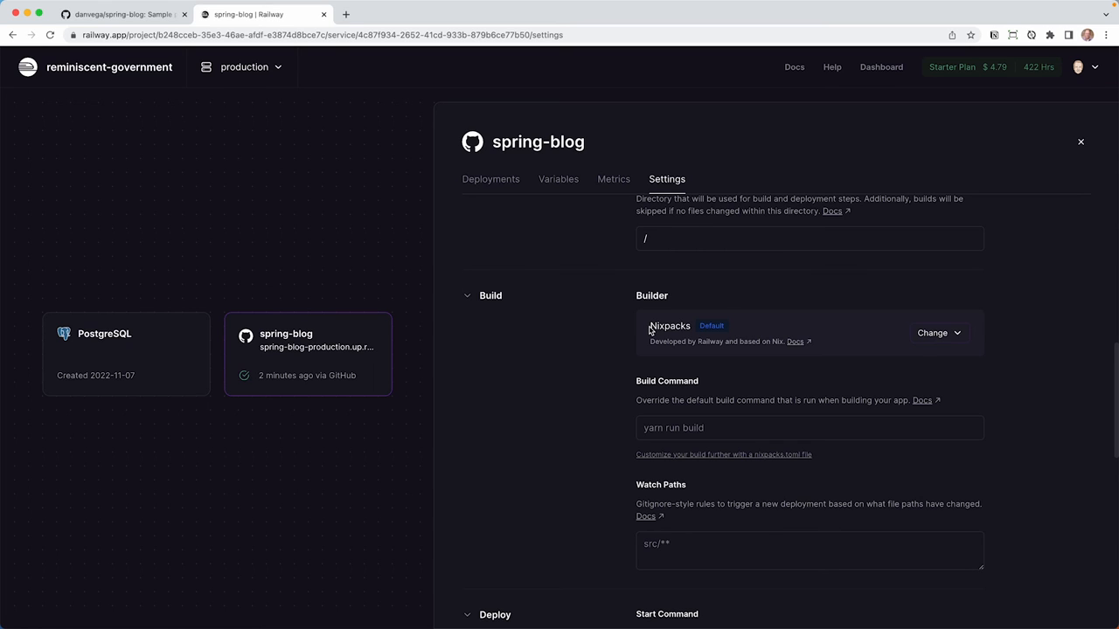
{"action": "scroll", "scroll_direction": "down", "scroll_amount": 3}
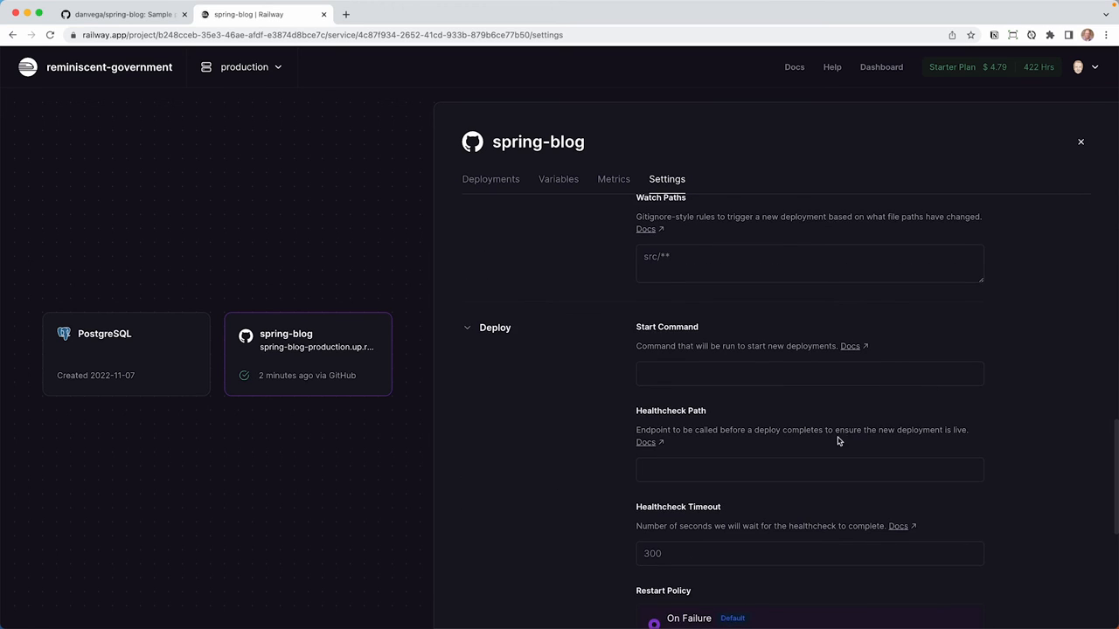
{"action": "scroll", "scroll_direction": "down", "scroll_amount": 3}
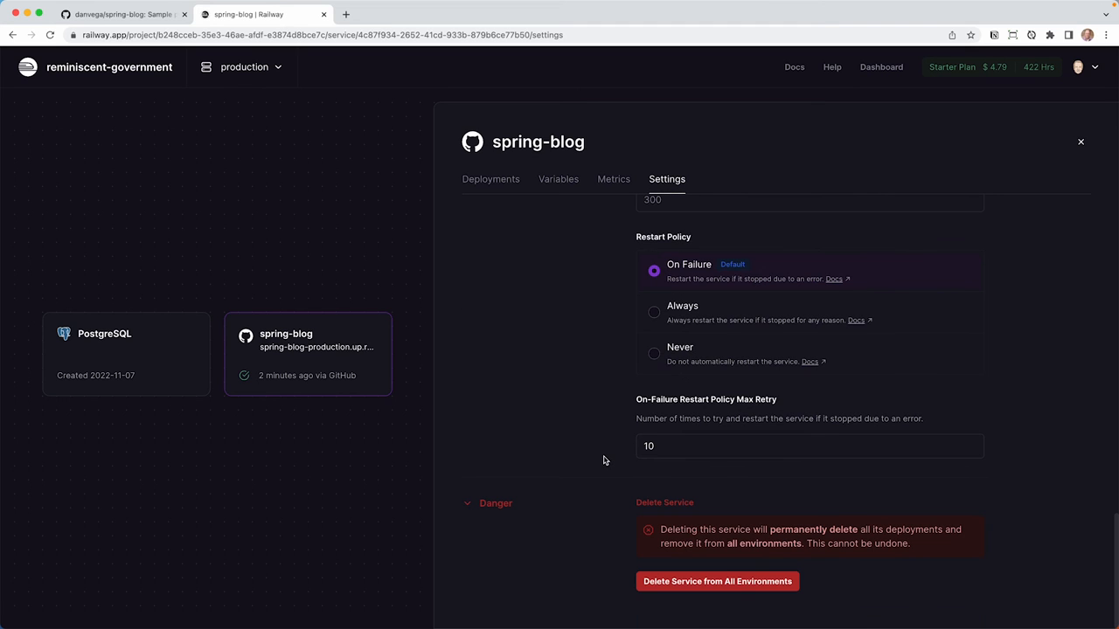
{"action": "scroll", "scroll_direction": "up", "scroll_amount": 3}
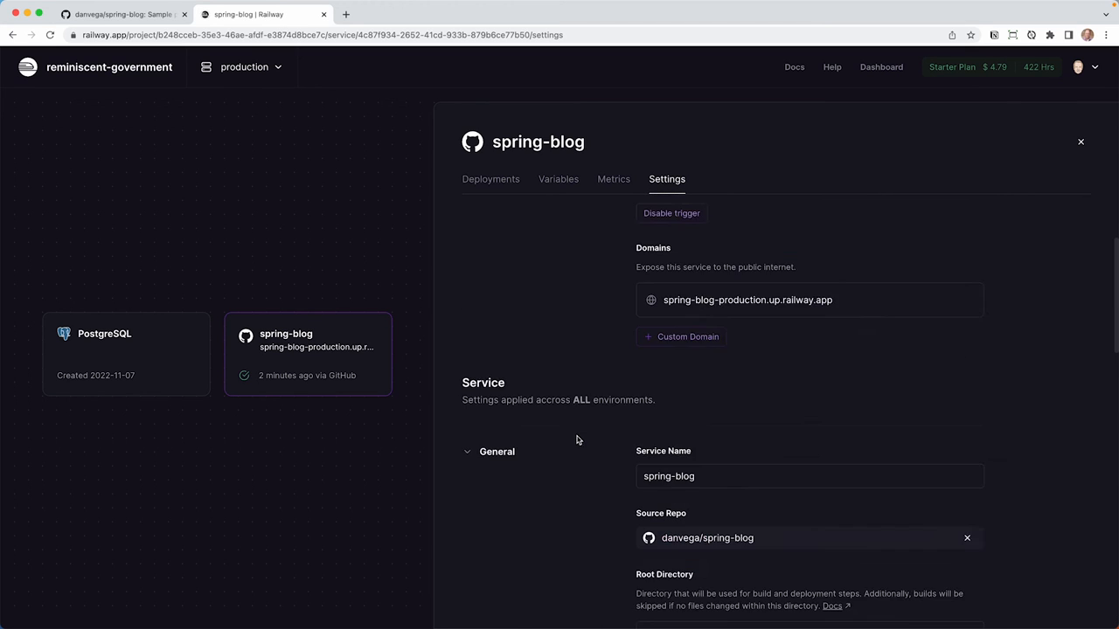
{"action": "scroll", "scroll_direction": "up", "scroll_amount": 3}
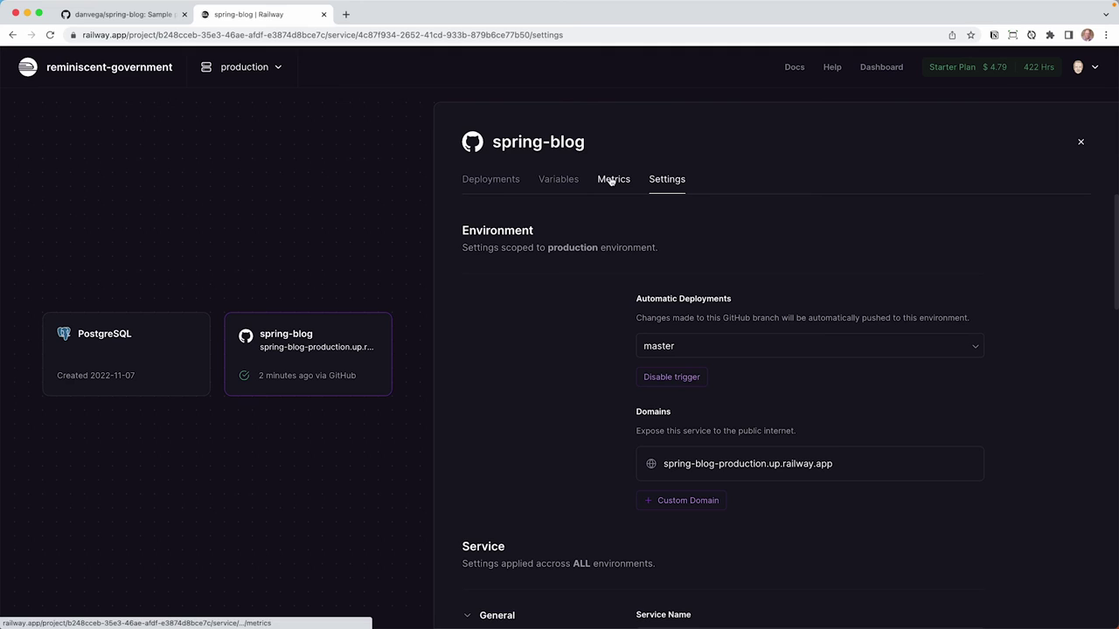
{"action": "mouse_move", "coordinate": [489, 178]}
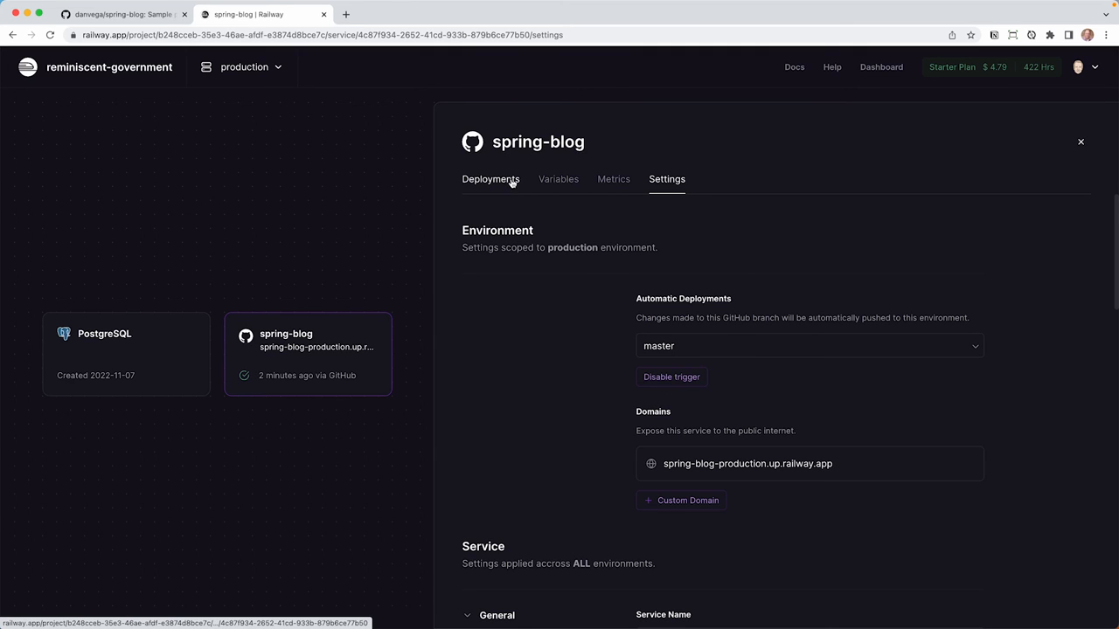
{"action": "mouse_move", "coordinate": [608, 458]}
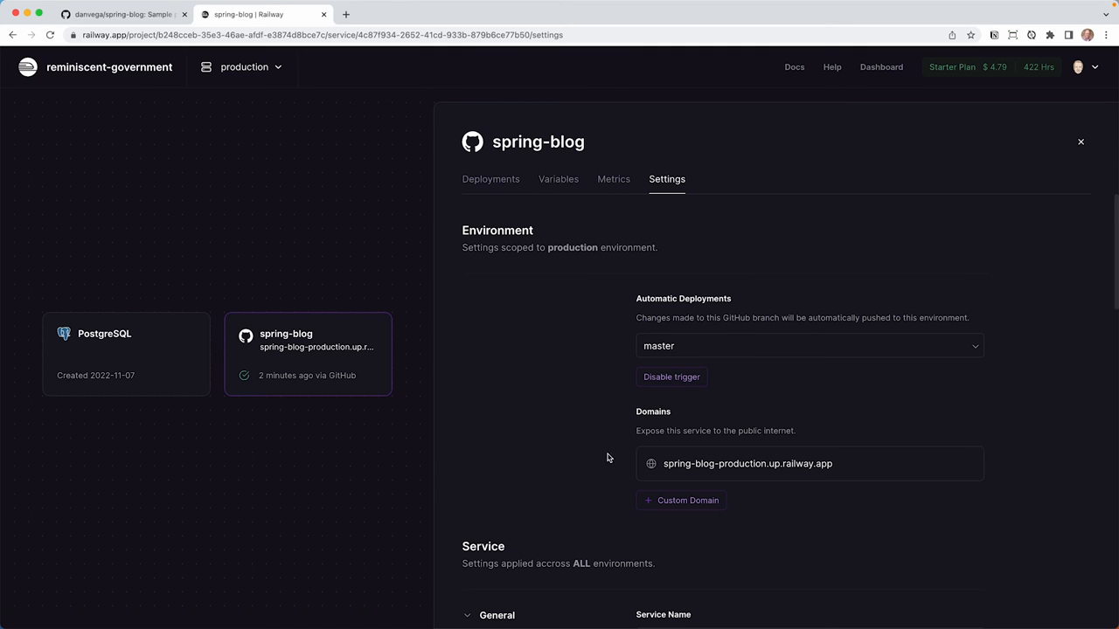
{"action": "mouse_move", "coordinate": [748, 464]}
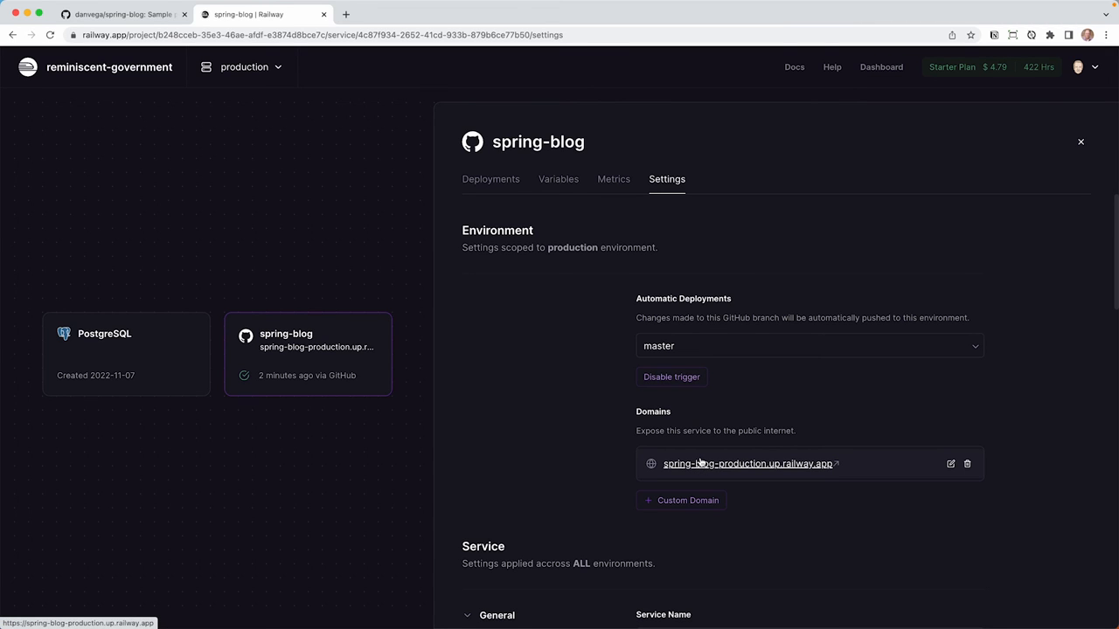
Step: Open spring-blog-production.up.railway.app in a new tab and append /api/ to its URL
{"action": "left_click", "coordinate": [748, 463]}
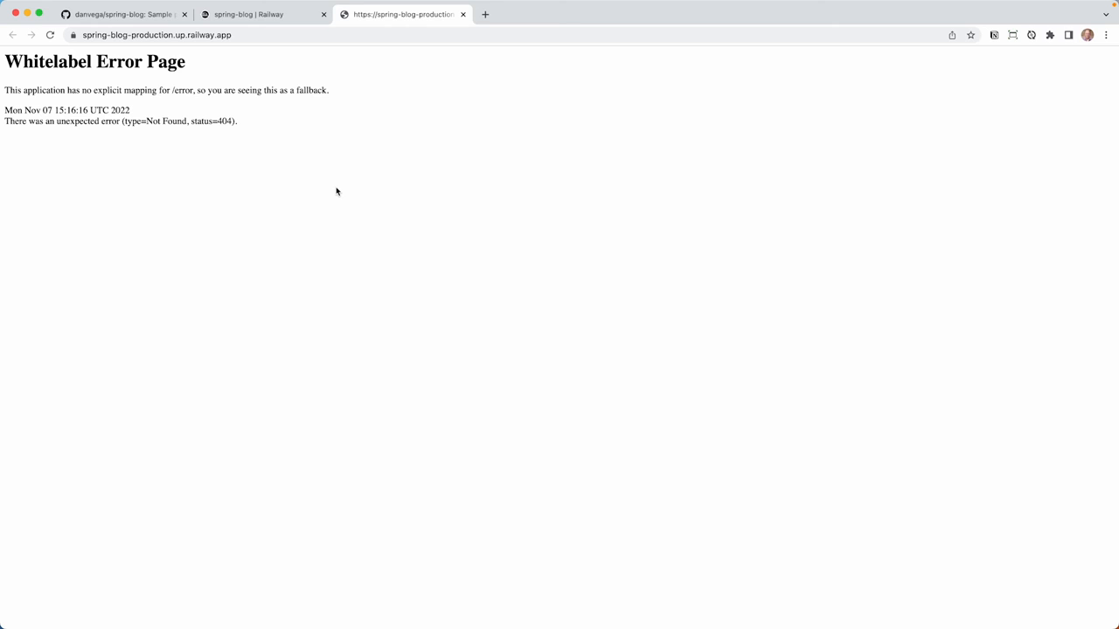
{"action": "mouse_move", "coordinate": [318, 192]}
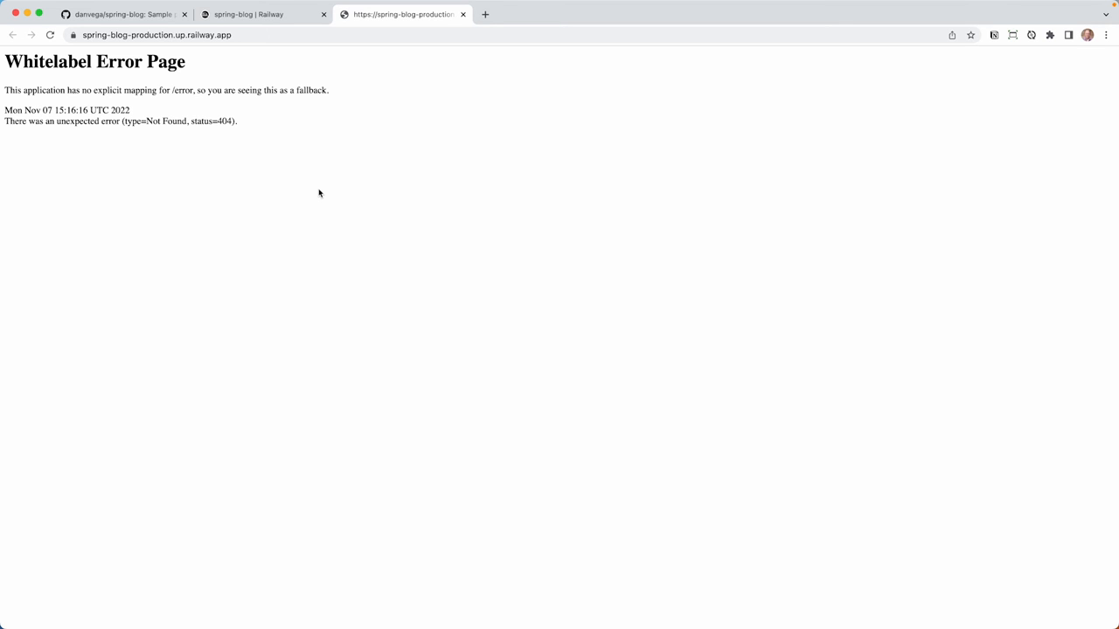
{"action": "mouse_move", "coordinate": [263, 122]}
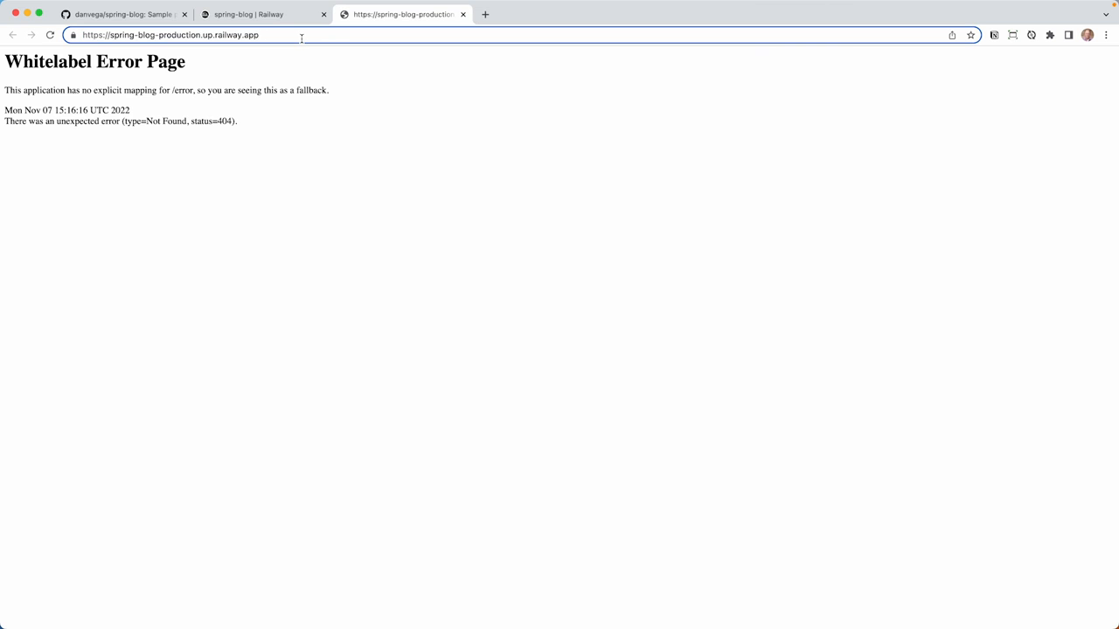
{"action": "type", "text": "/"}
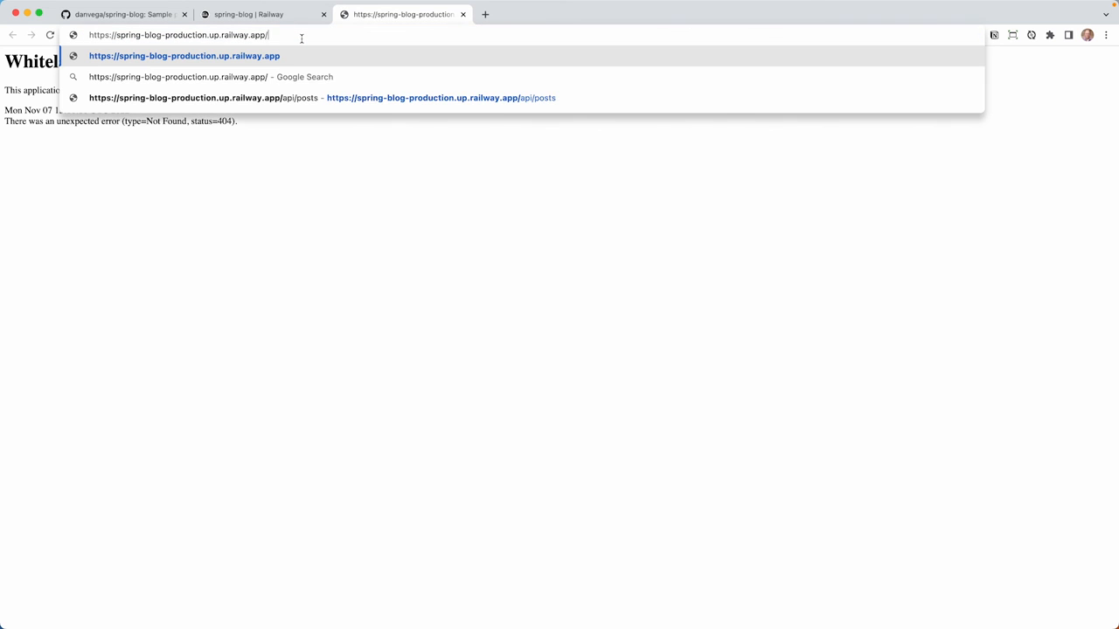
{"action": "type", "text": "api/"}
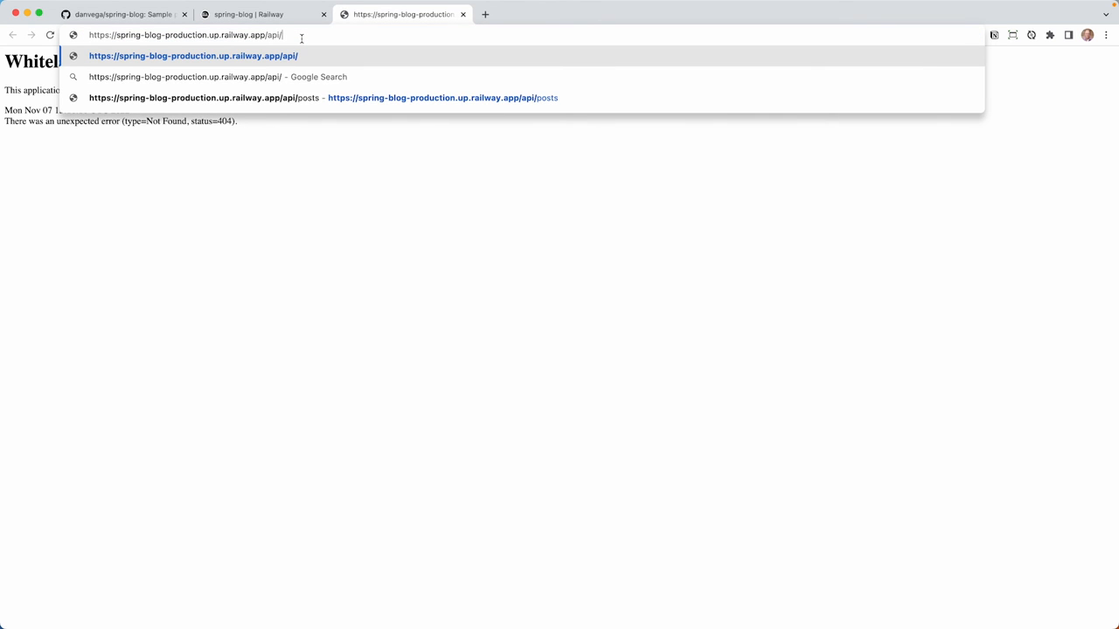
{"action": "left_click", "coordinate": [321, 98]}
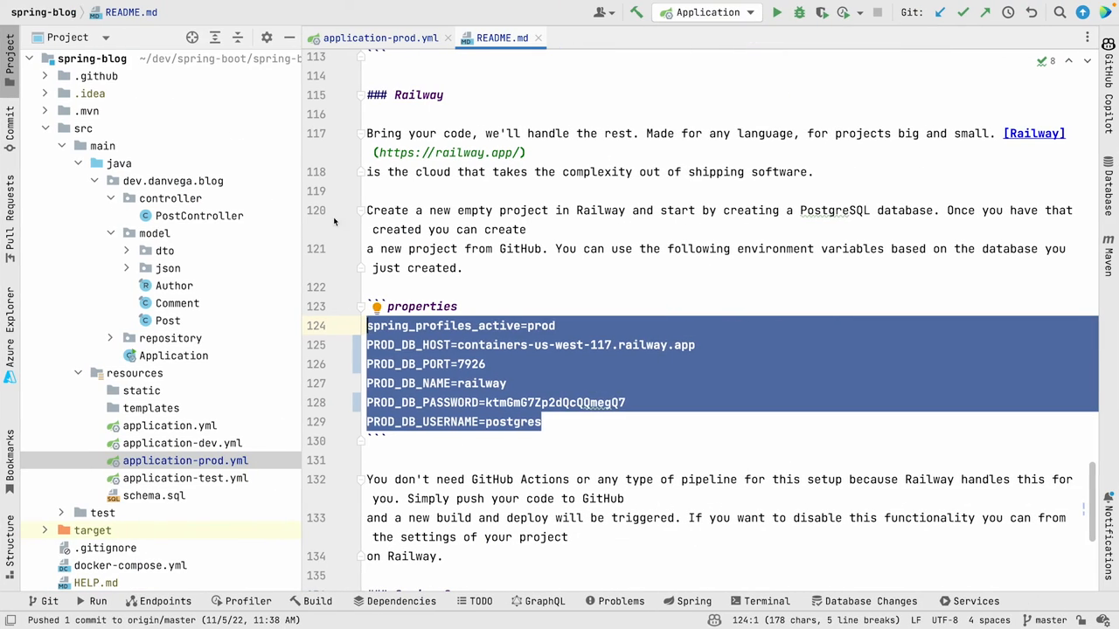
{"action": "left_click", "coordinate": [381, 38]}
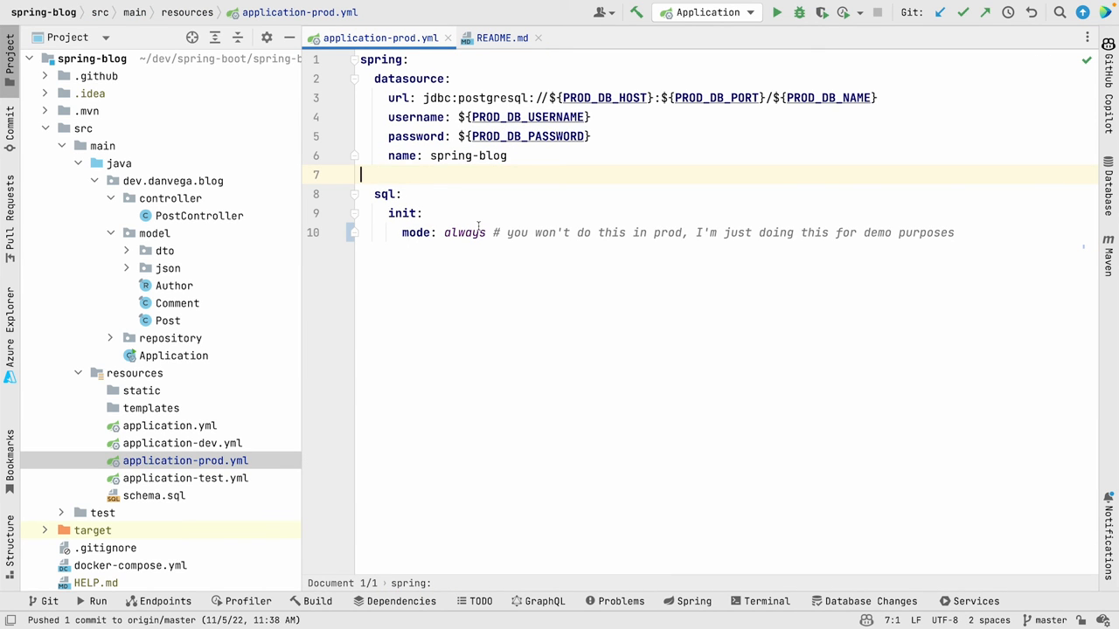
{"action": "mouse_move", "coordinate": [465, 232]}
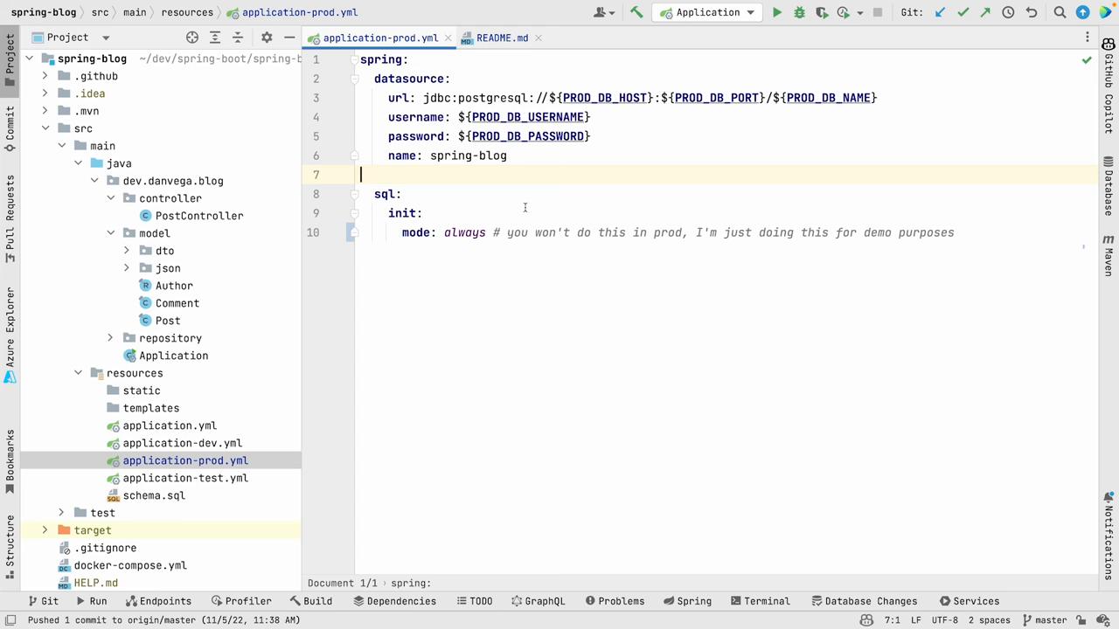
{"action": "mouse_move", "coordinate": [542, 191]}
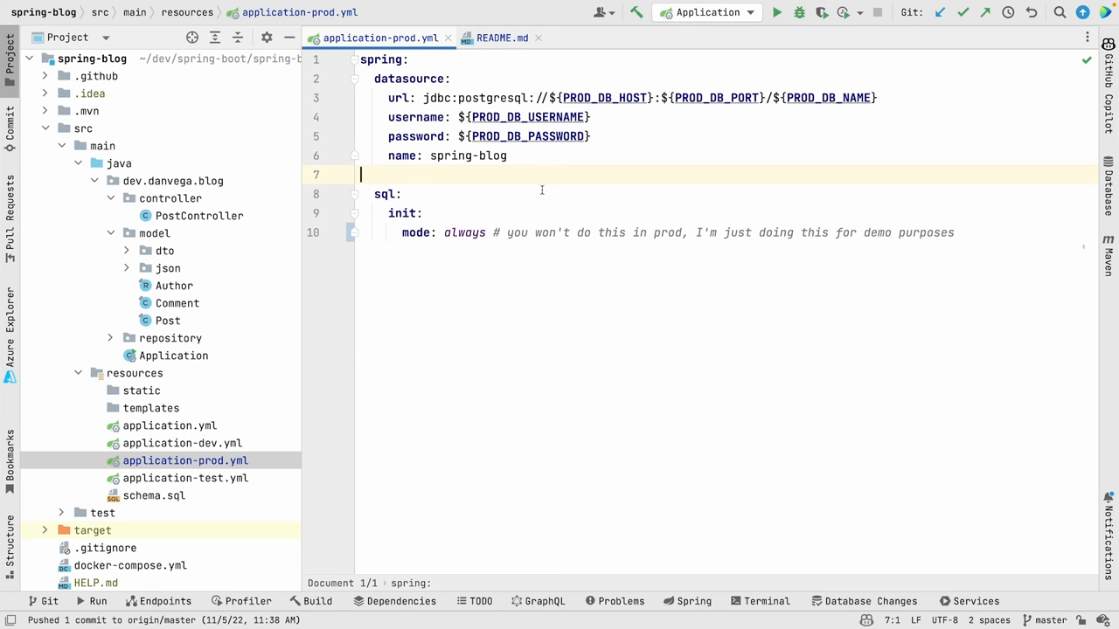
{"action": "mouse_move", "coordinate": [521, 185]}
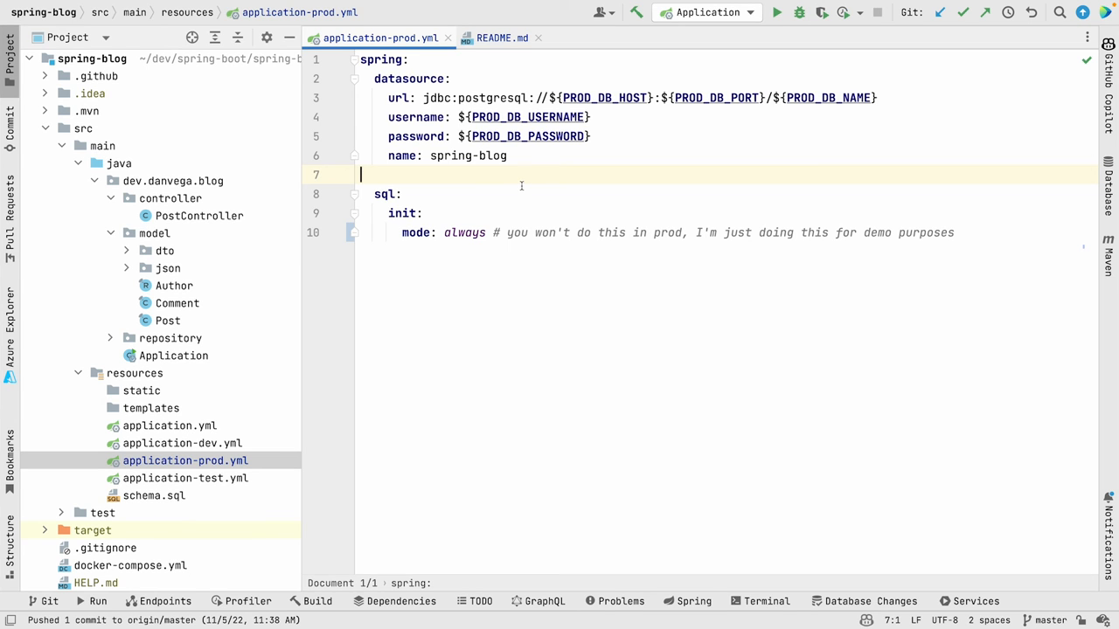
{"action": "mouse_move", "coordinate": [511, 264]}
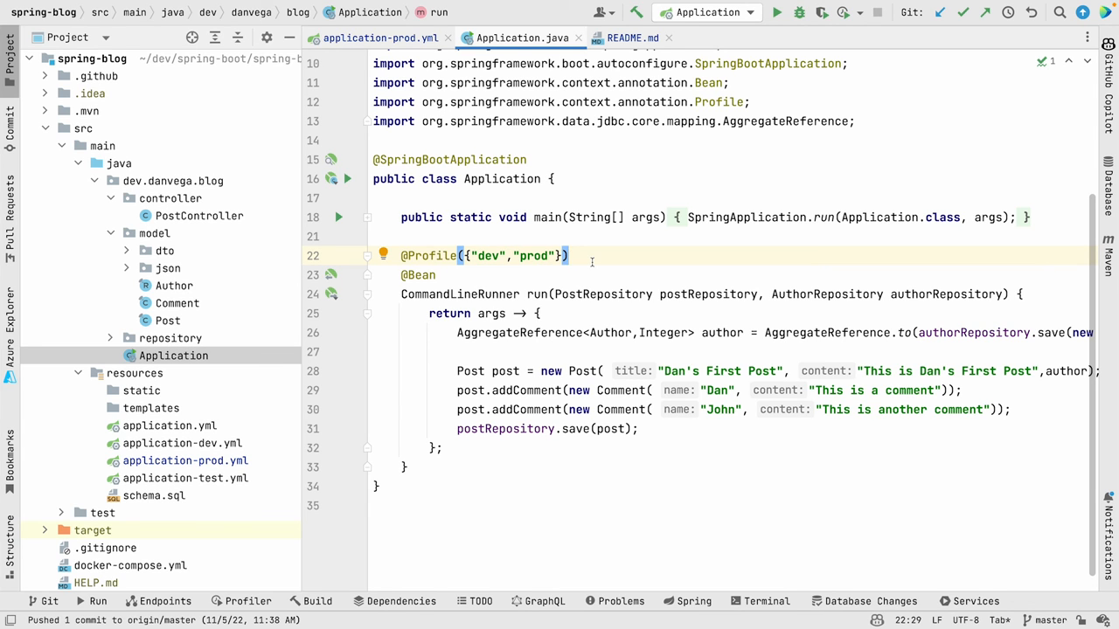
{"action": "mouse_move", "coordinate": [993, 342]}
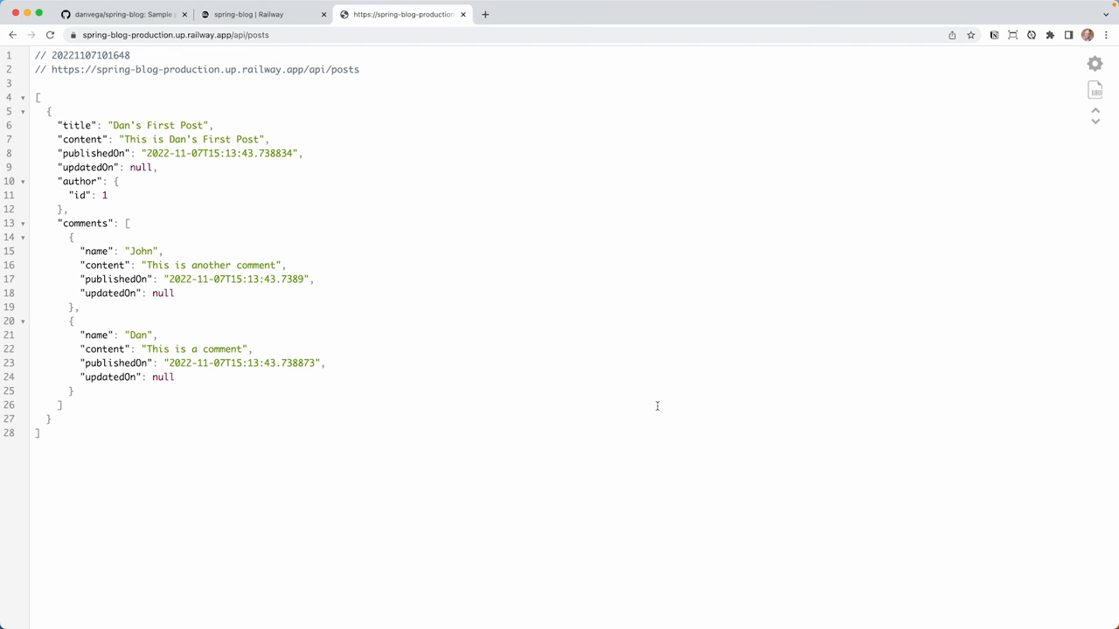
{"action": "left_click", "coordinate": [262, 14]}
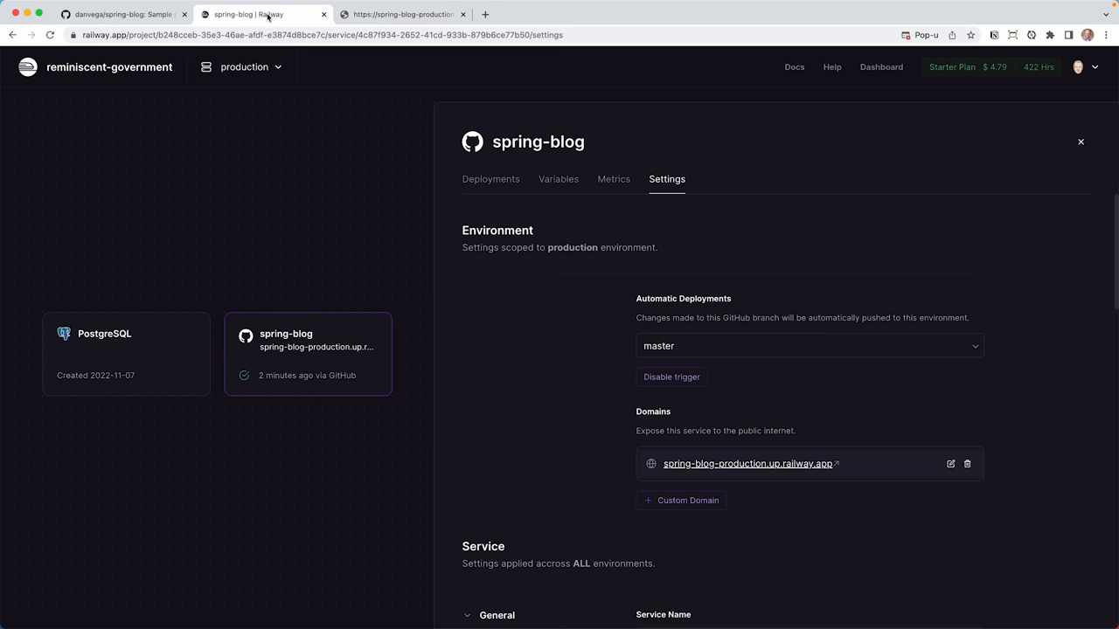
{"action": "mouse_move", "coordinate": [294, 193]}
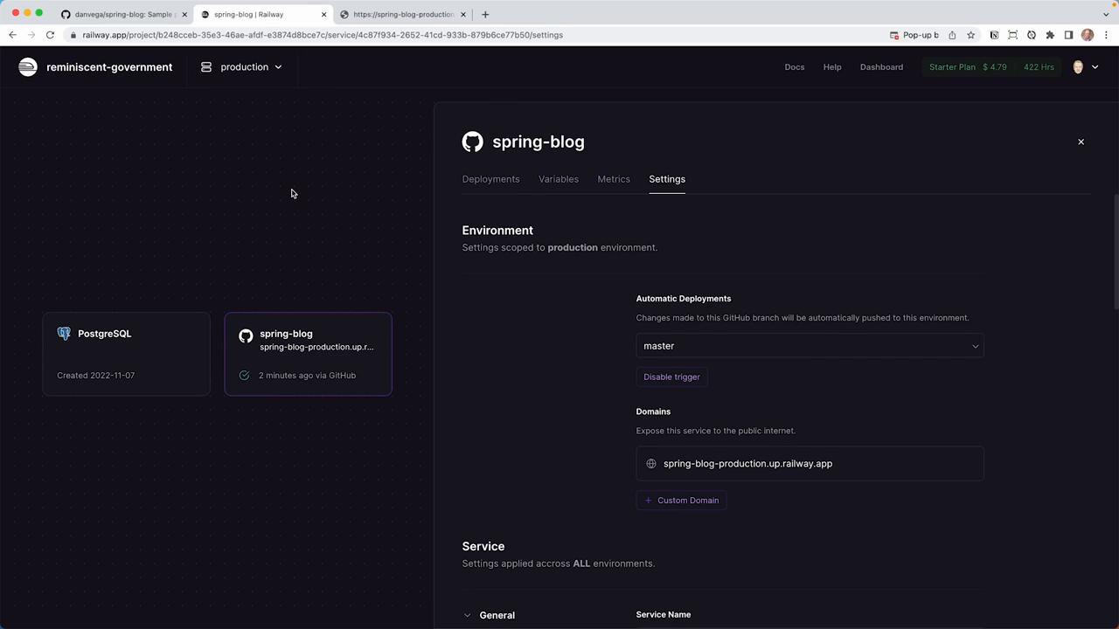